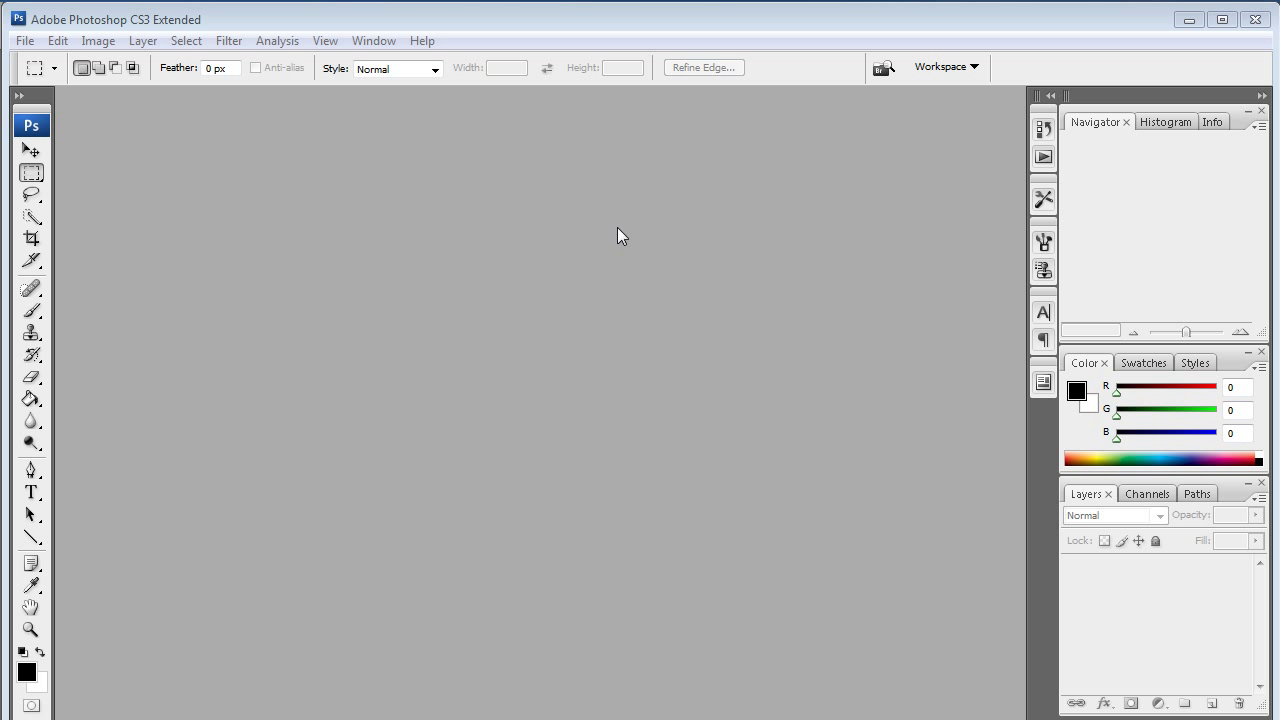
mouse_move(587, 237)
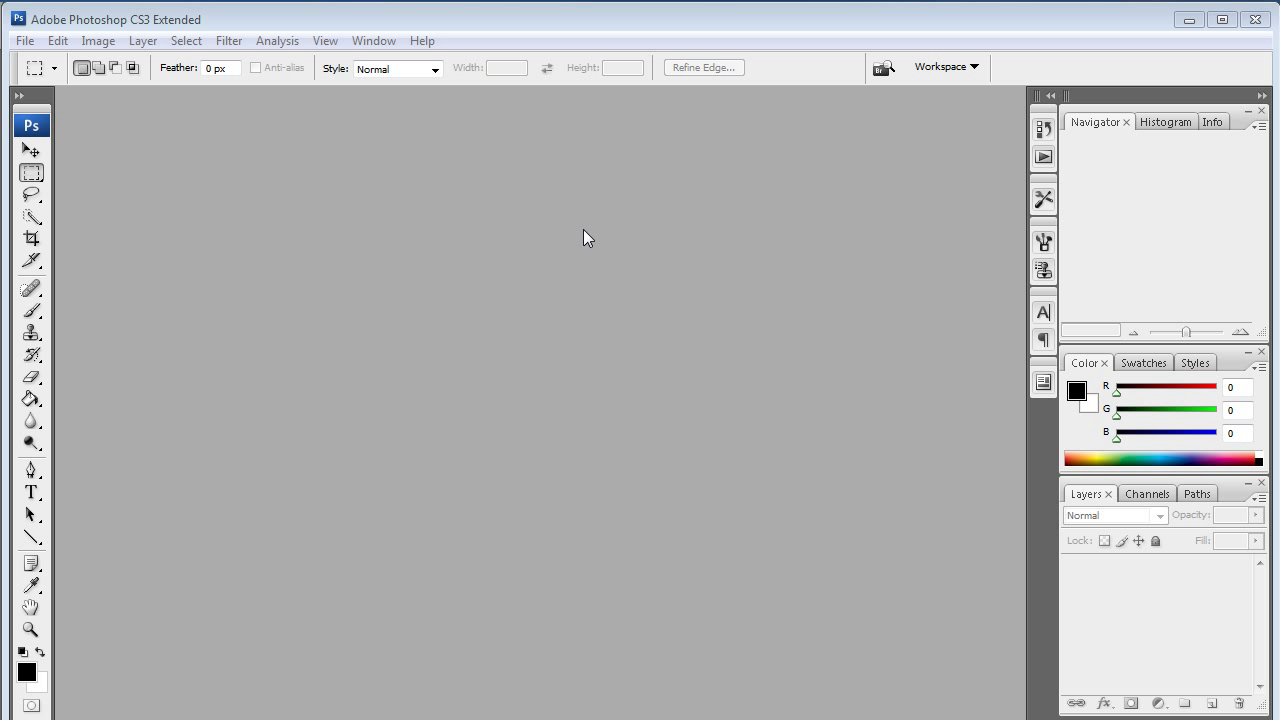
mouse_move(423, 203)
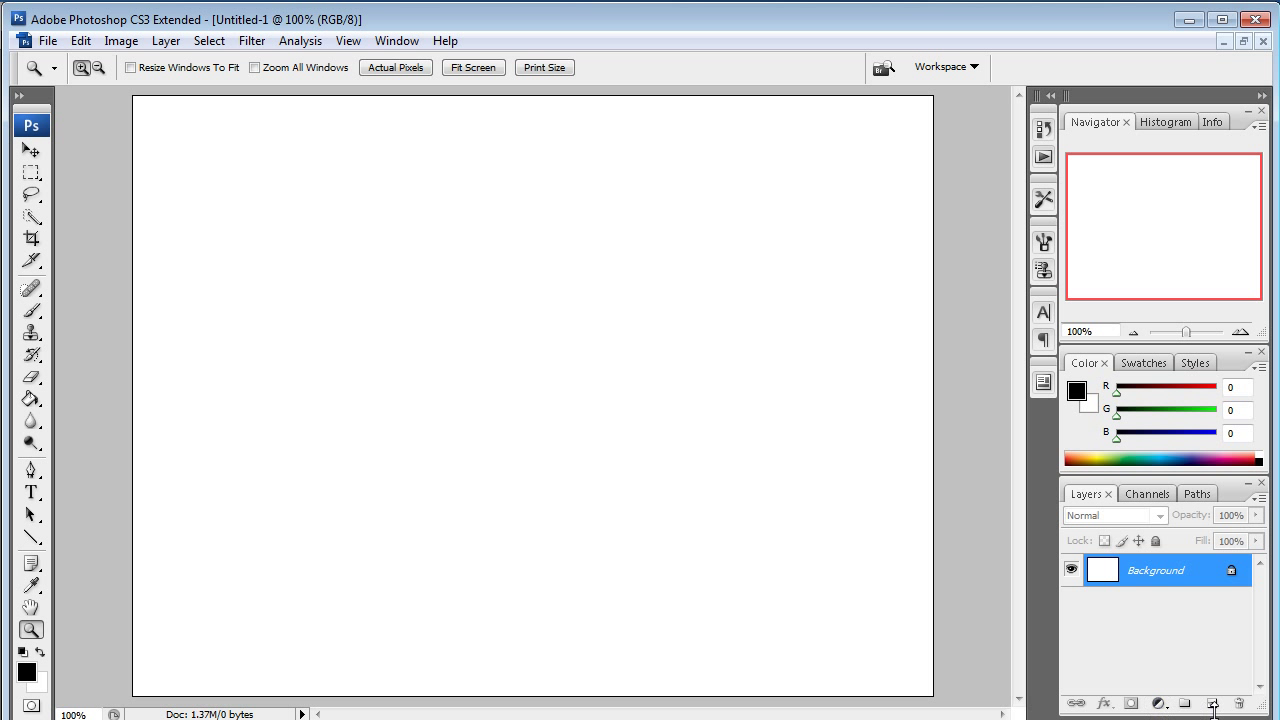
Step: Add a new layer and set the Paint Bucket to fill with a pattern
left_click(1213, 703)
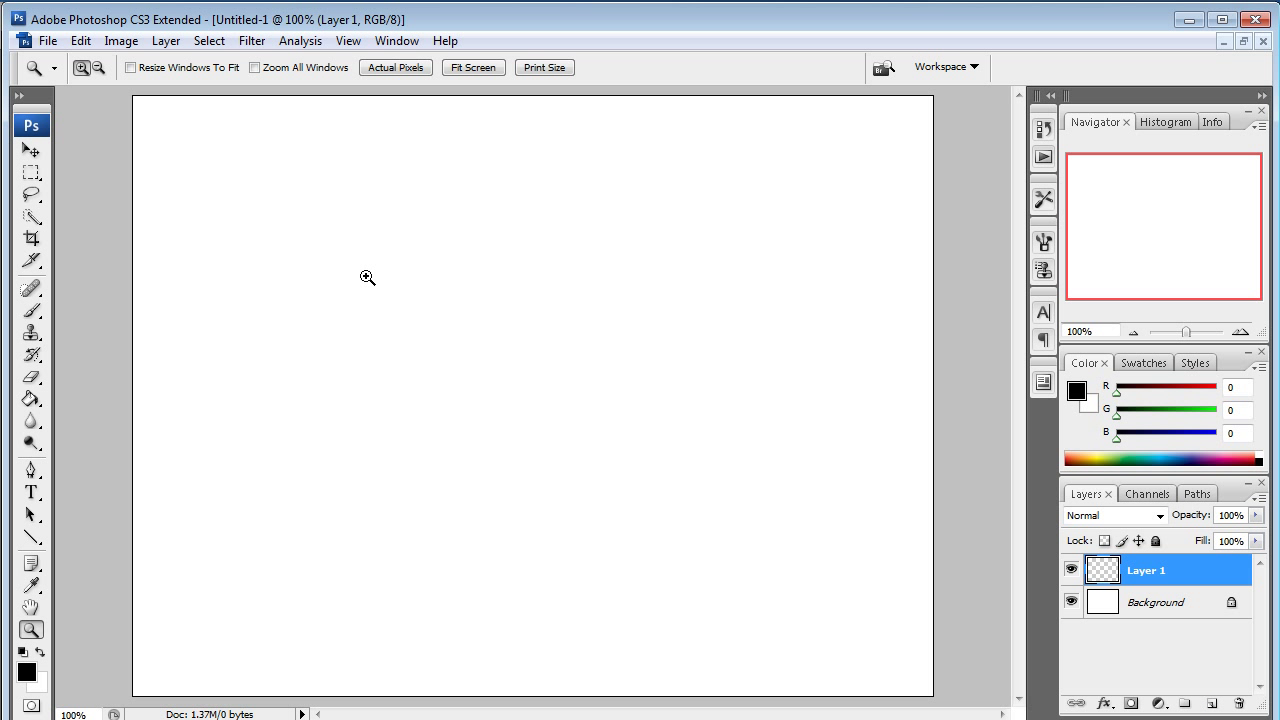
mouse_move(386, 80)
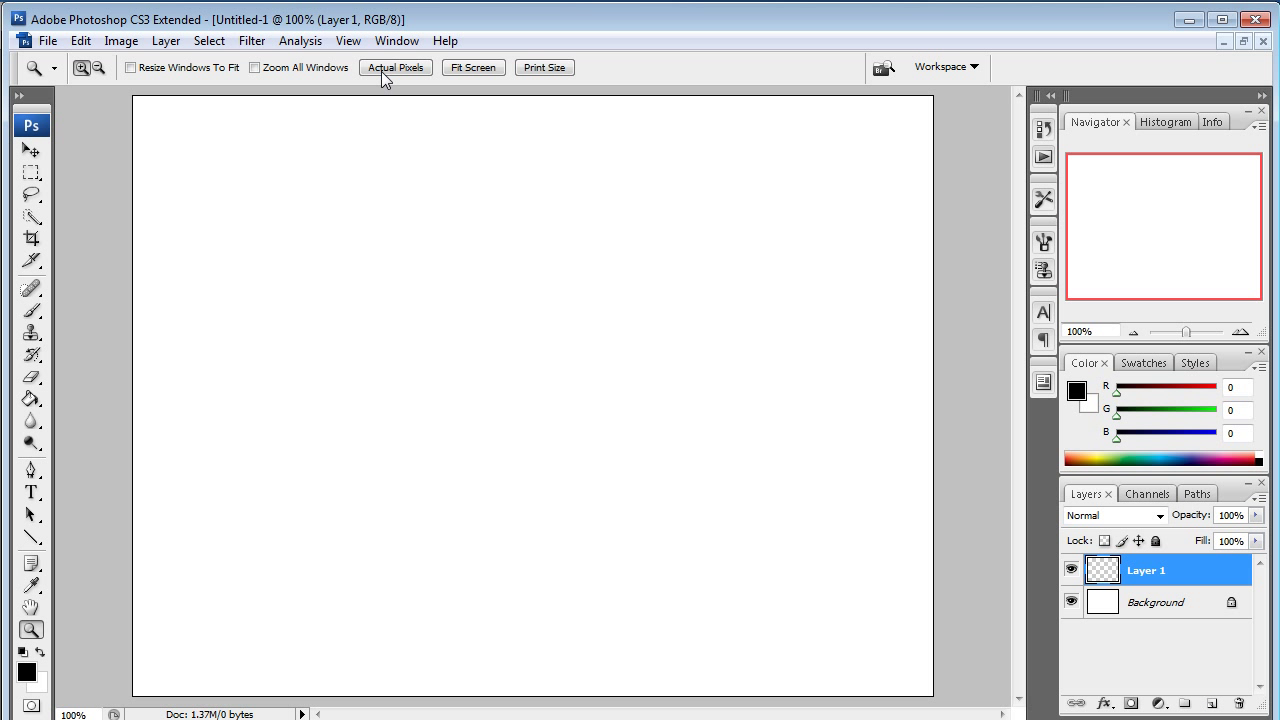
left_click(31, 398)
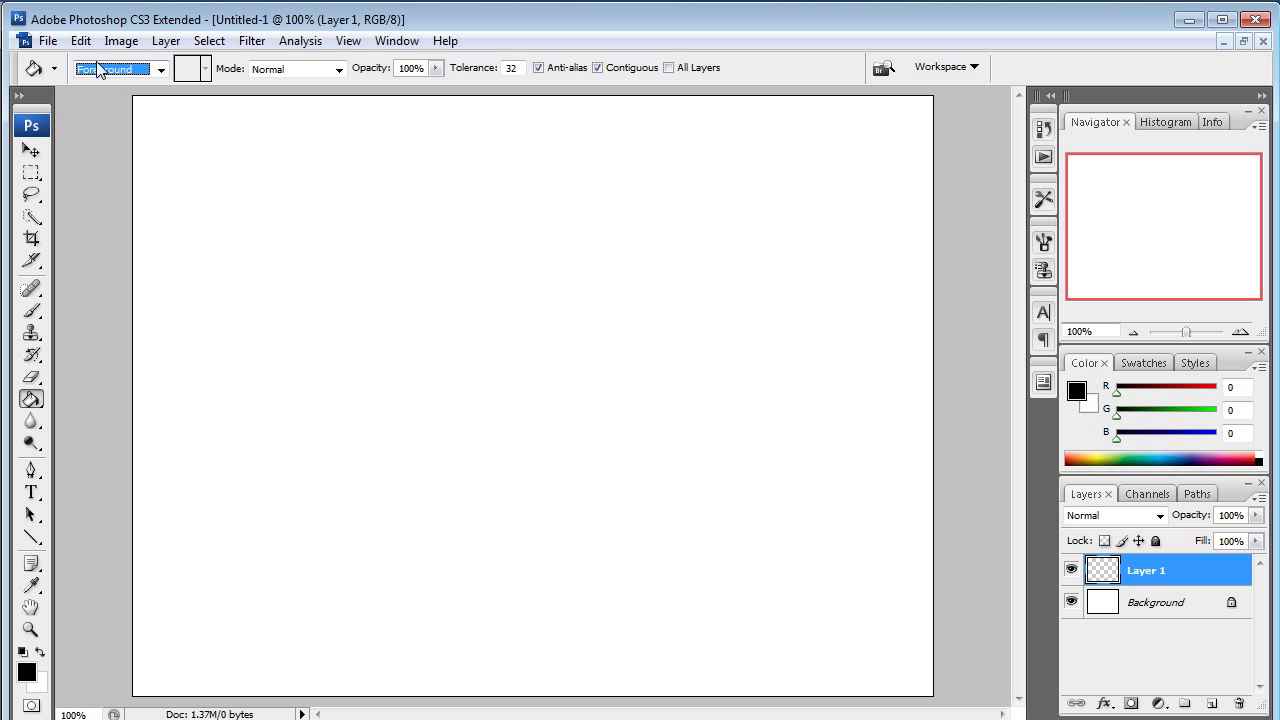
left_click(160, 68)
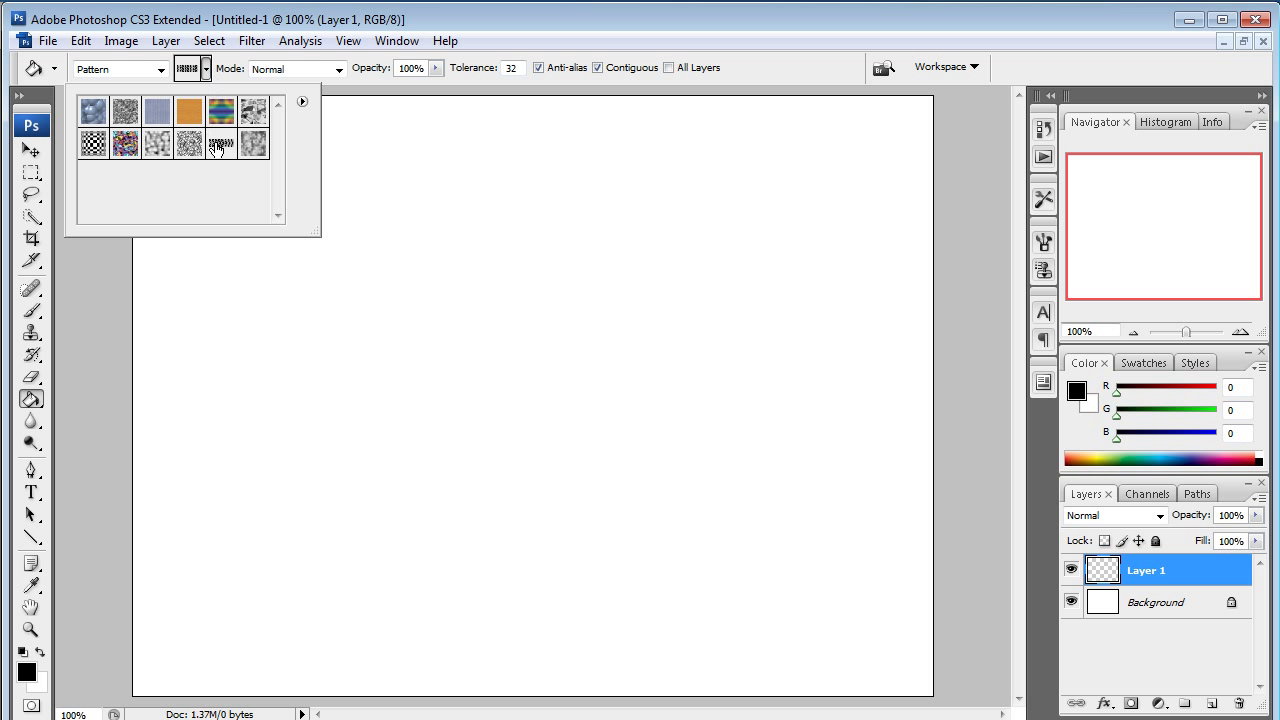
mouse_move(218, 143)
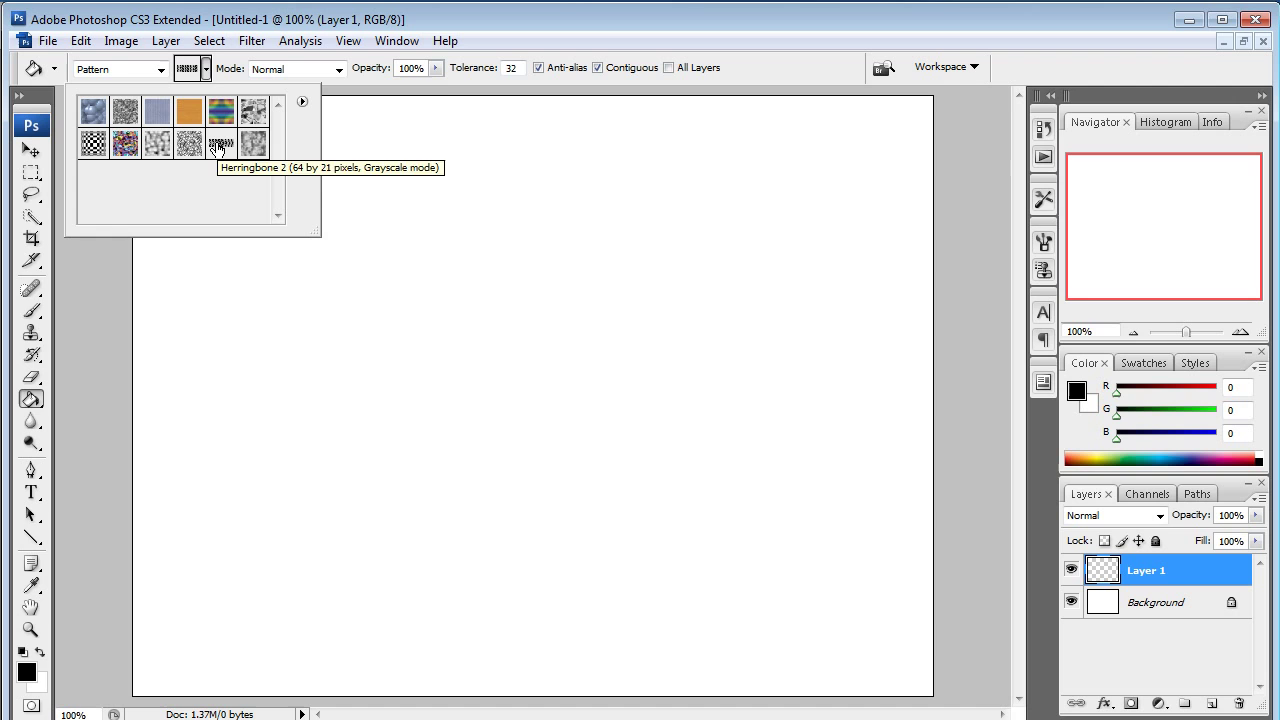
mouse_move(540, 236)
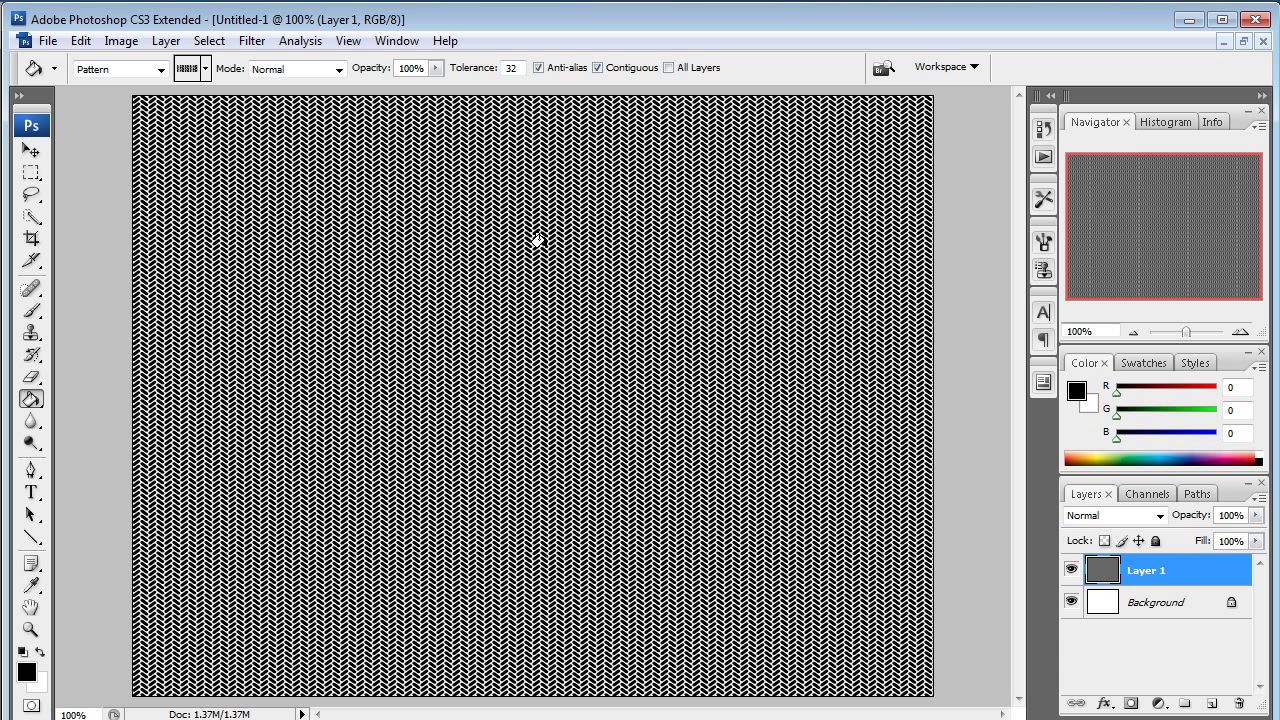
mouse_move(330, 363)
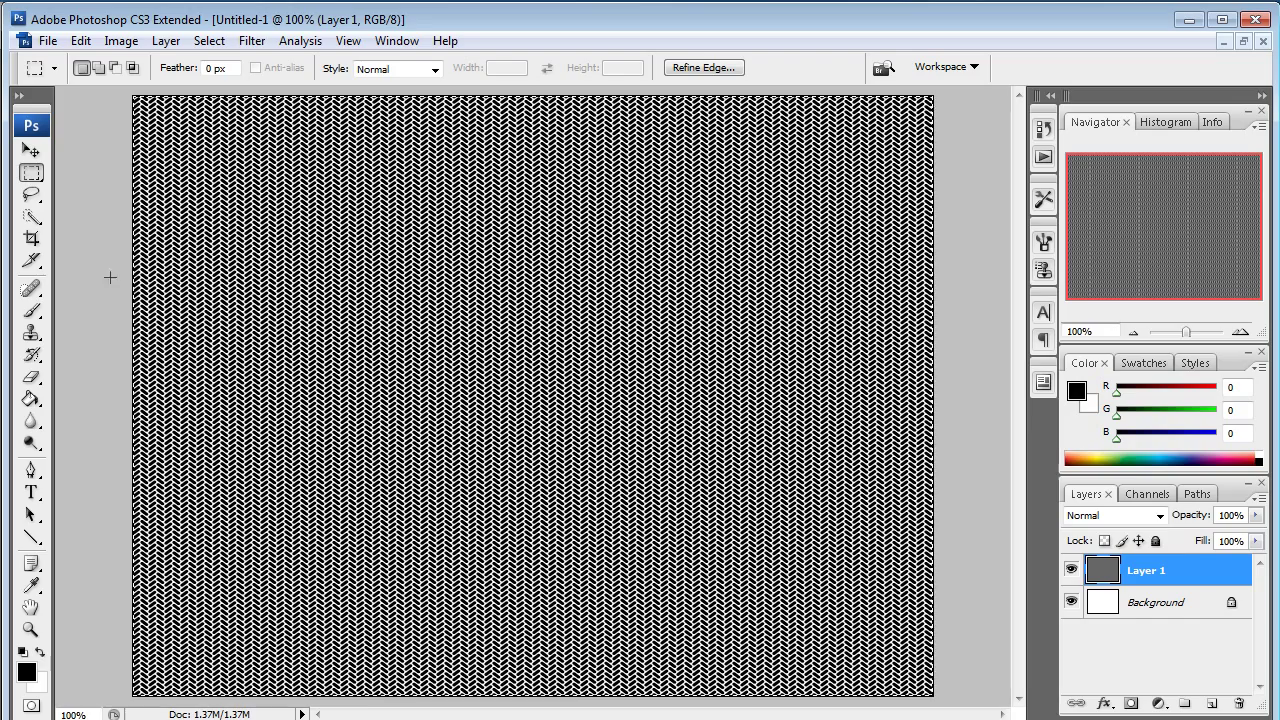
Step: Free-transform the pattern layer and enter a larger horizontal scale percentage
key("ctrl+t")
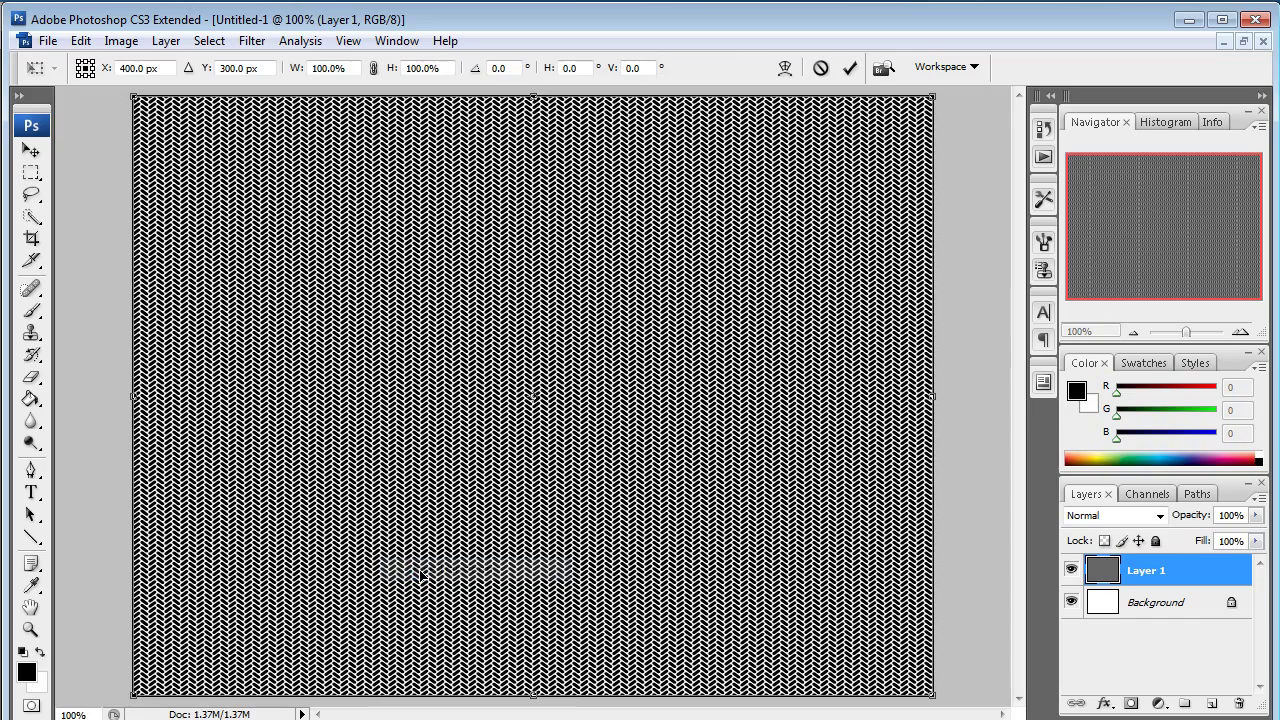
left_click(330, 68)
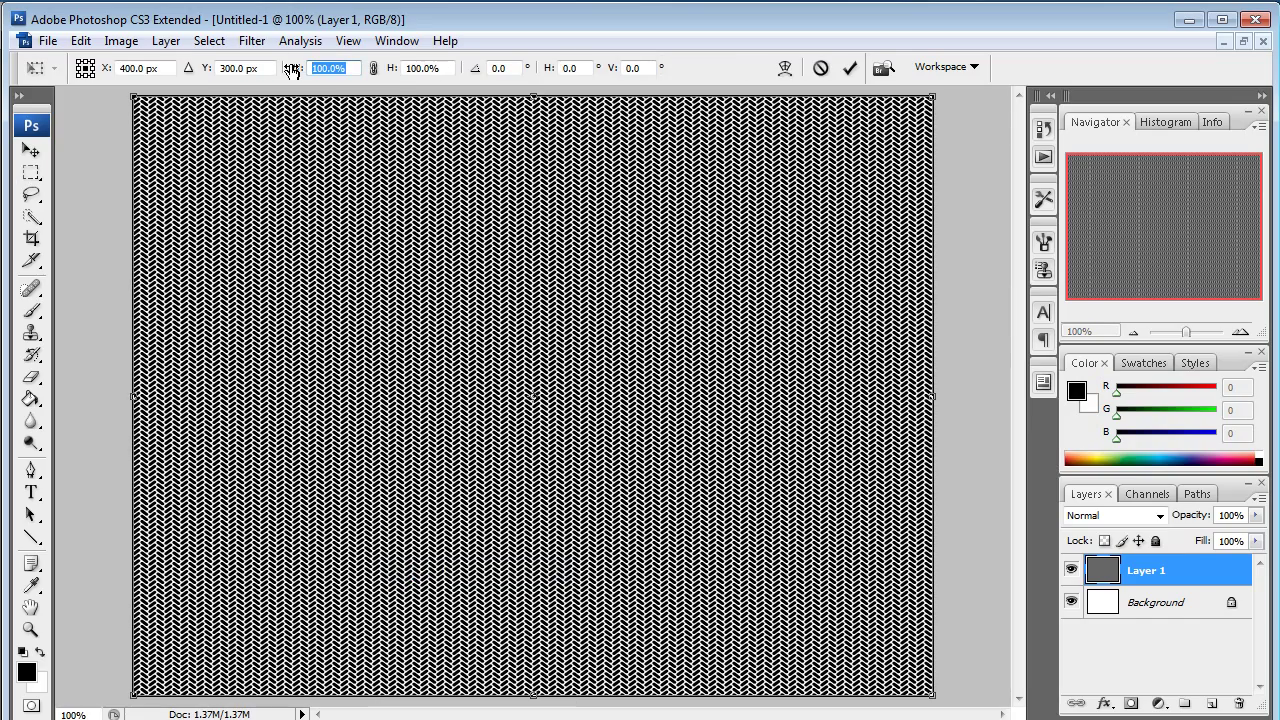
type("2")
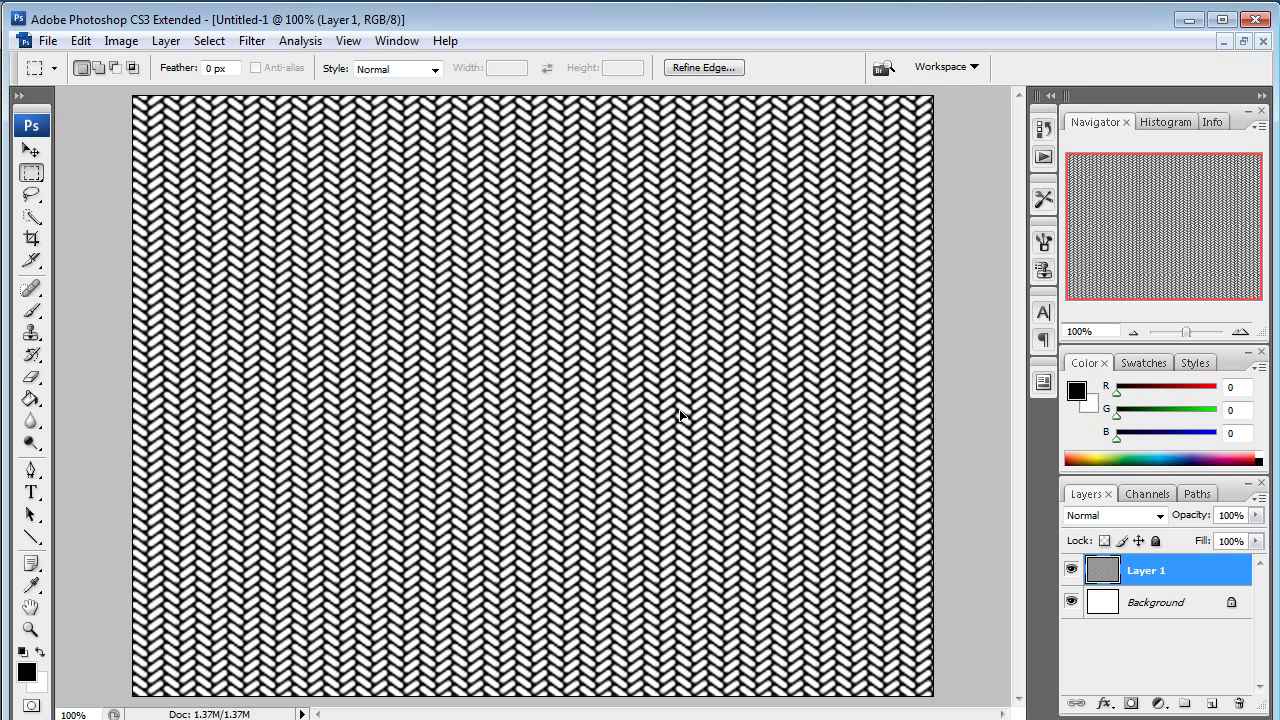
mouse_move(705, 475)
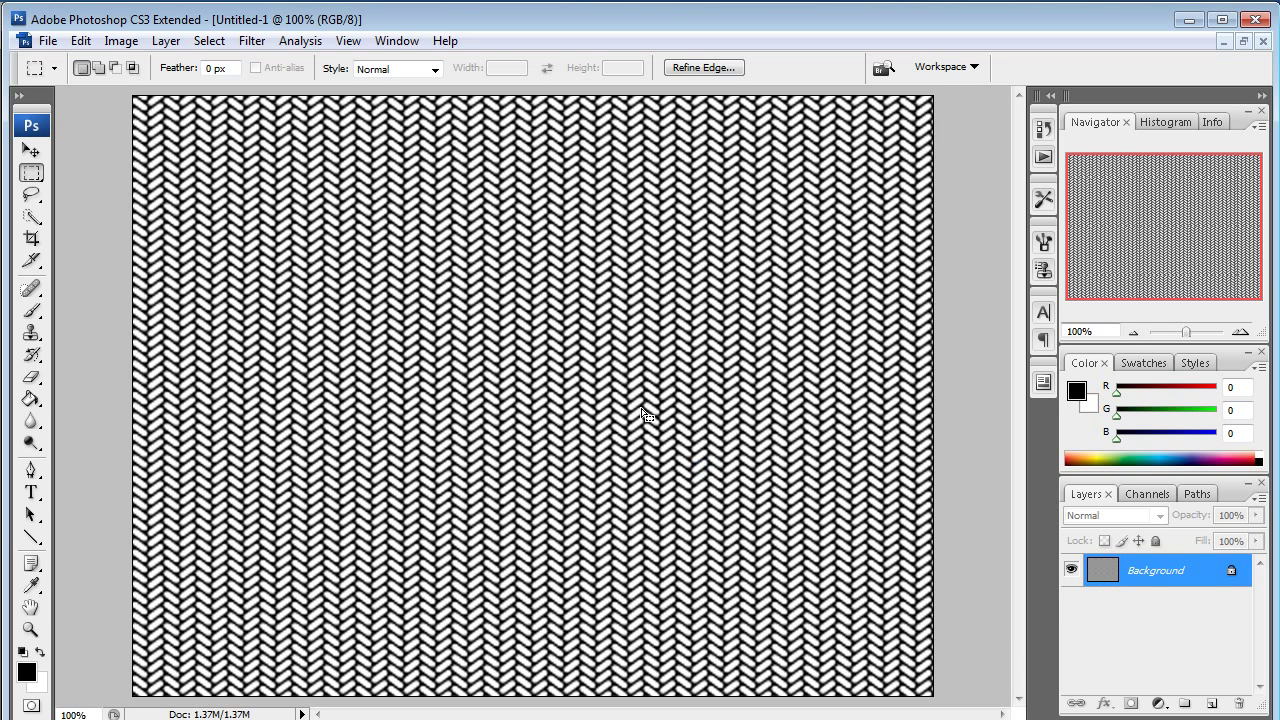
Step: Save the image as JPEG 'new_braid-01' and accept maximum quality
left_click(48, 40)
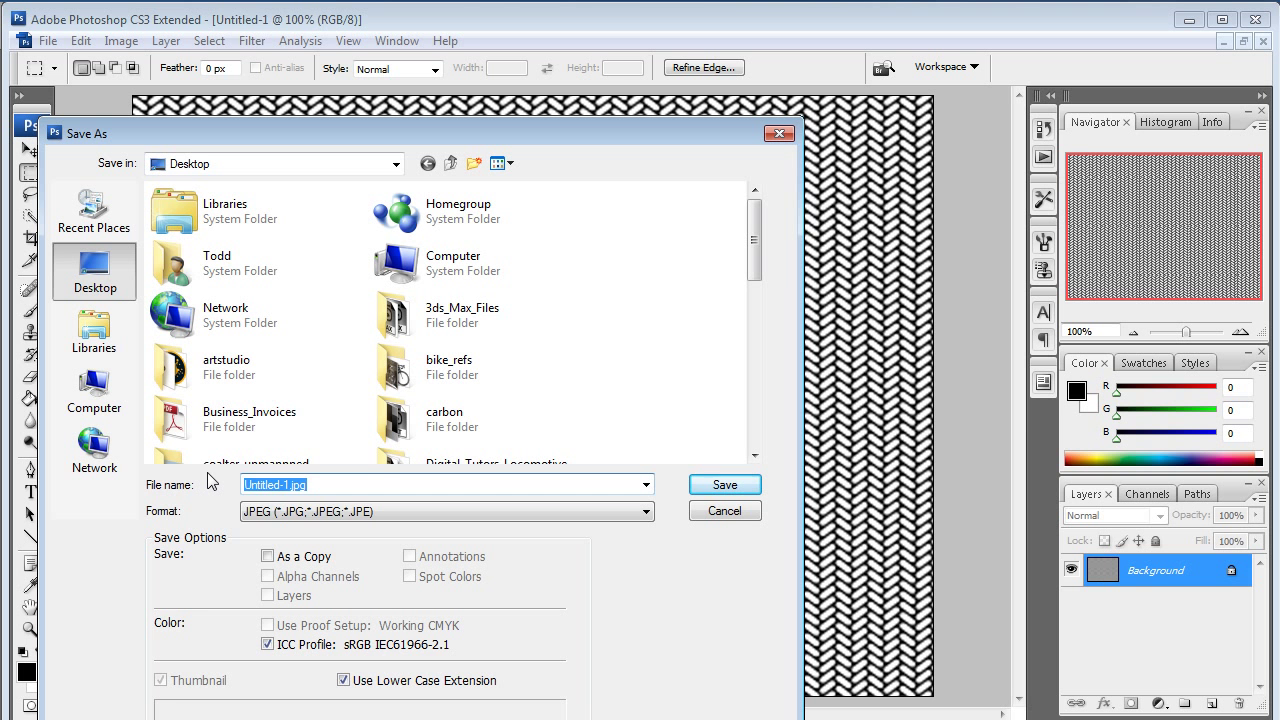
type("new")
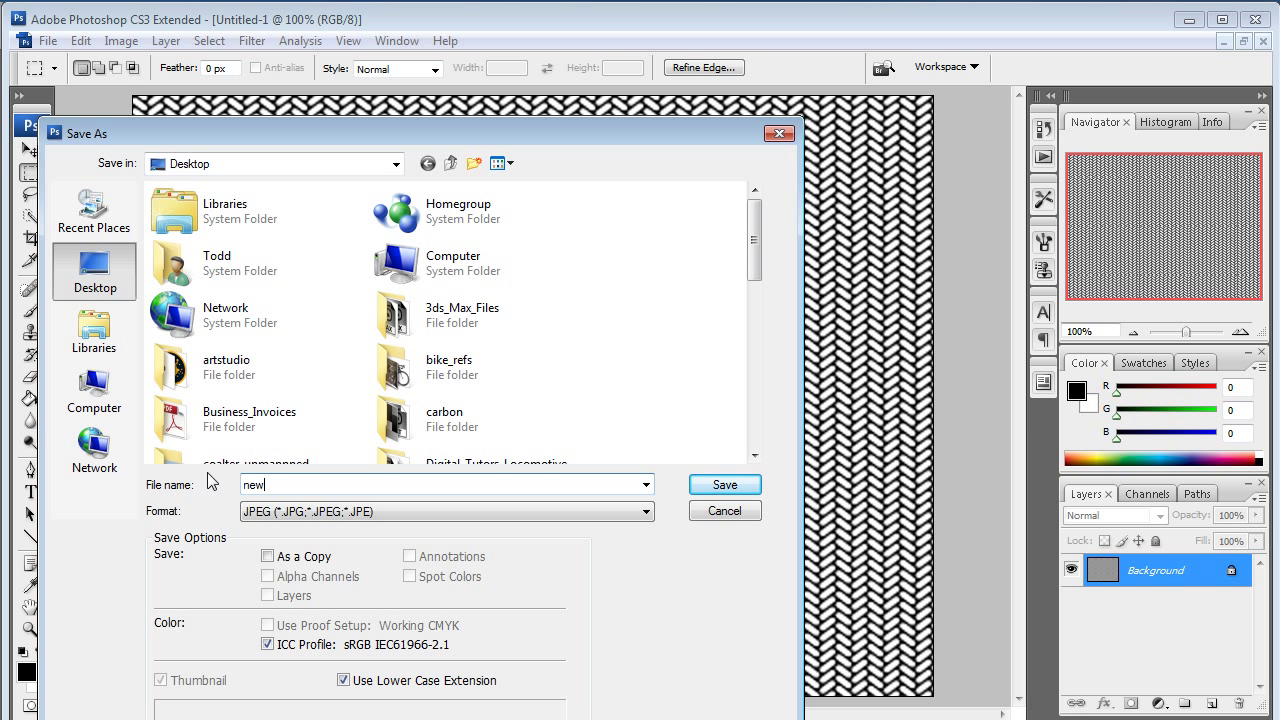
type("_braid-01")
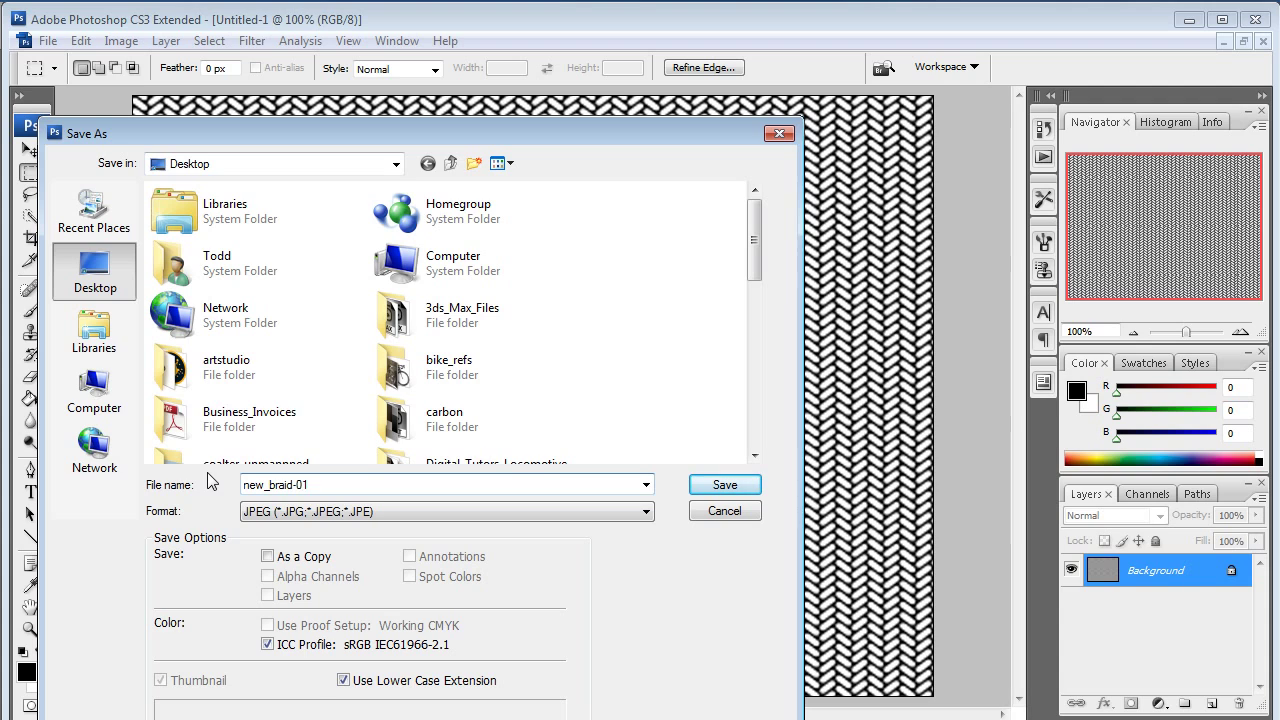
left_click(724, 484)
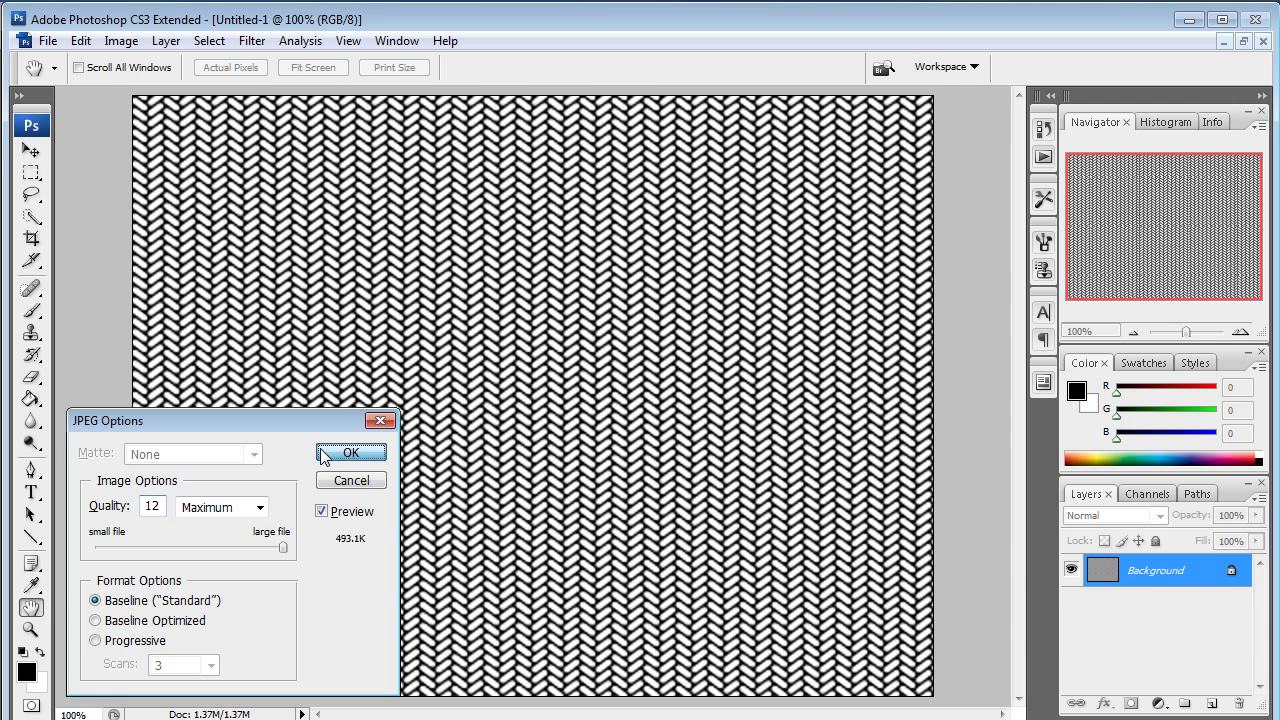
left_click(350, 452)
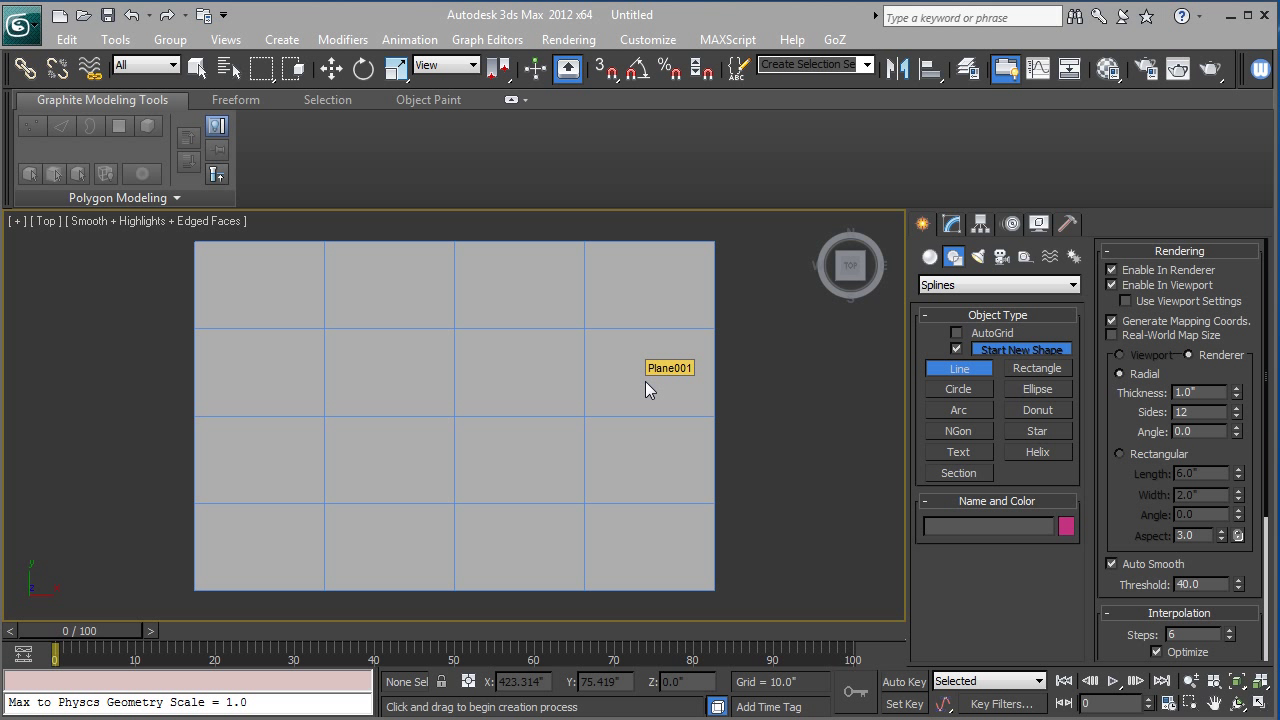
mouse_move(480, 428)
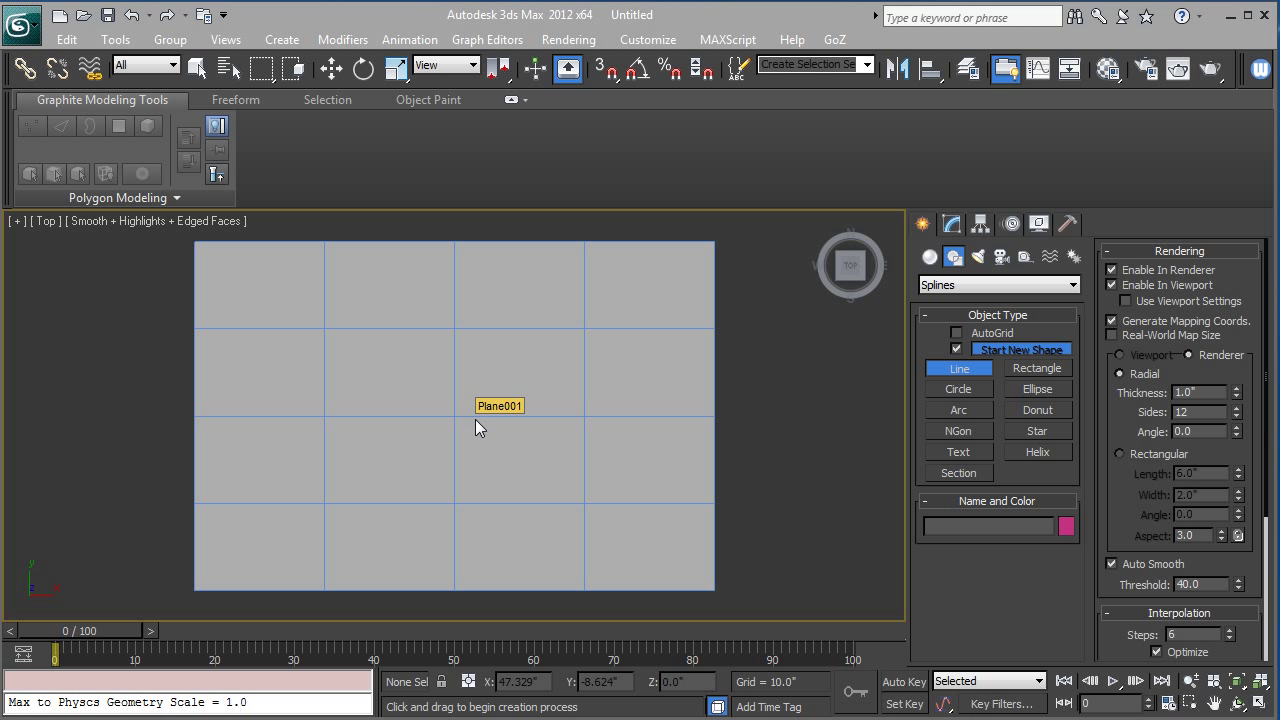
mouse_move(501, 435)
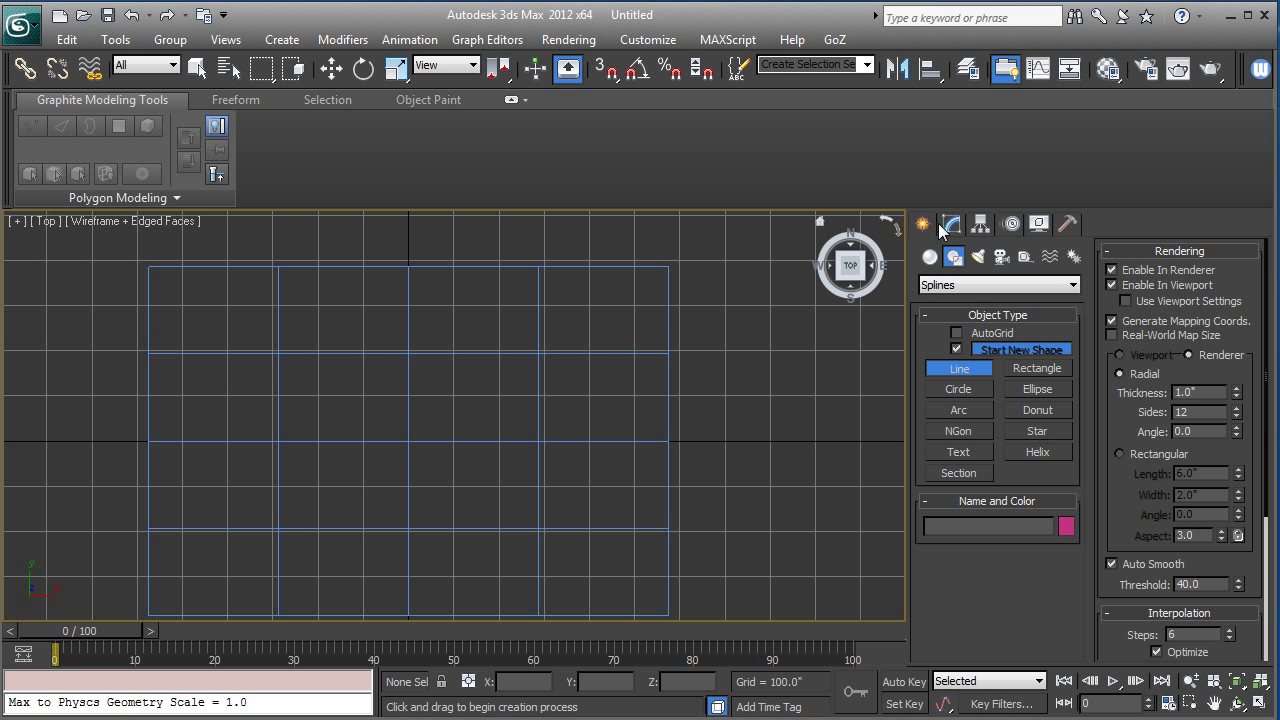
mouse_move(950, 273)
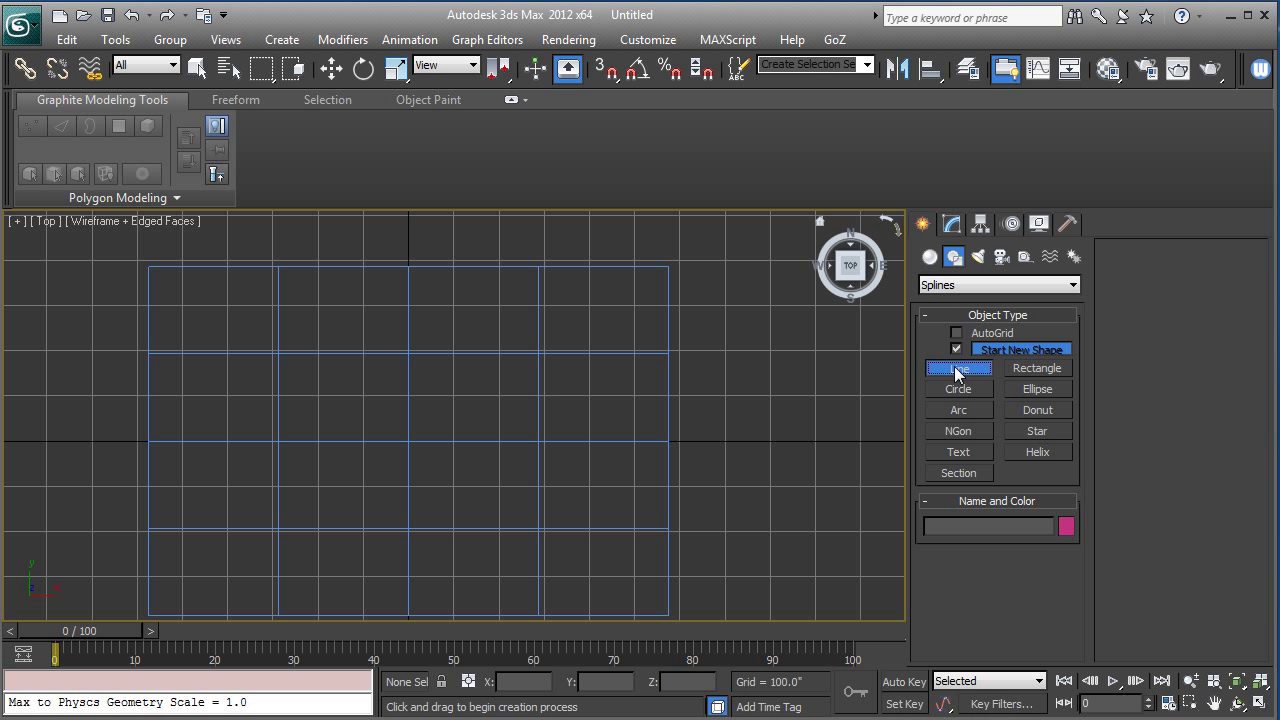
Step: Start drawing a Line spline from the Splines panel
left_click(957, 368)
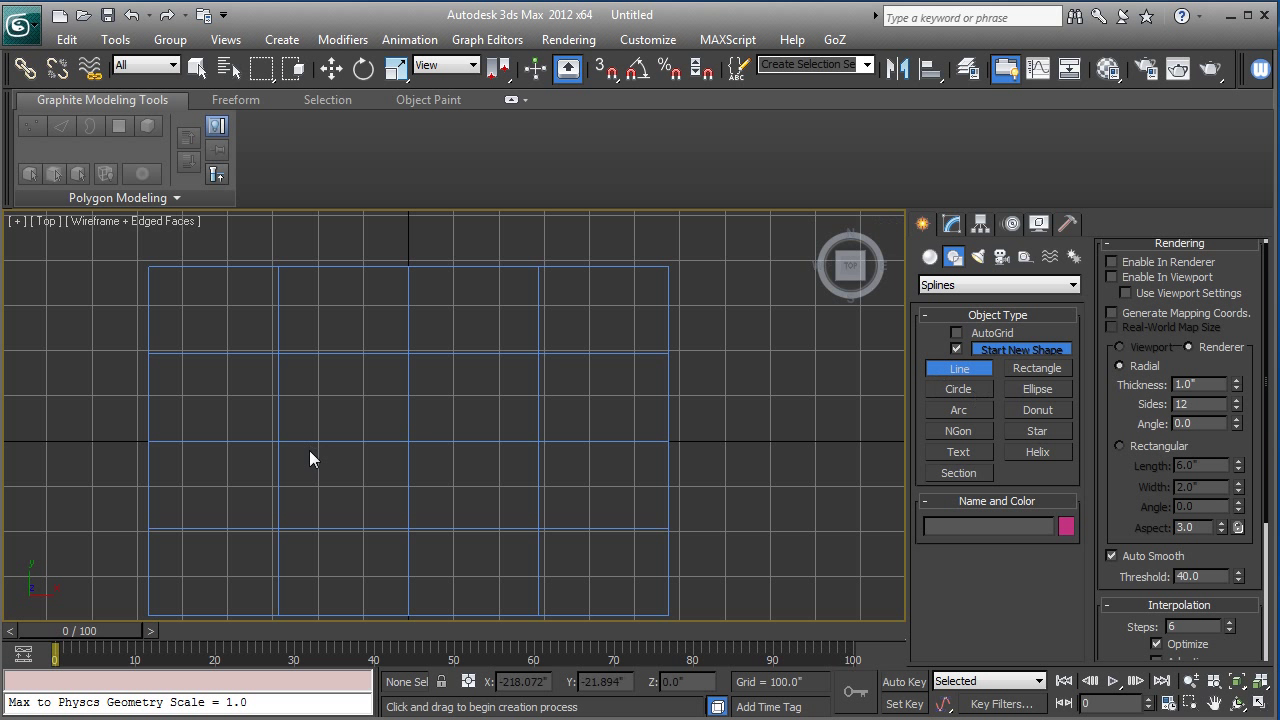
mouse_move(370, 433)
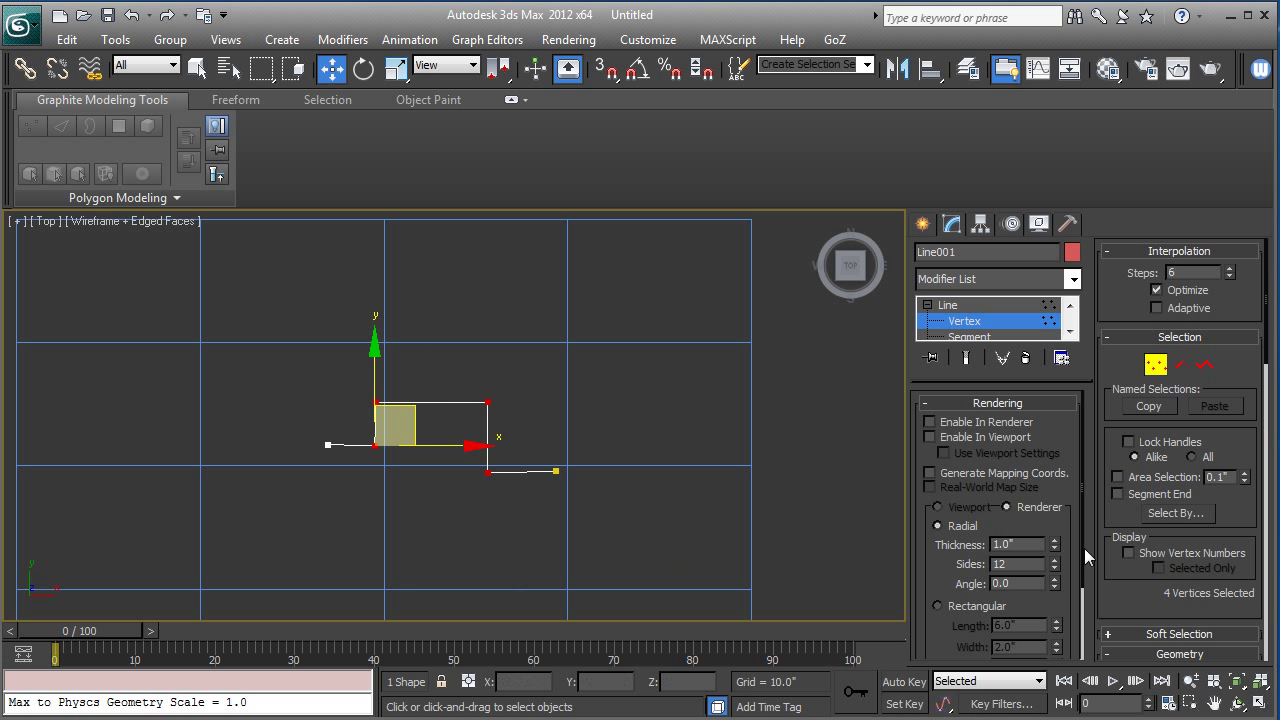
Step: Scroll the Modify panel toward the Fillet control in the Geometry rollout
scroll("down", 3)
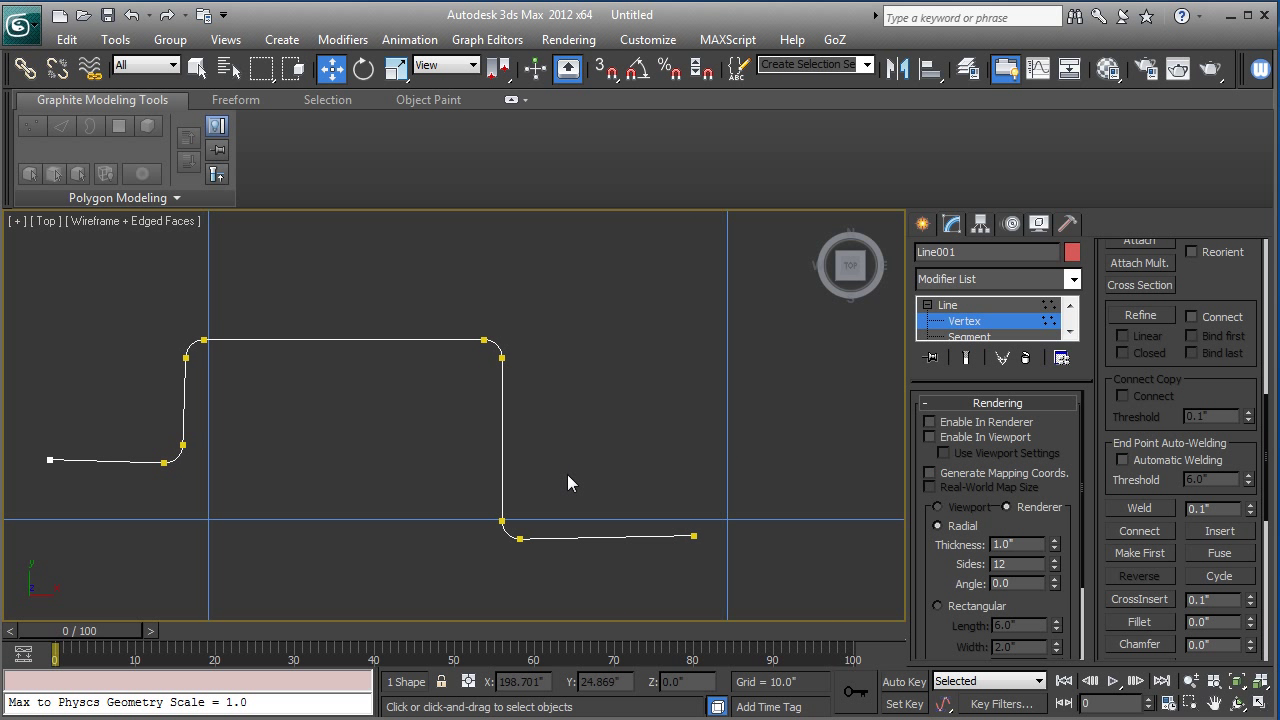
mouse_move(550, 420)
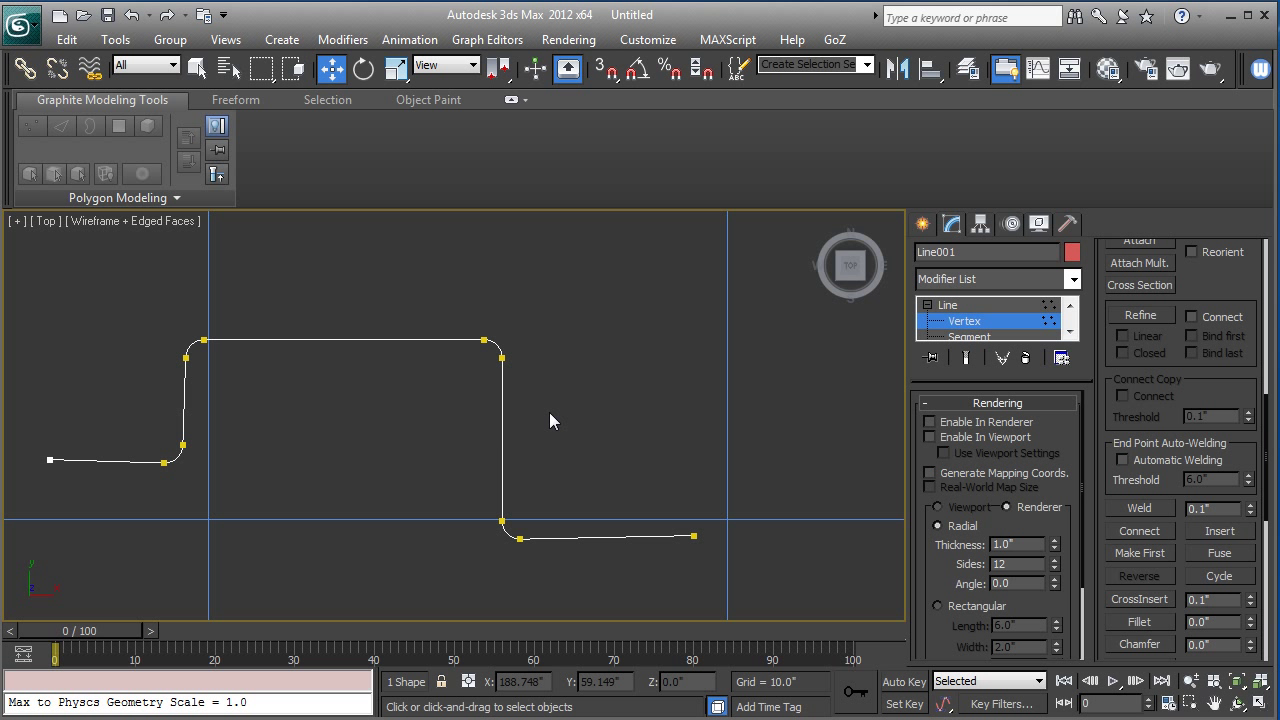
mouse_move(623, 413)
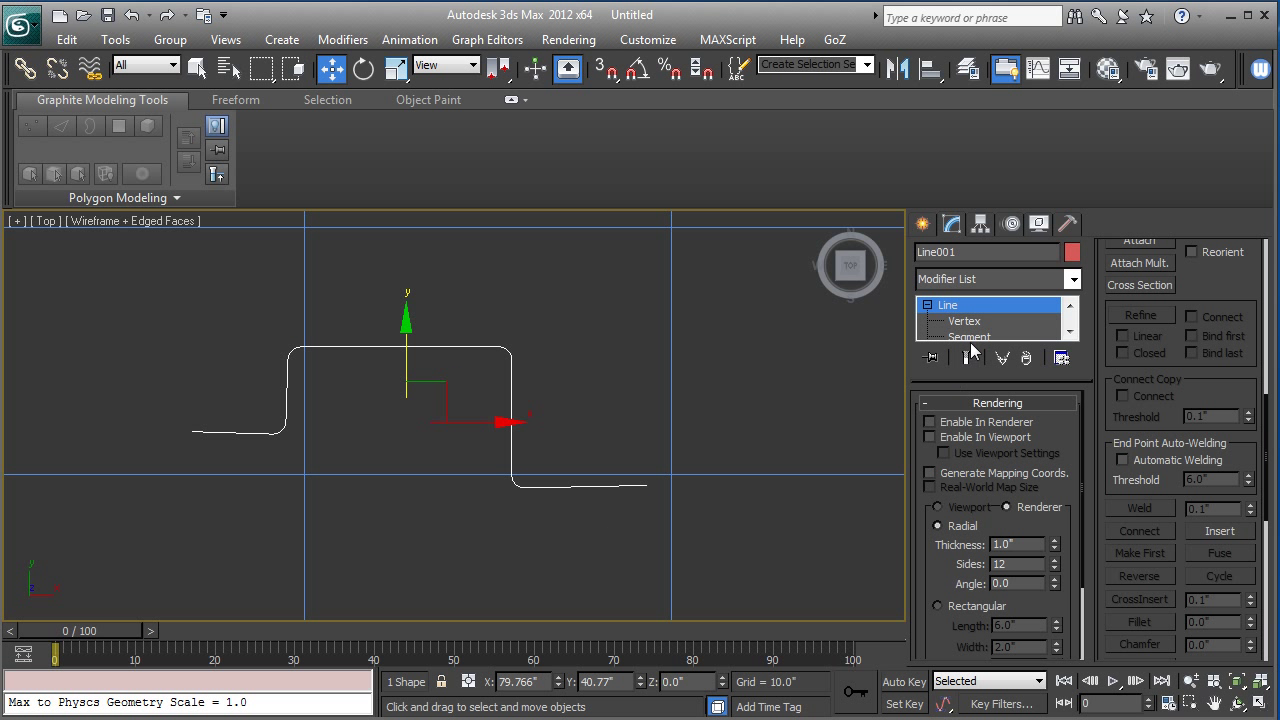
mouse_move(925, 428)
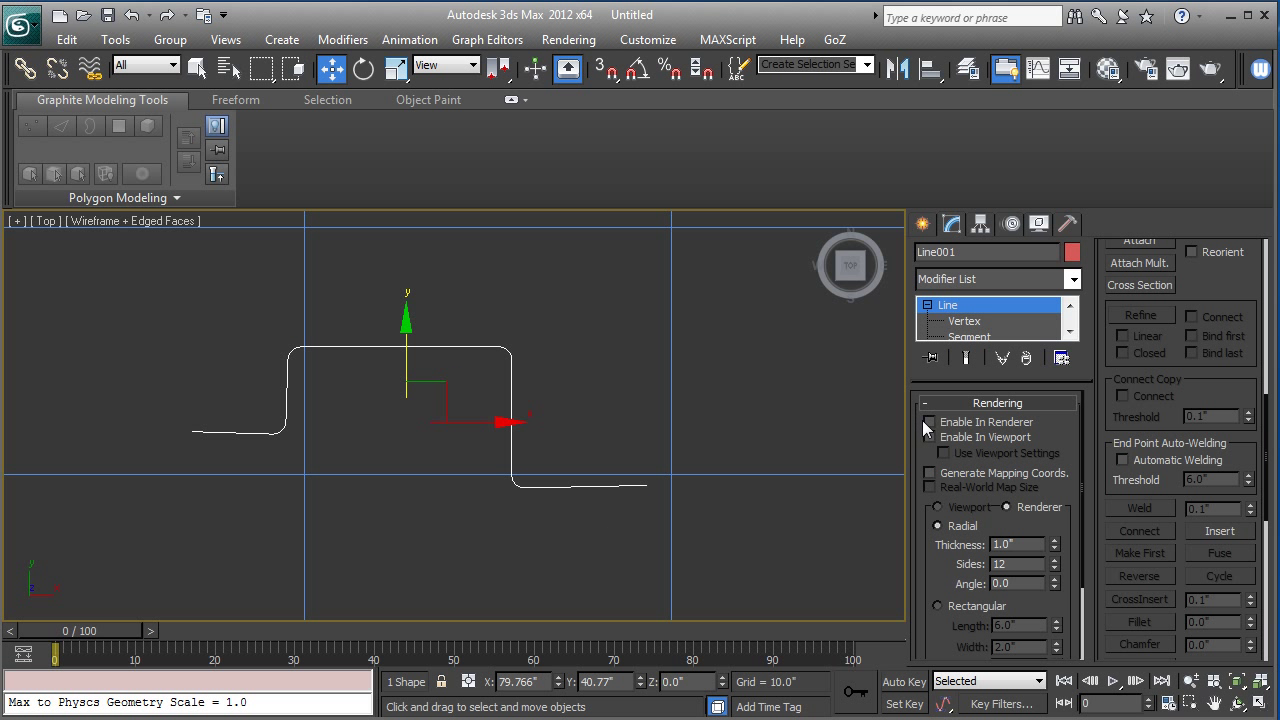
Step: Enable the line's rendering so it displays as a solid tube
left_click(930, 421)
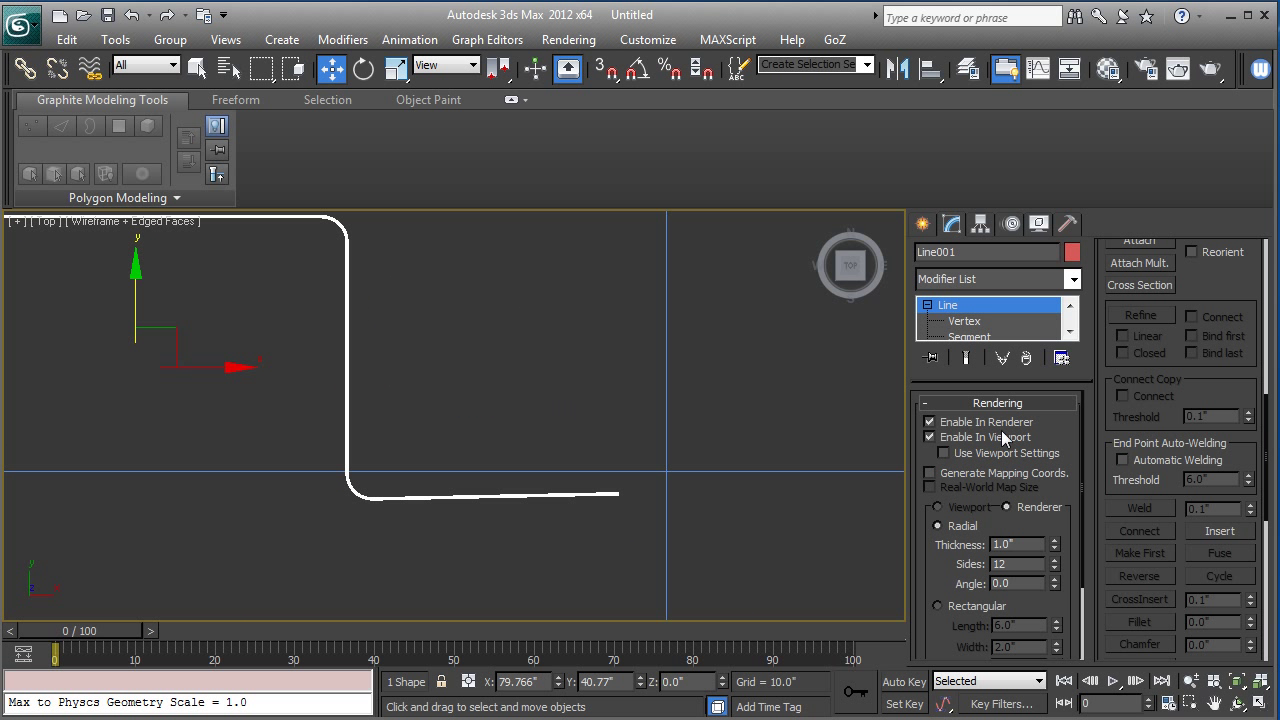
mouse_move(1058, 554)
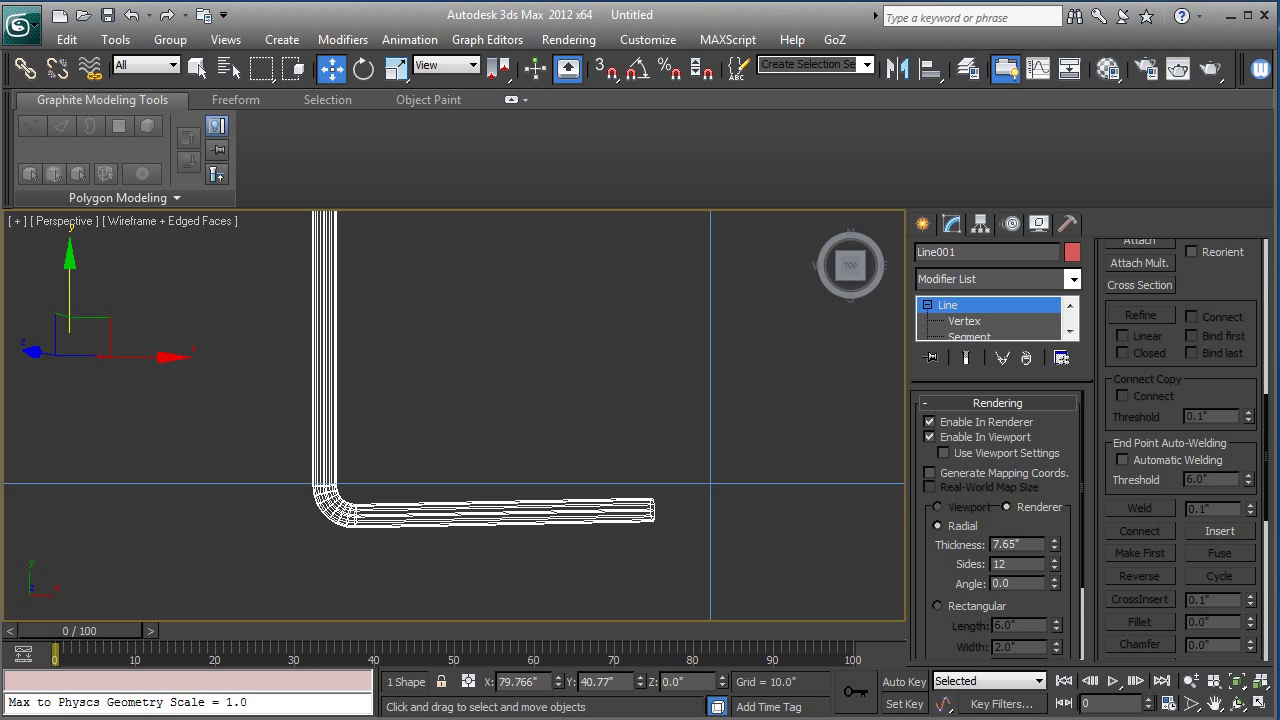
mouse_move(525, 305)
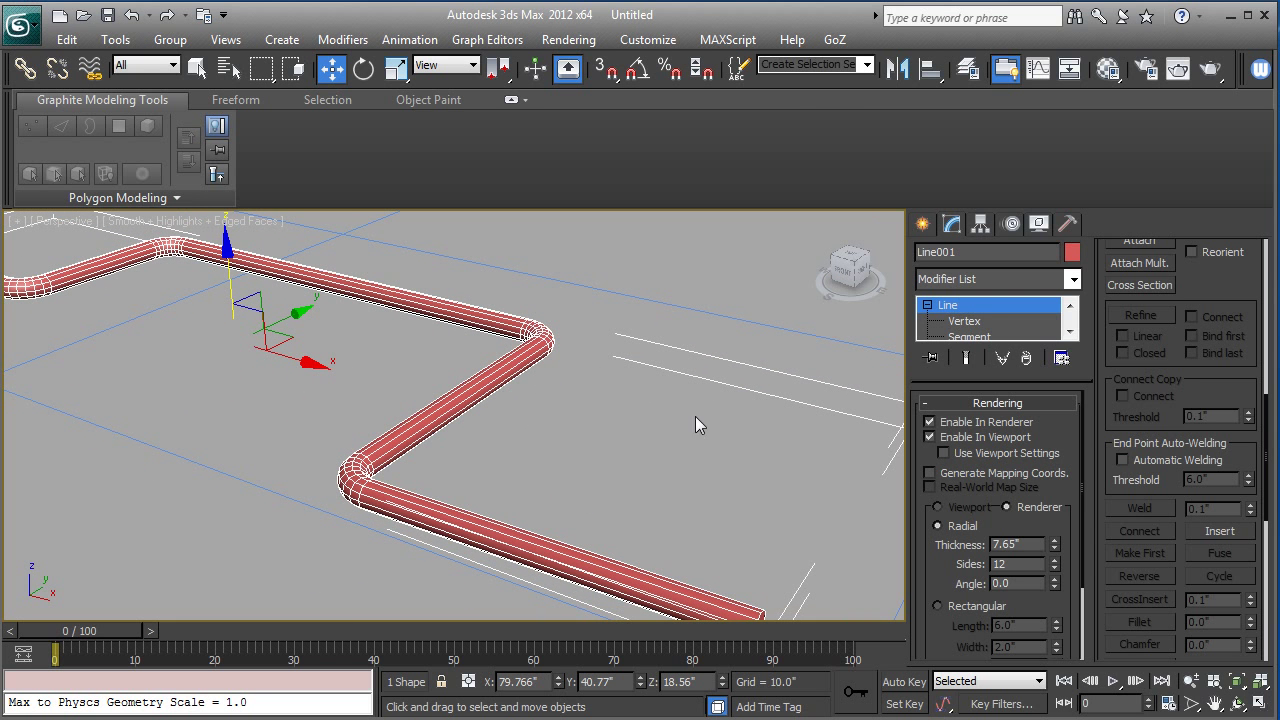
scroll("down", 3)
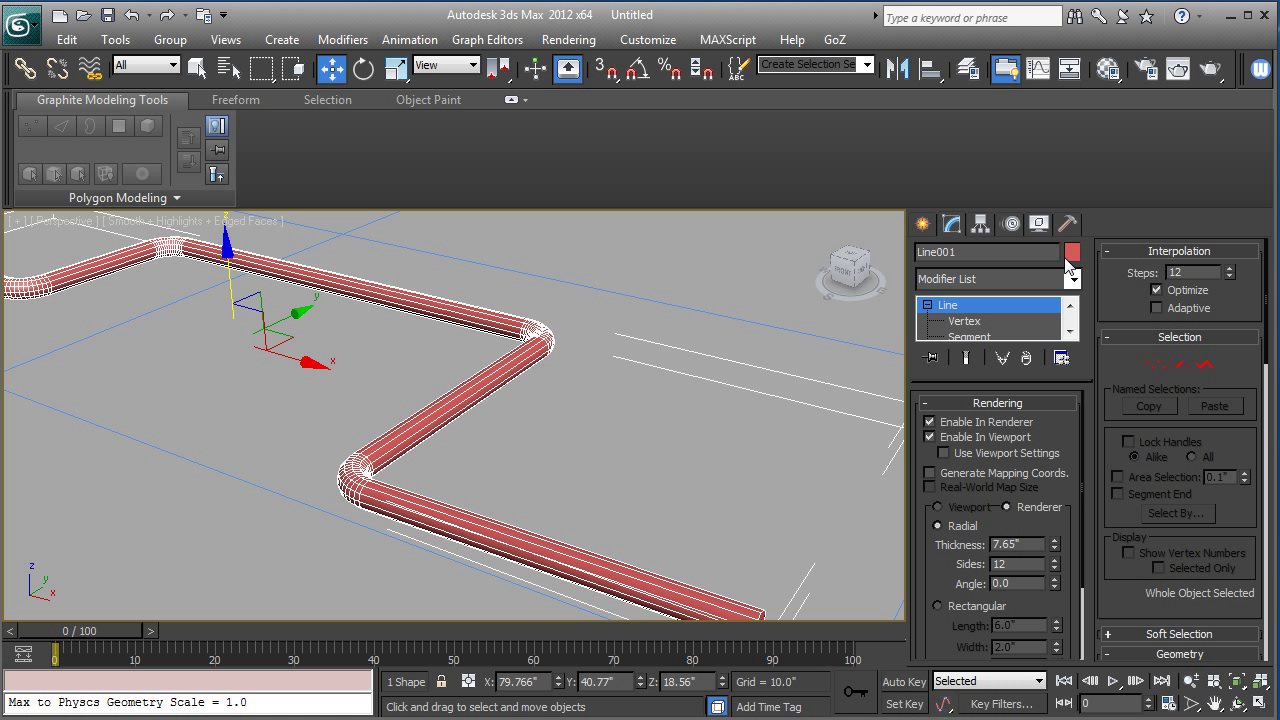
mouse_move(815, 402)
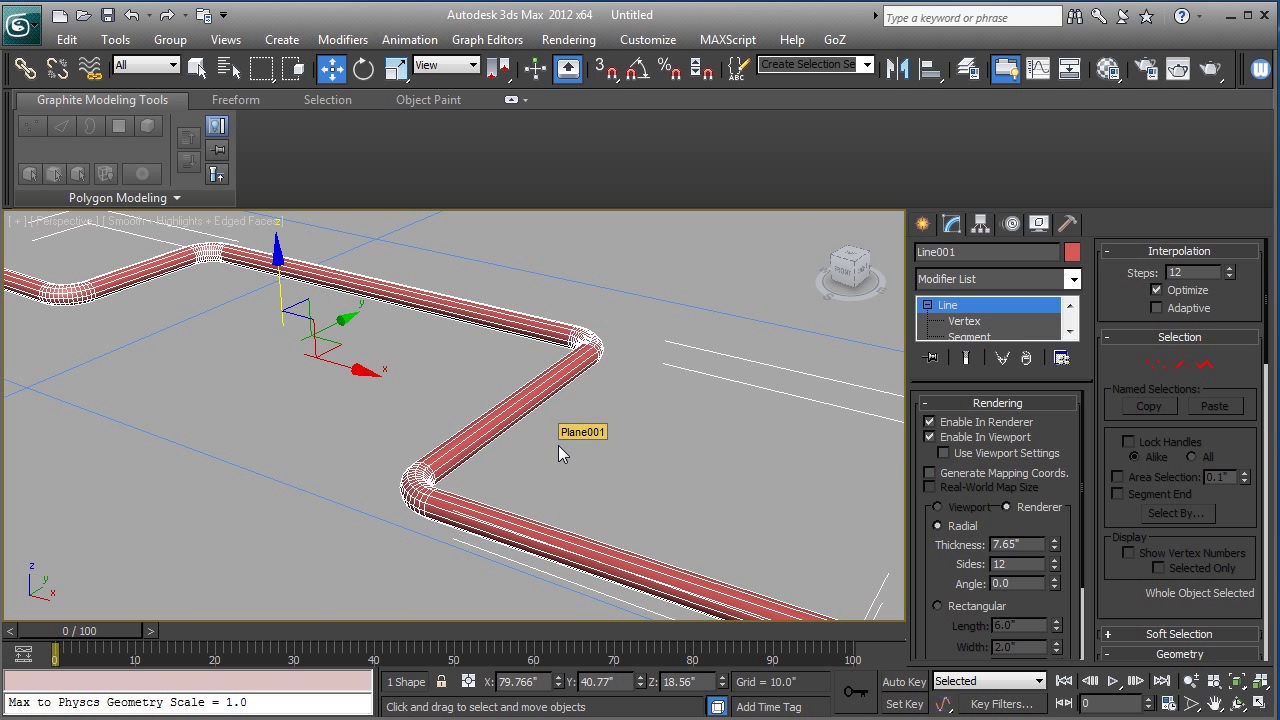
mouse_move(525, 498)
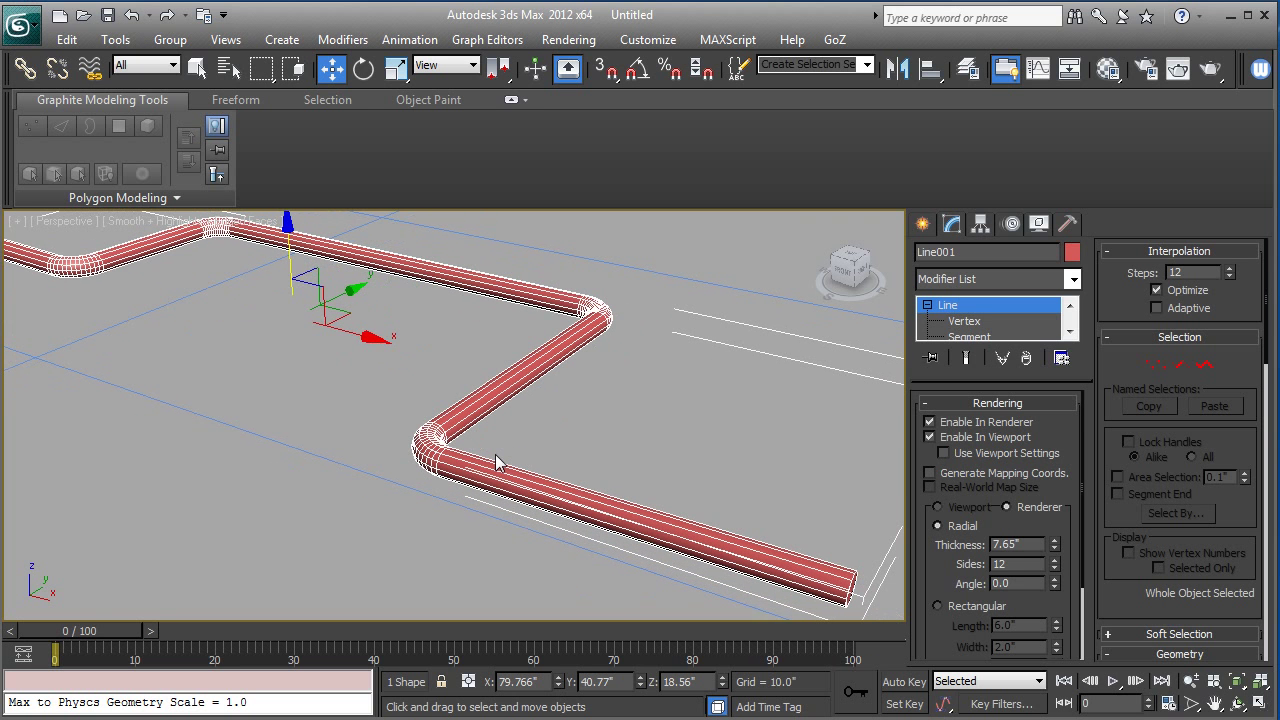
mouse_move(500, 462)
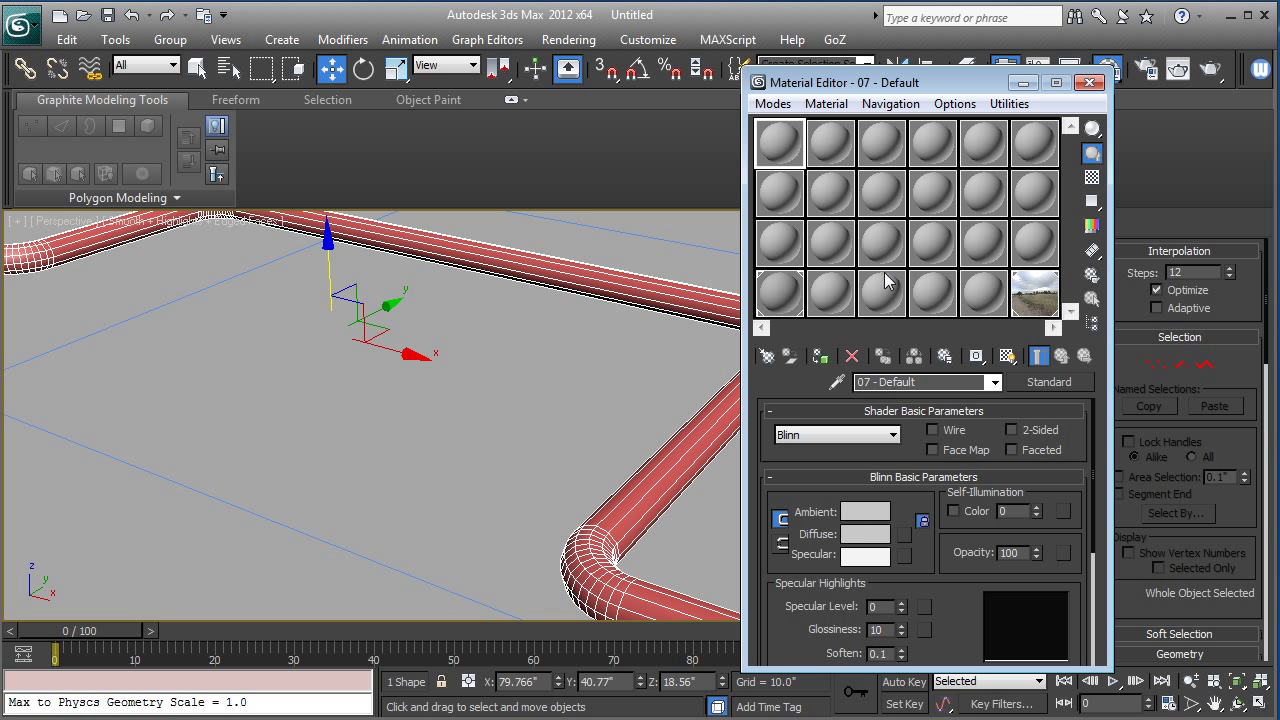
mouse_move(810, 272)
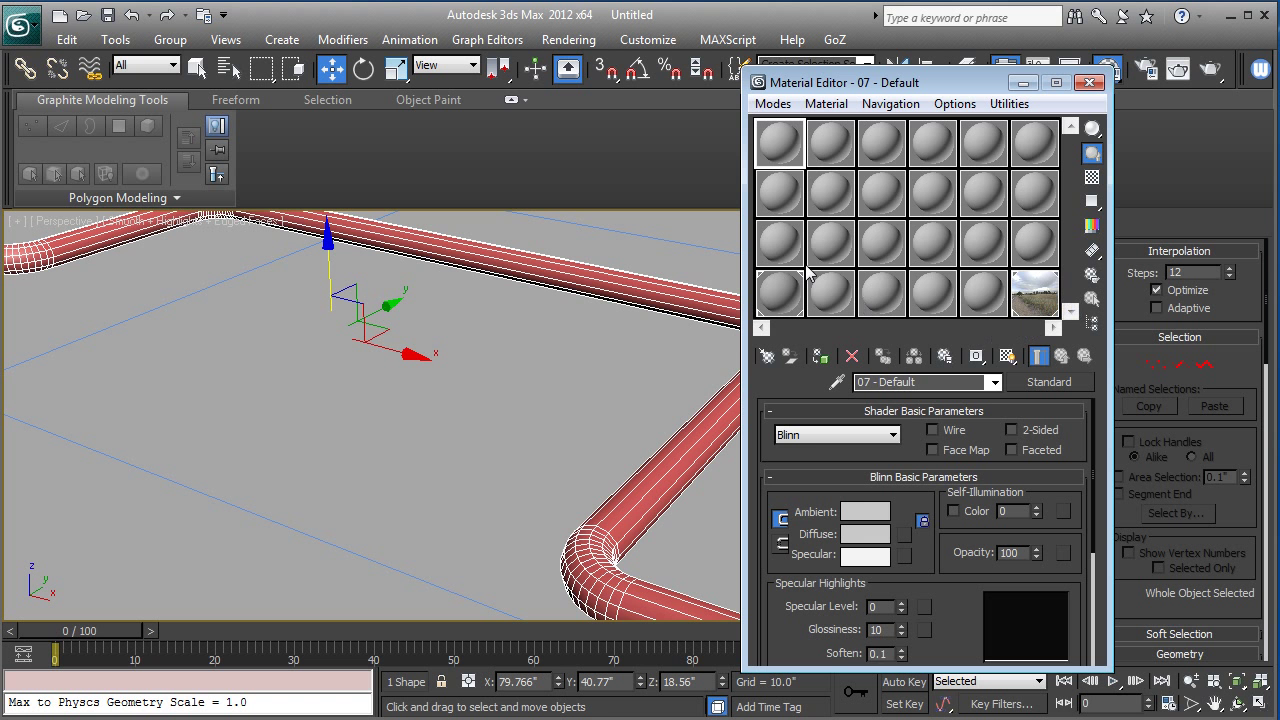
mouse_move(775, 203)
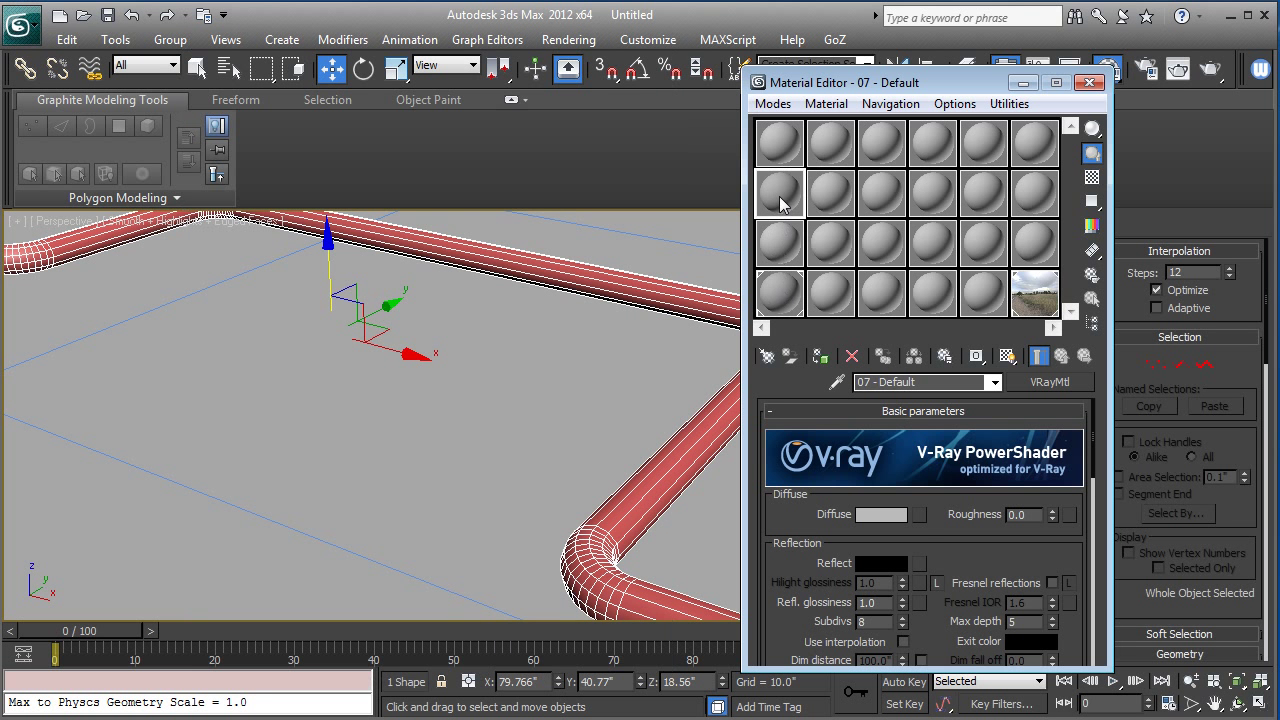
Step: Scroll down and expand the VRayMtl Maps rollout
scroll("down", 3)
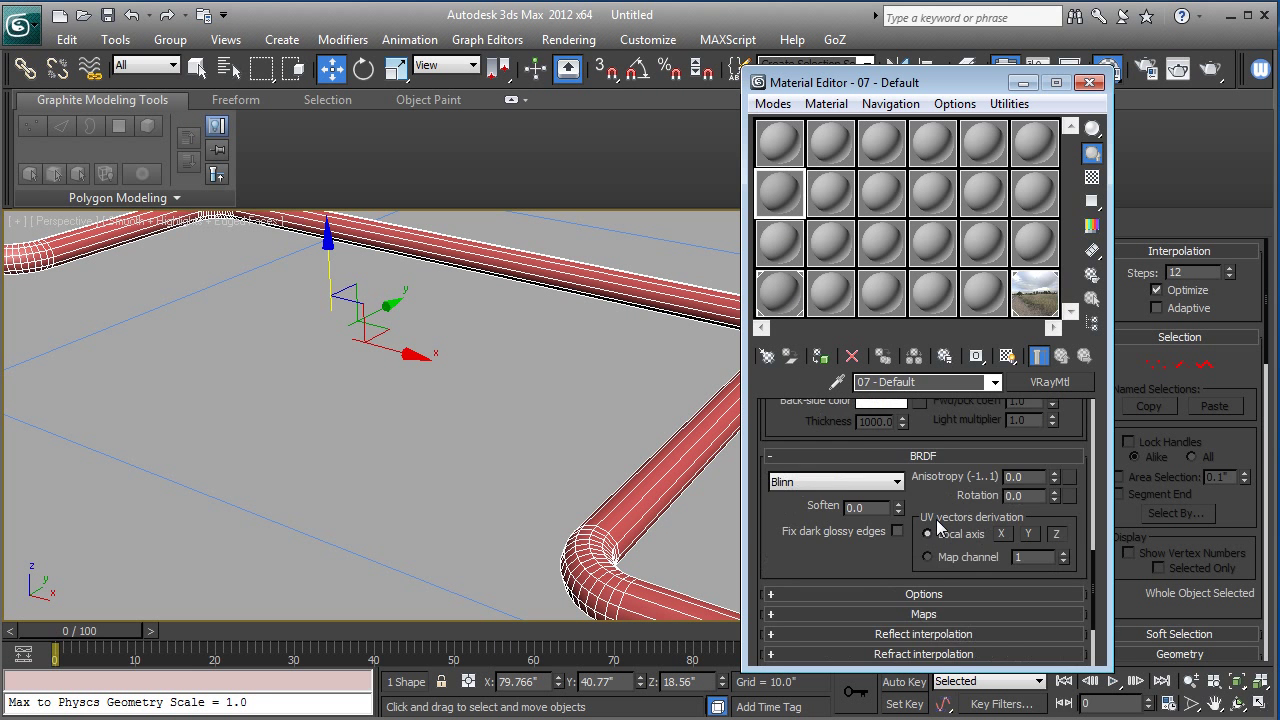
left_click(923, 614)
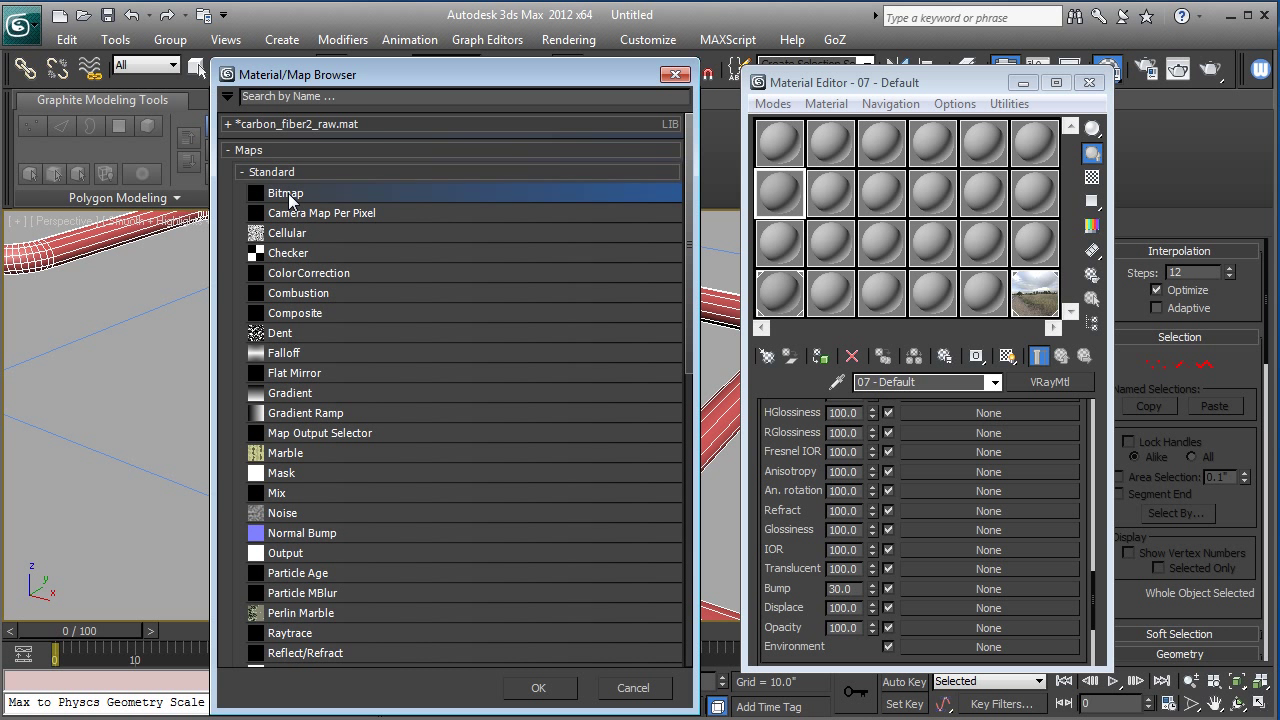
Step: Load tutorial_braid-02.jpg as a Bitmap in the Bump map slot
double_click(285, 193)
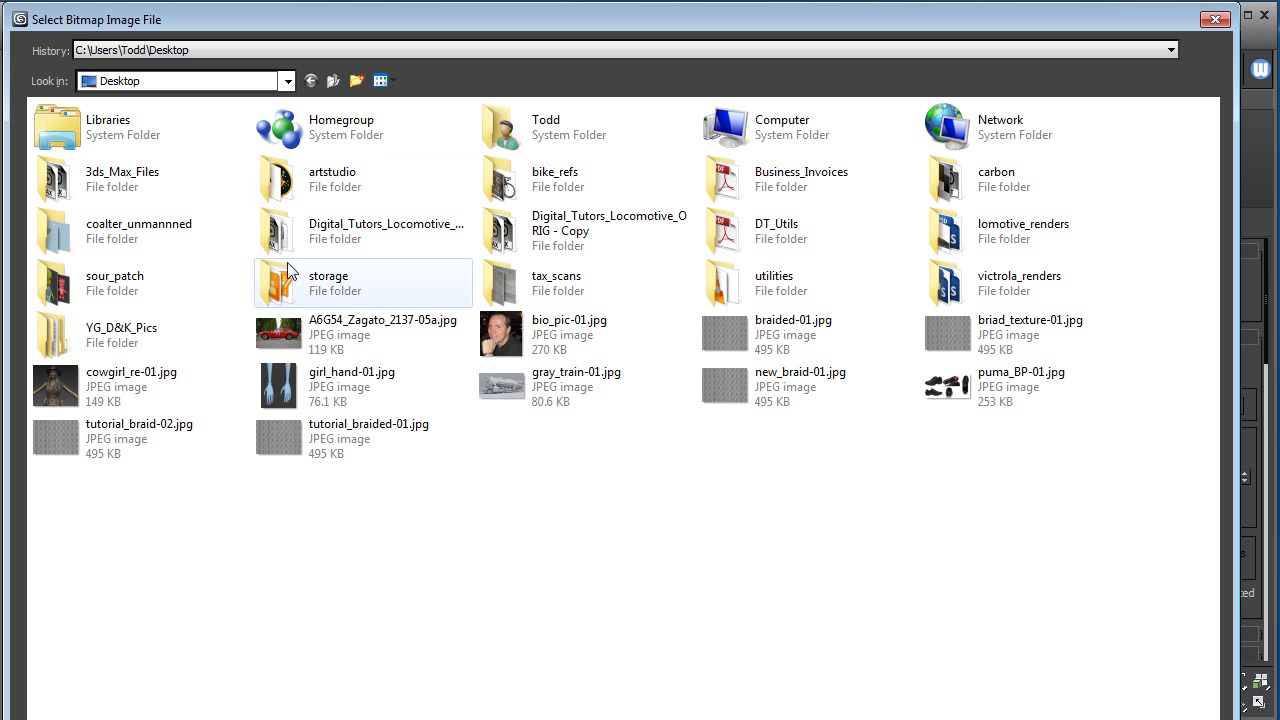
left_click(140, 438)
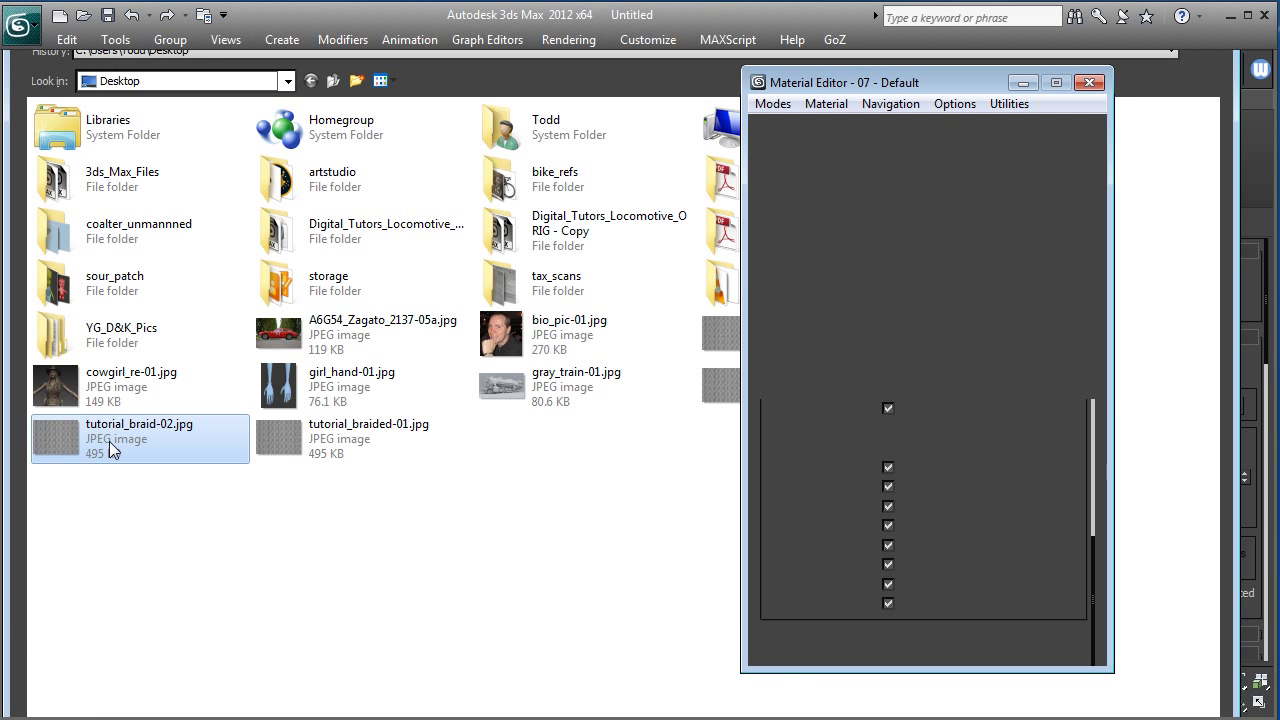
double_click(140, 438)
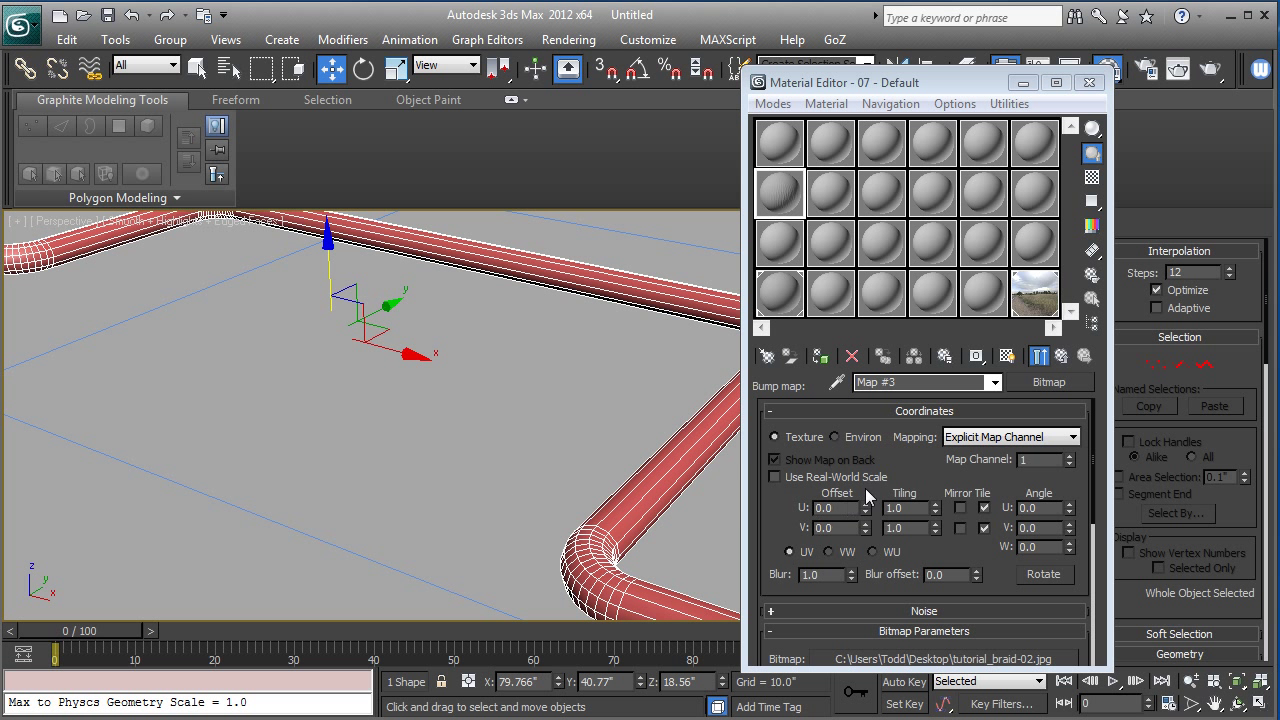
mouse_move(820, 357)
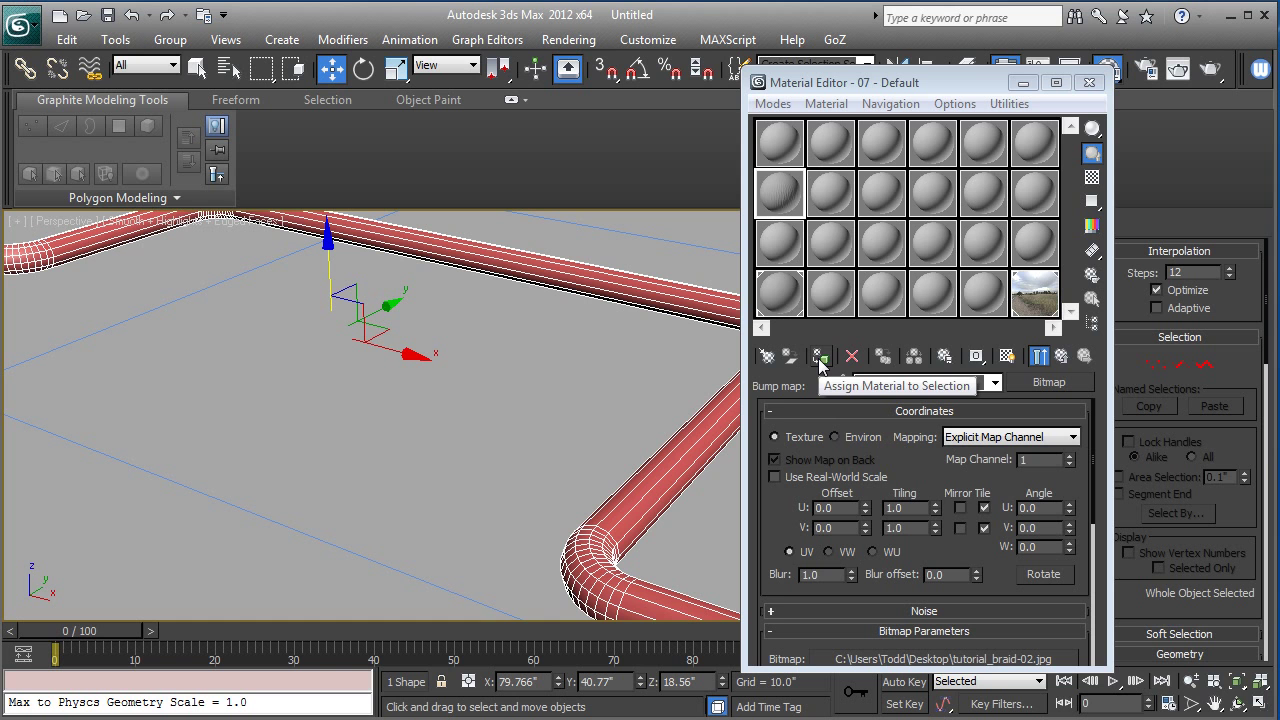
Step: Assign 07 - Default to the tube and show its map in the viewport
left_click(820, 357)
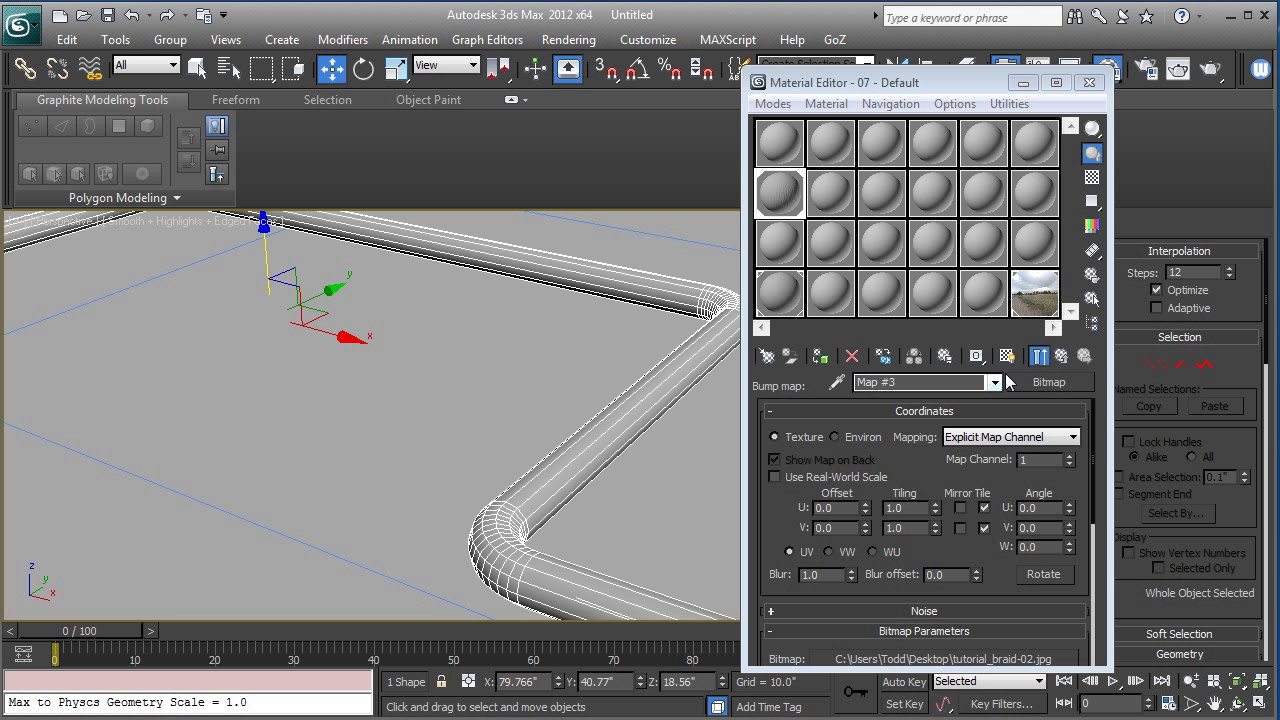
mouse_move(1008, 356)
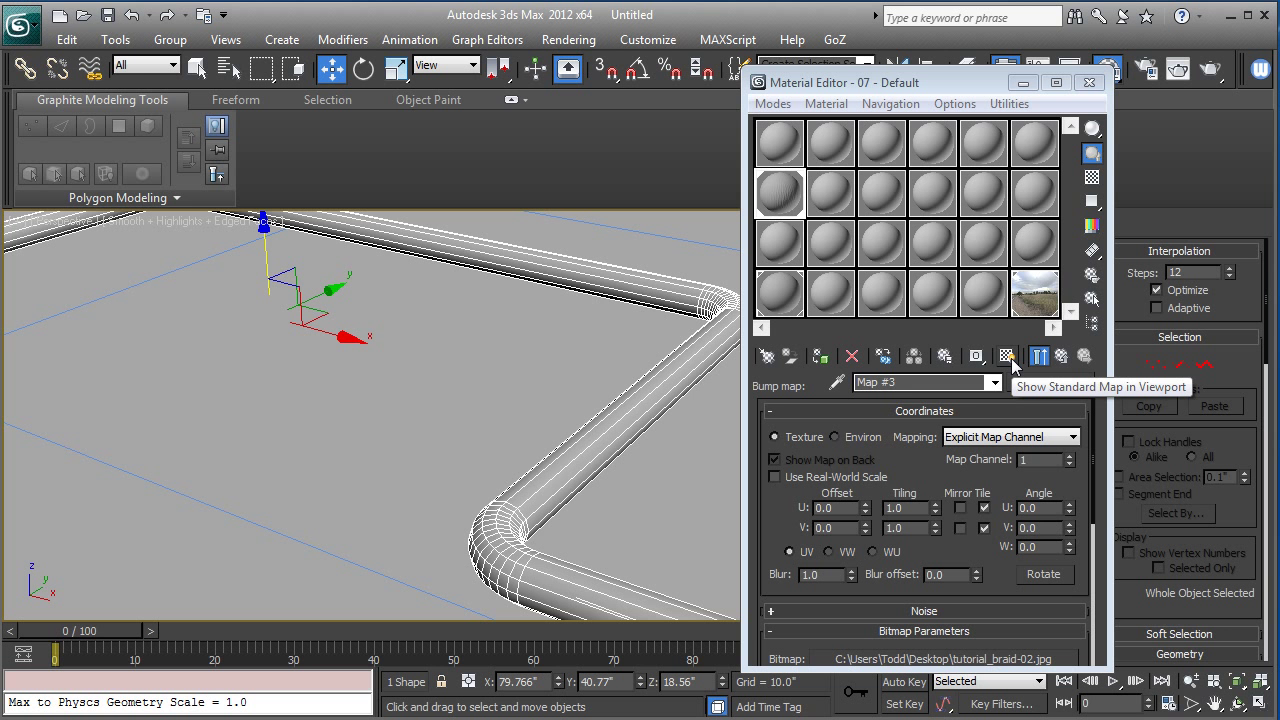
left_click(1007, 356)
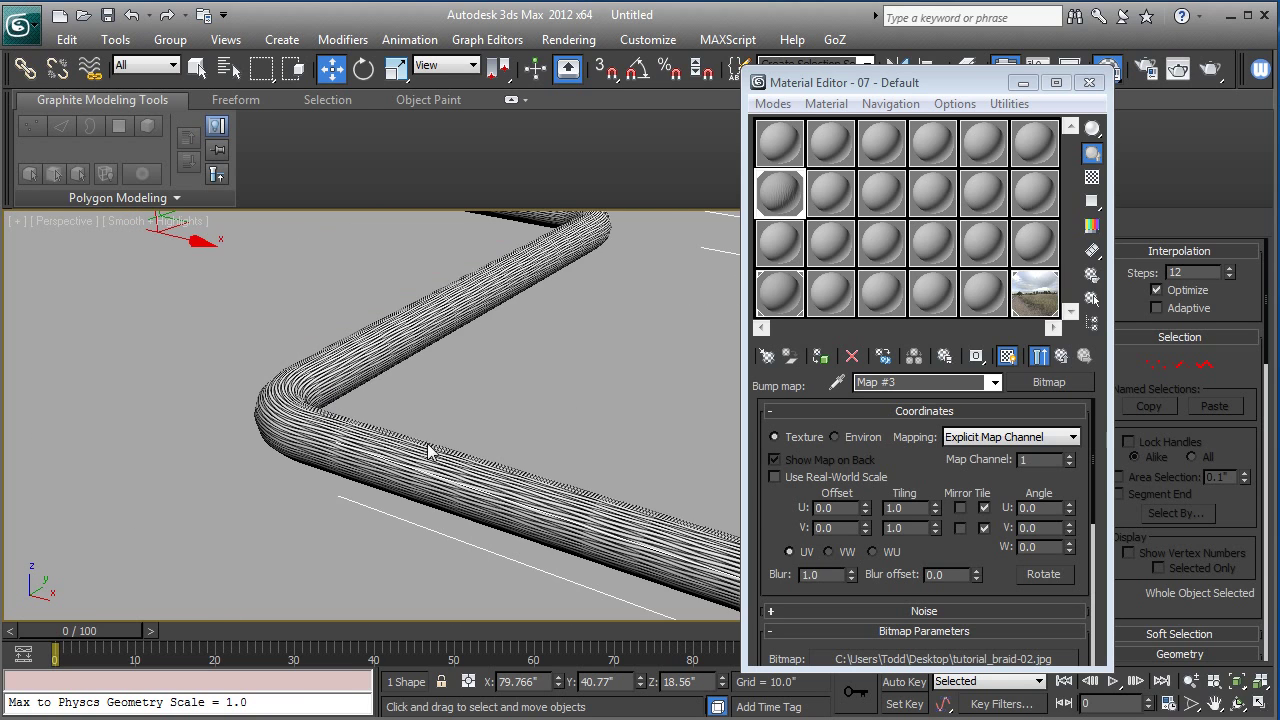
mouse_move(938, 513)
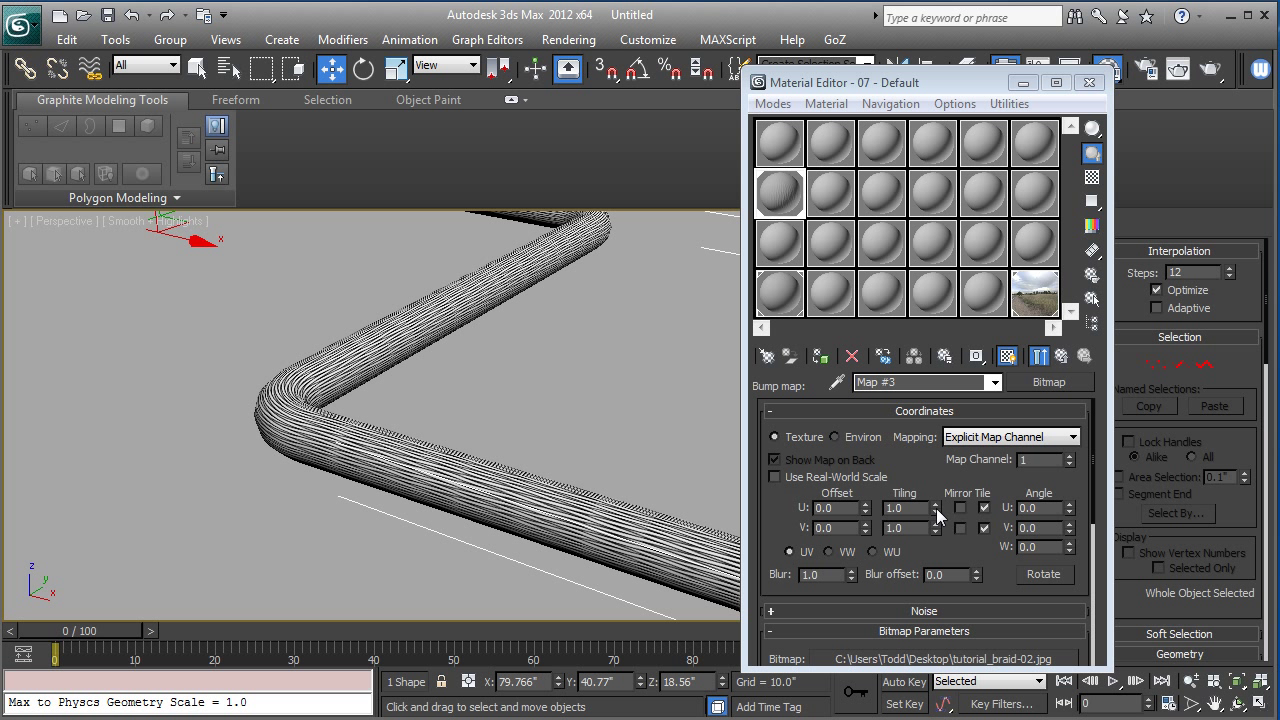
mouse_move(938, 518)
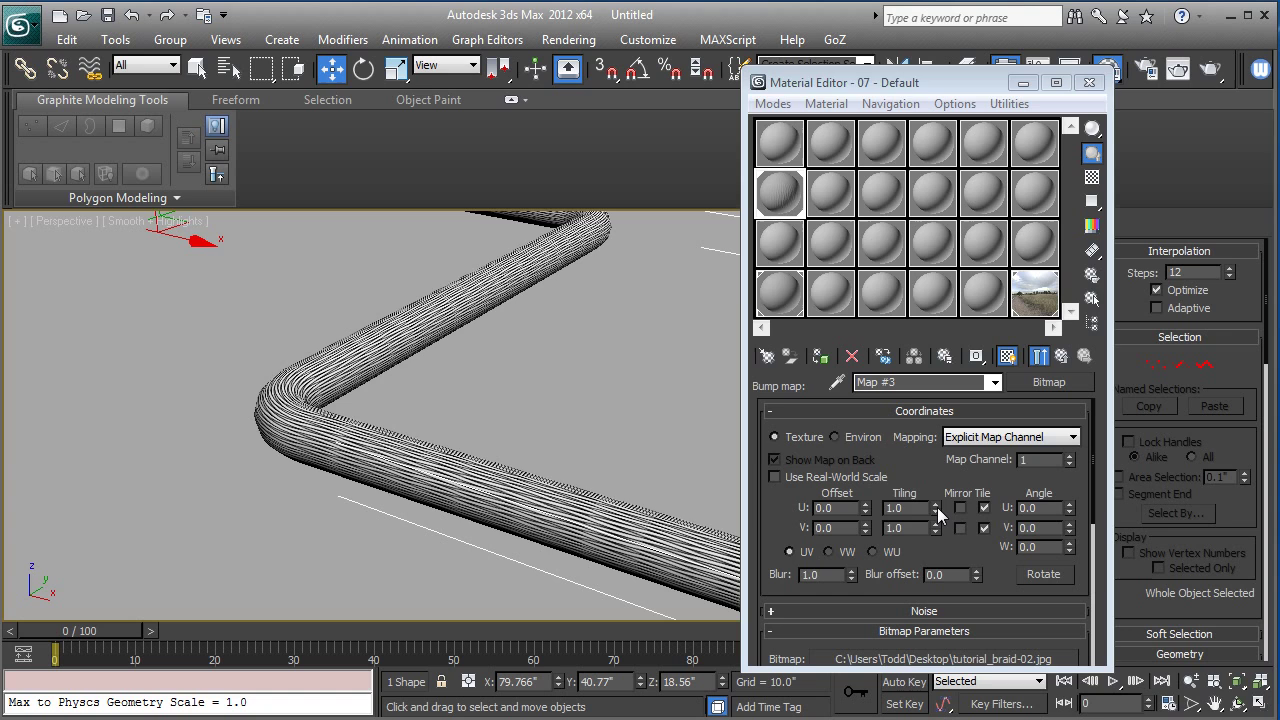
Step: Set the bump bitmap's Tiling U to 0.3 and Tiling V to 3.5
left_click(935, 512)
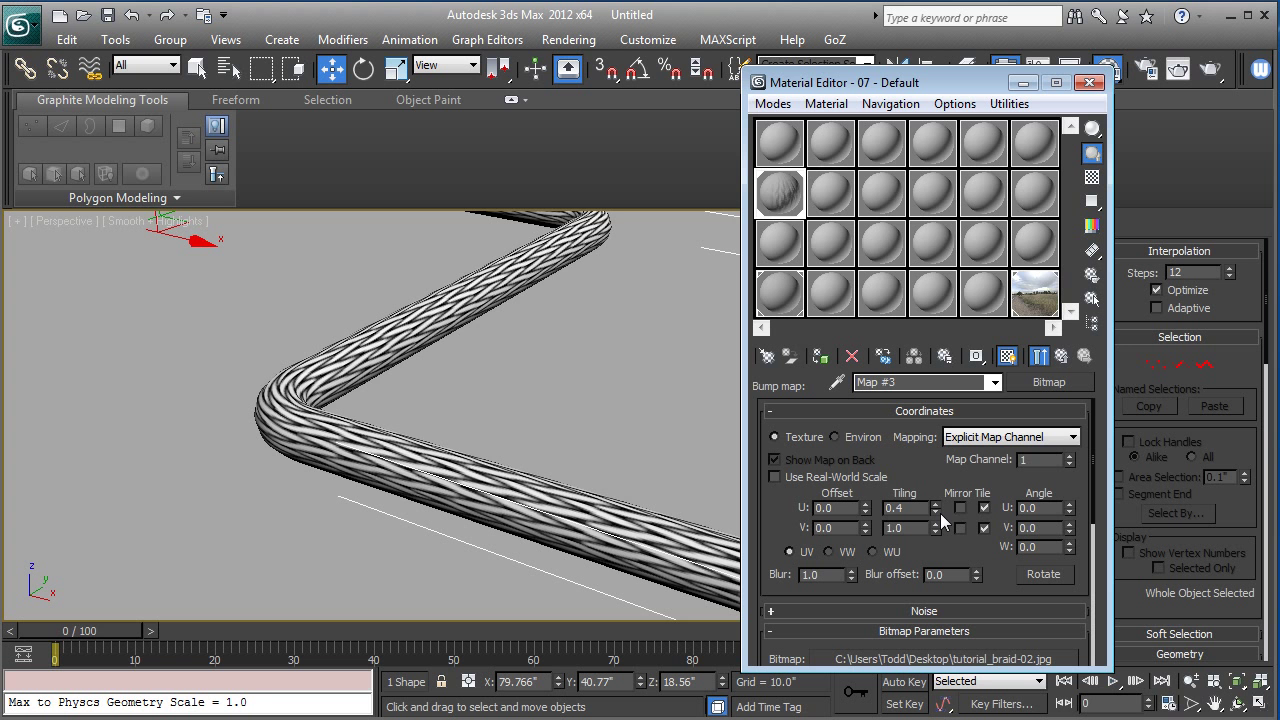
left_click(935, 513)
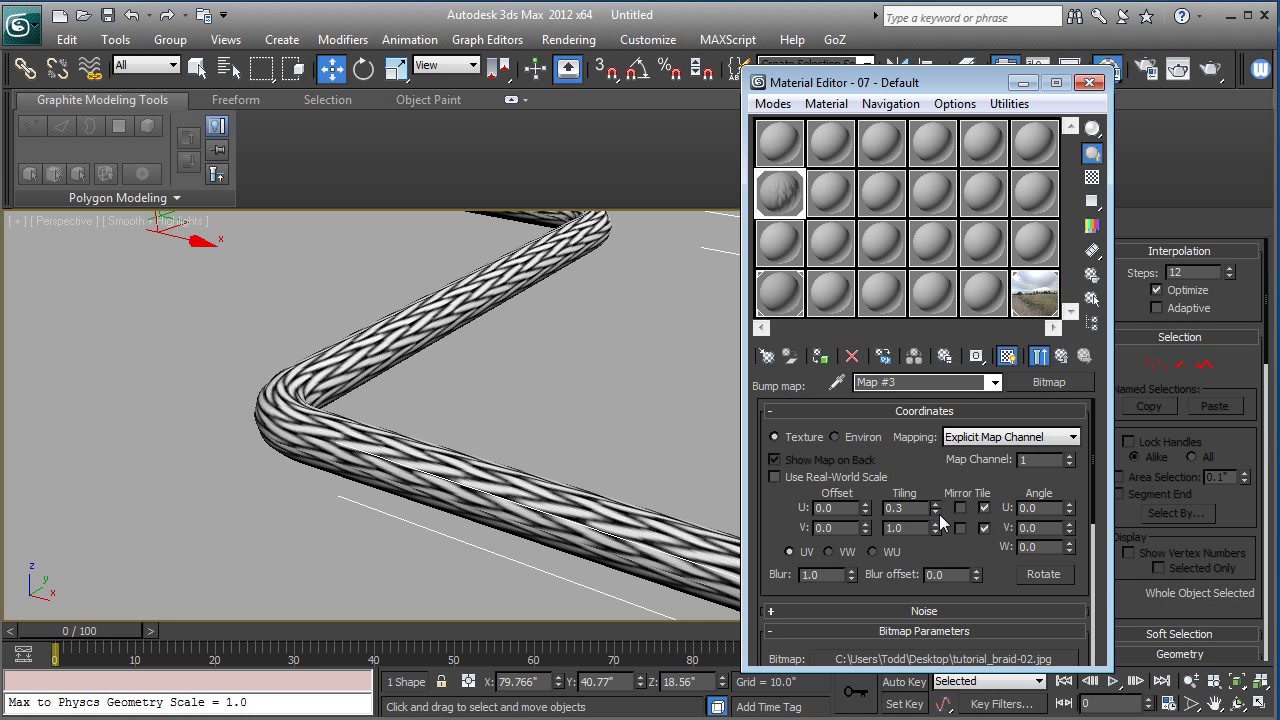
left_click(938, 524)
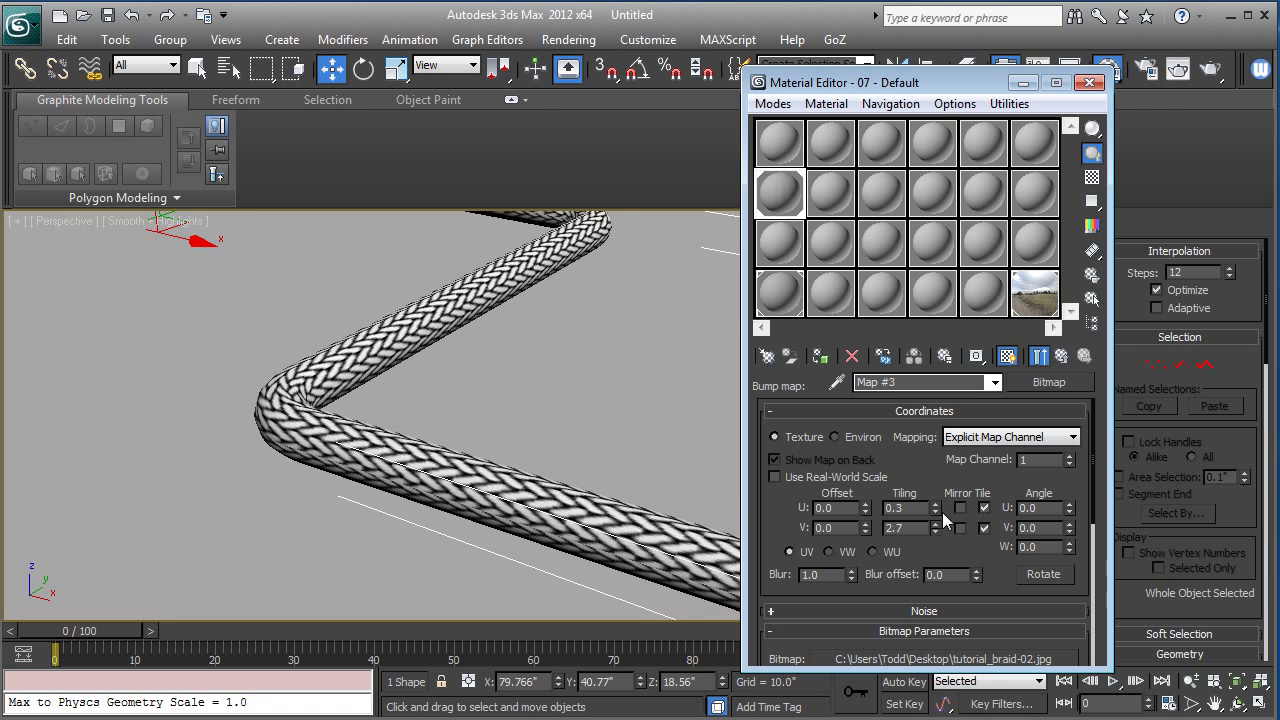
left_click(934, 524)
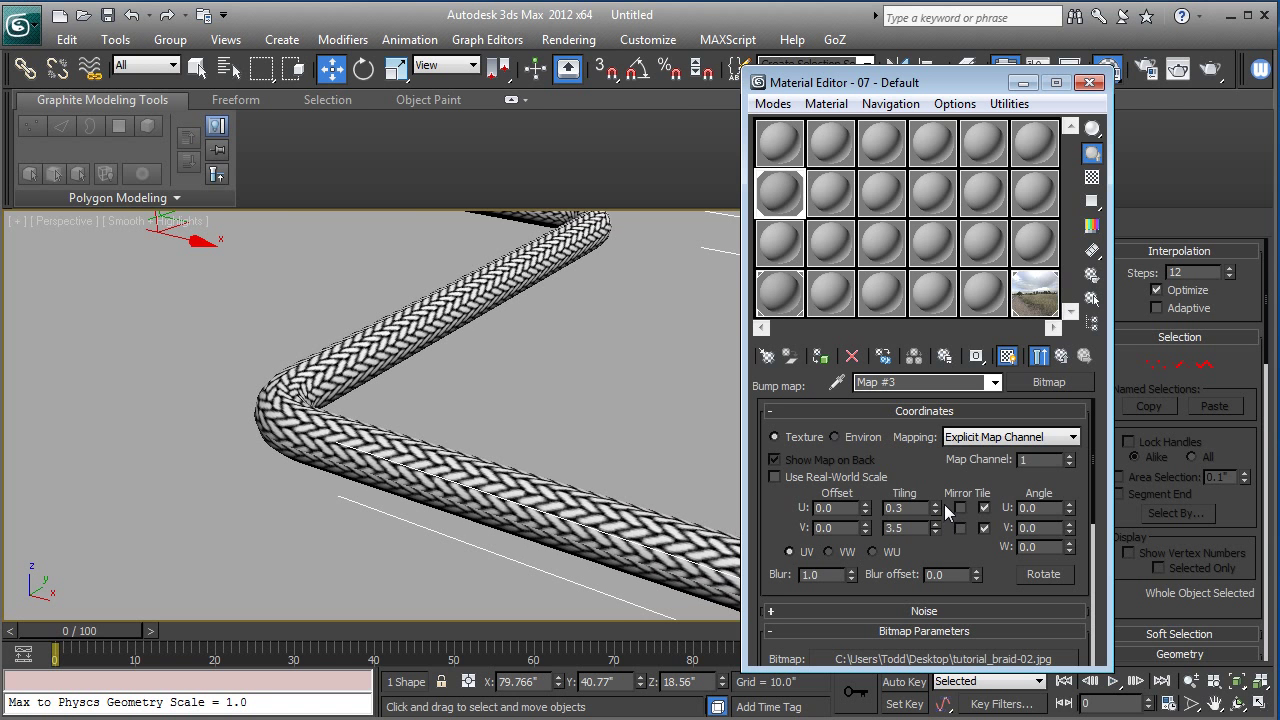
left_click(935, 524)
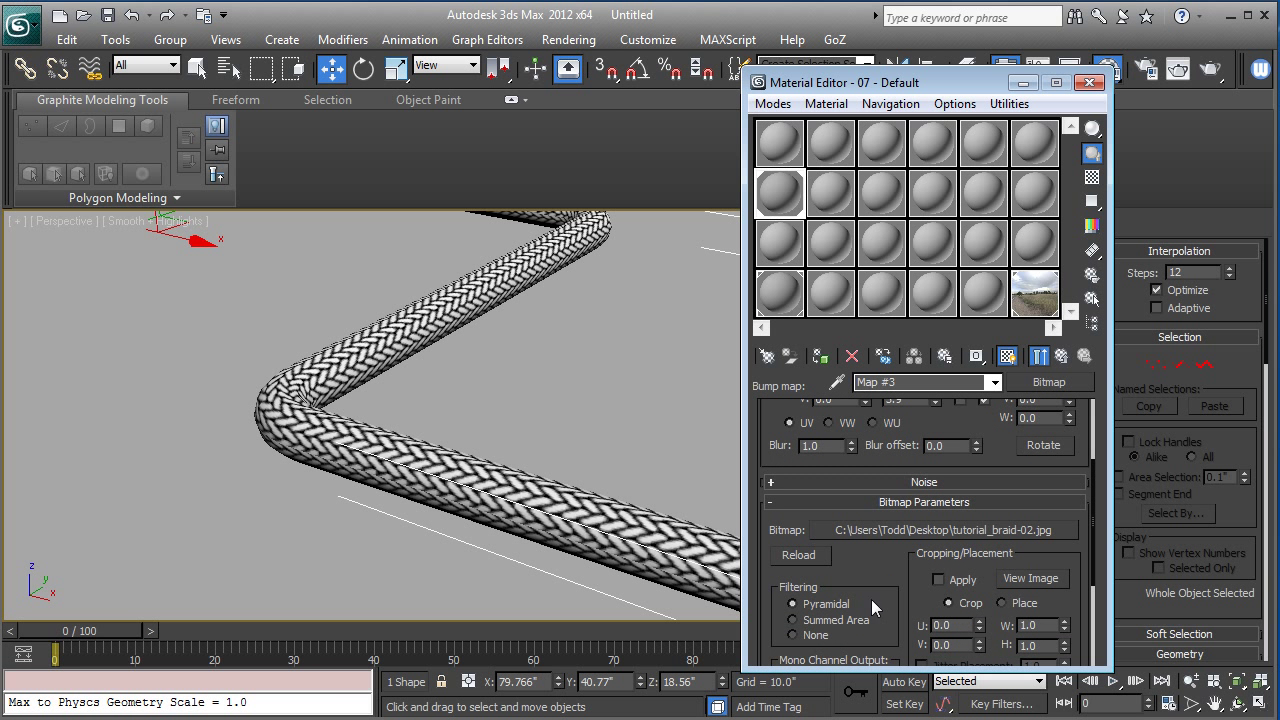
mouse_move(808, 540)
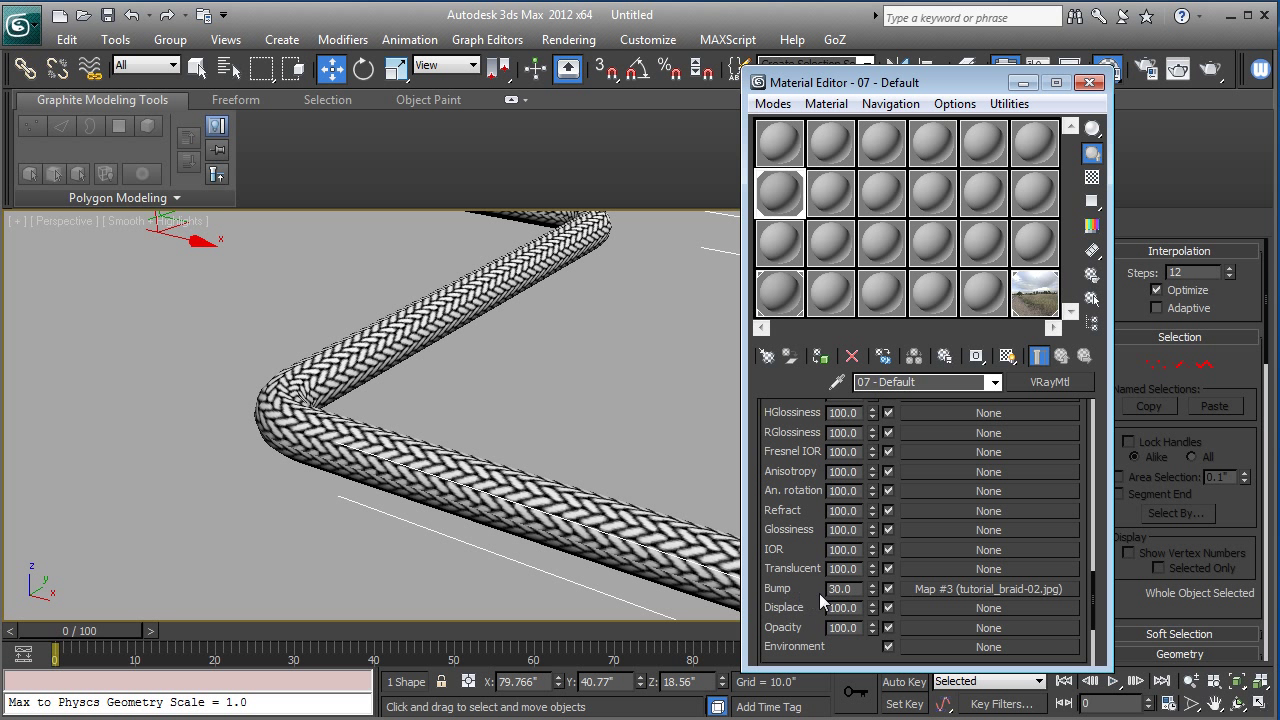
Step: Set the braid VRayMtl diffuse colour to black and reflection colour to white
right_click(988, 588)
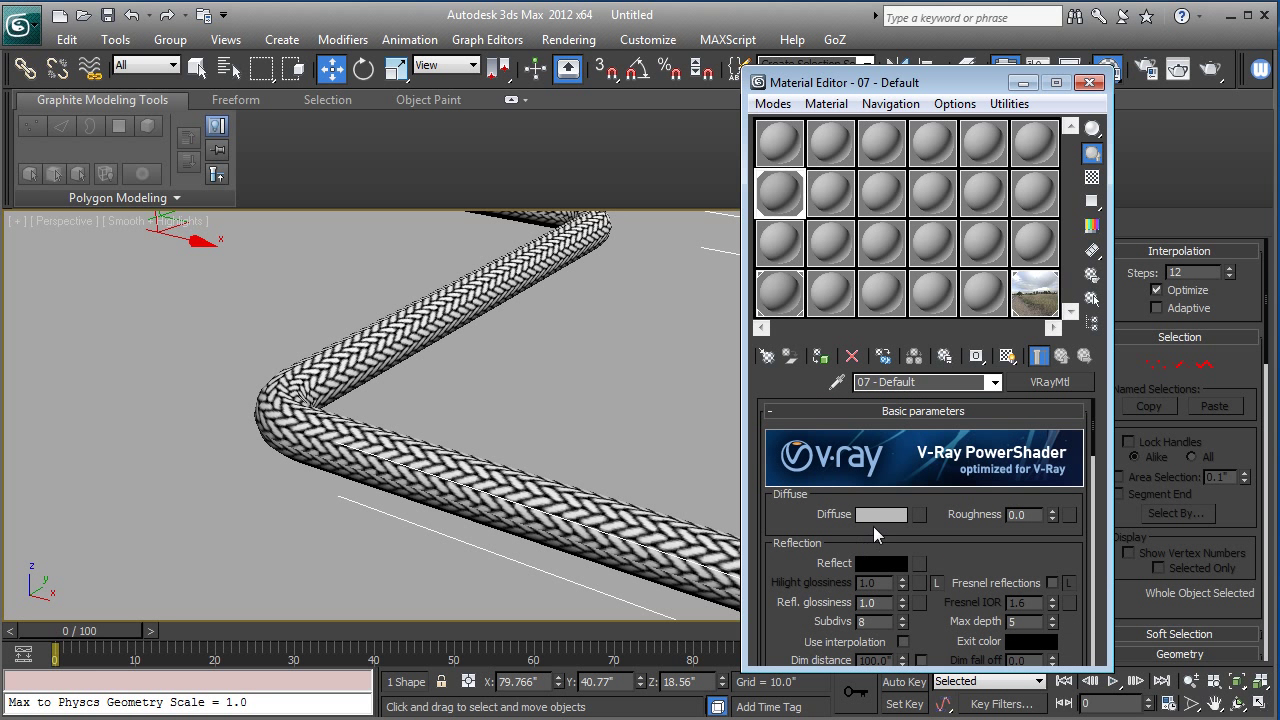
left_click(880, 514)
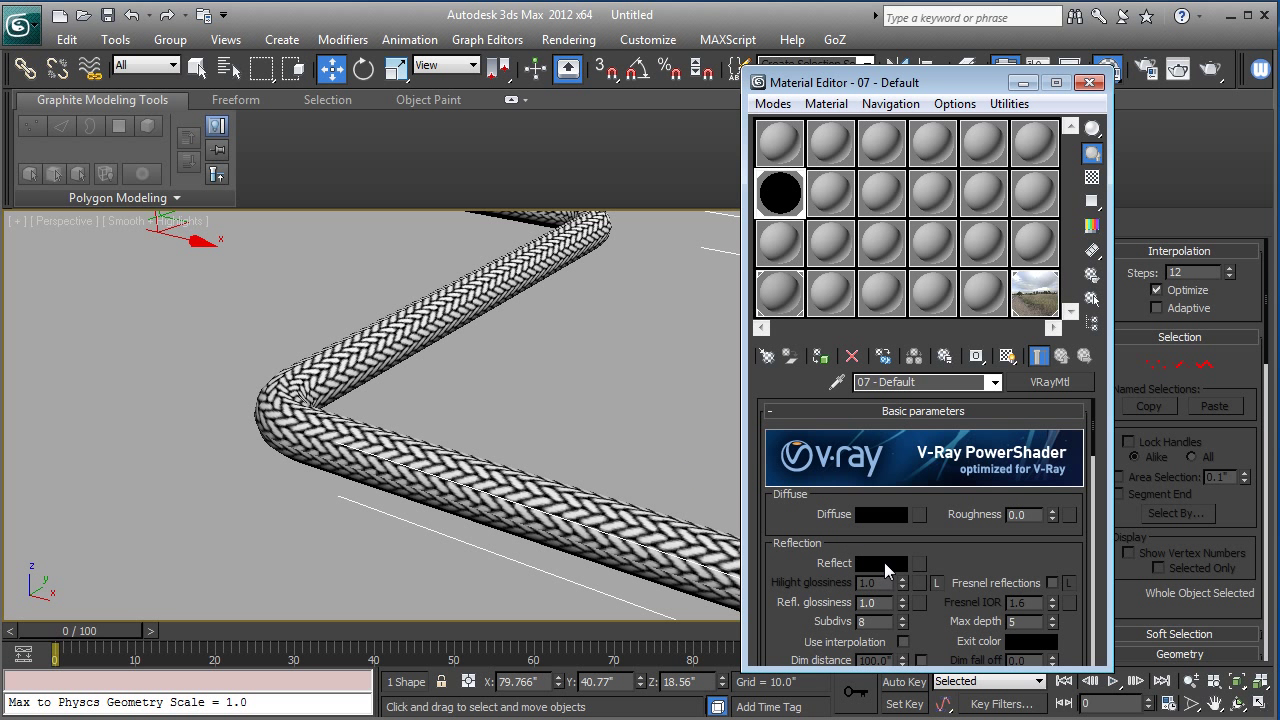
left_click(880, 563)
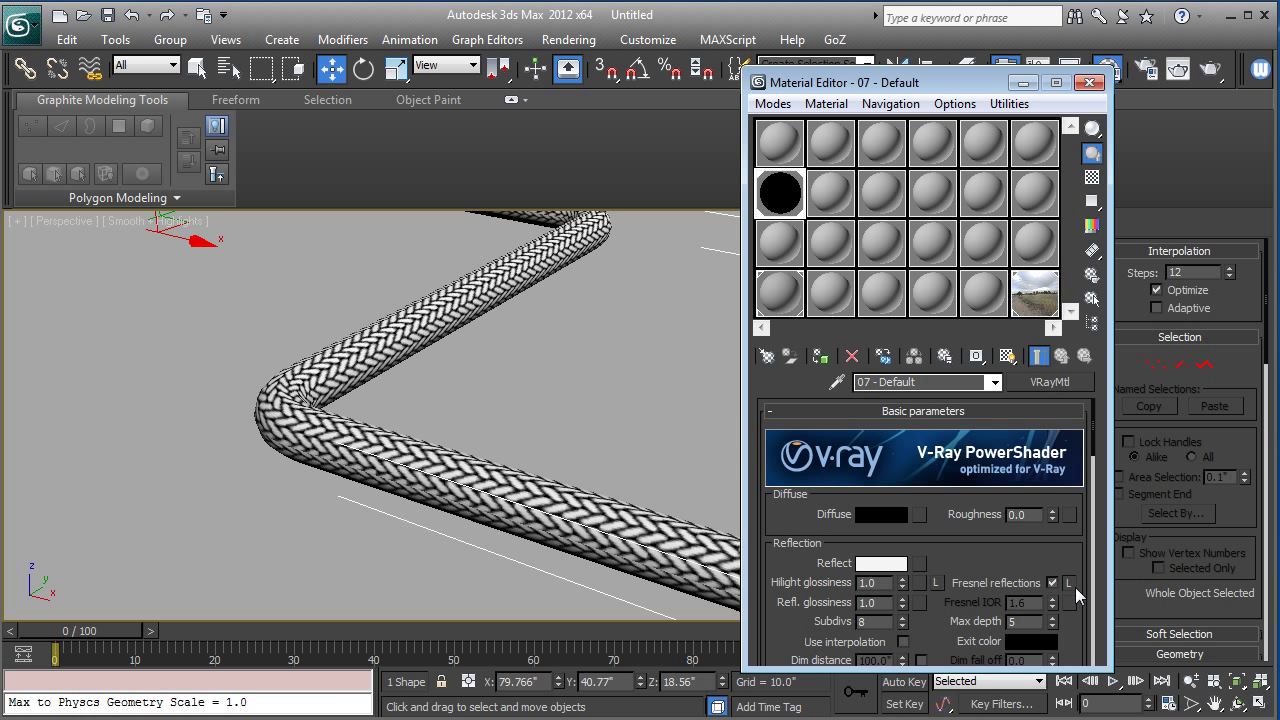
Step: Set Fresnel IOR to 12.0 and max reflection depth to 8, and assign a reflection map
left_click(1018, 602)
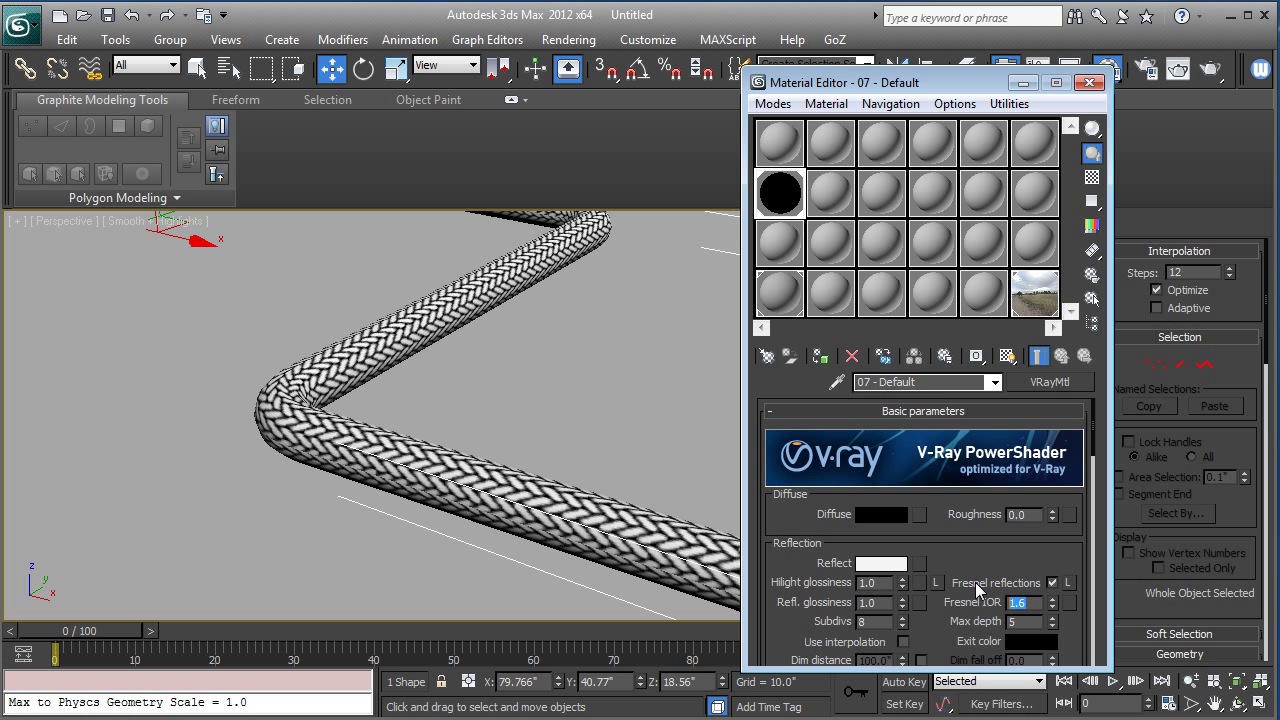
type("12.0")
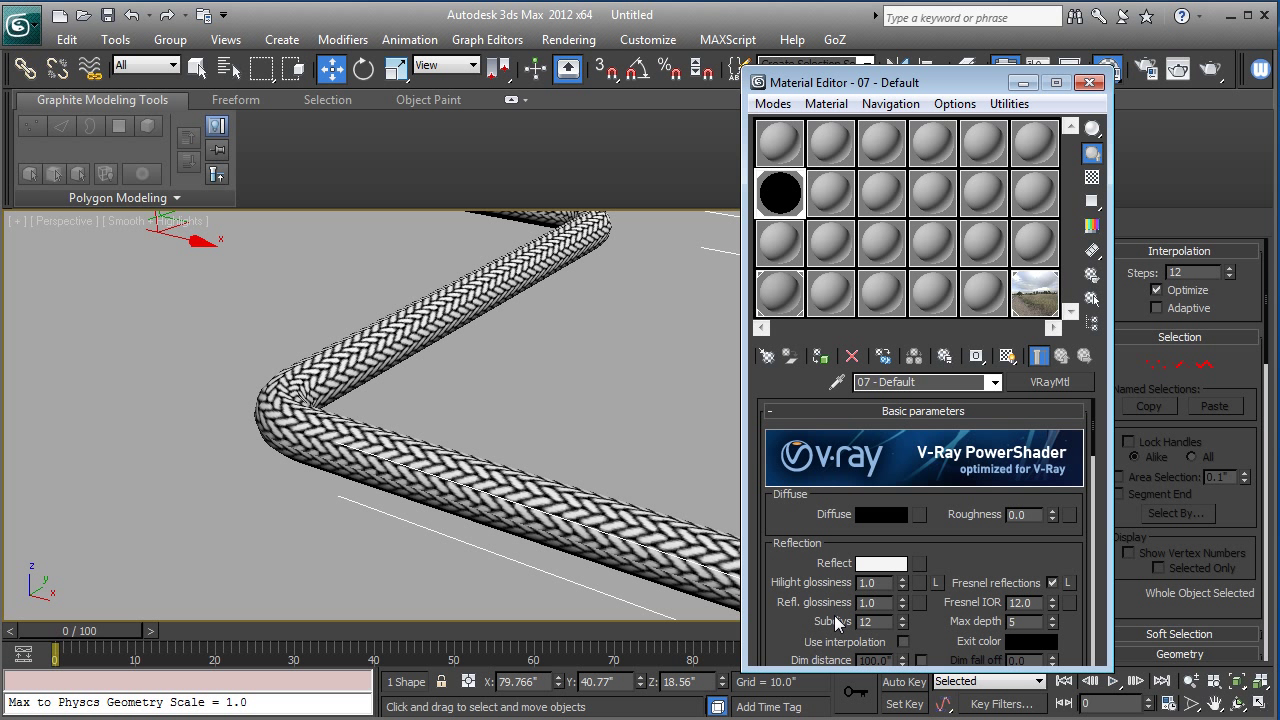
left_click(1052, 616)
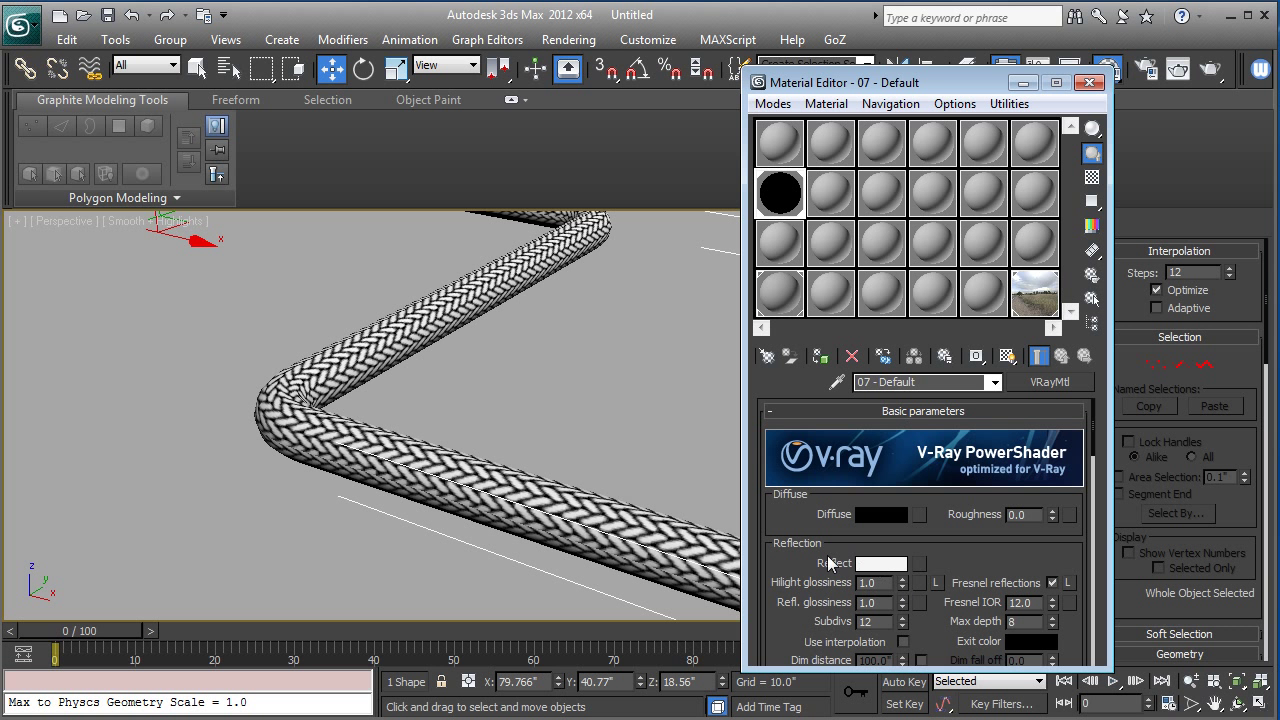
right_click(919, 563)
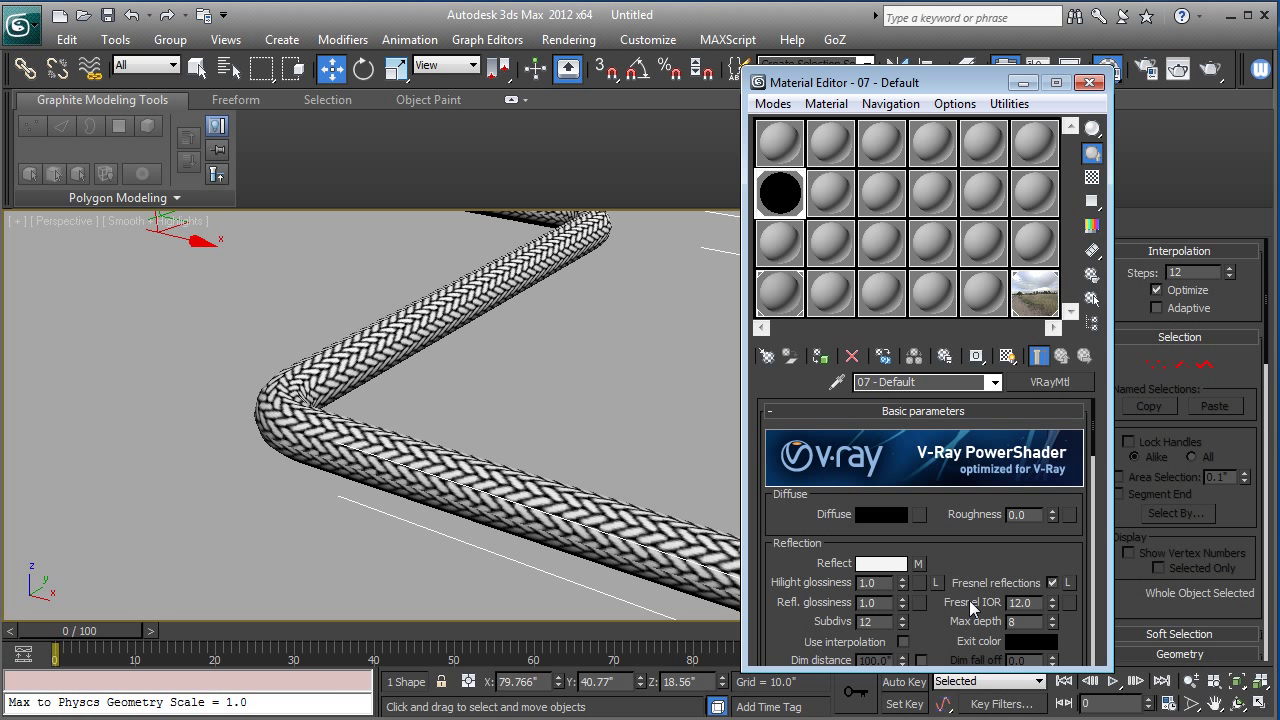
mouse_move(496, 544)
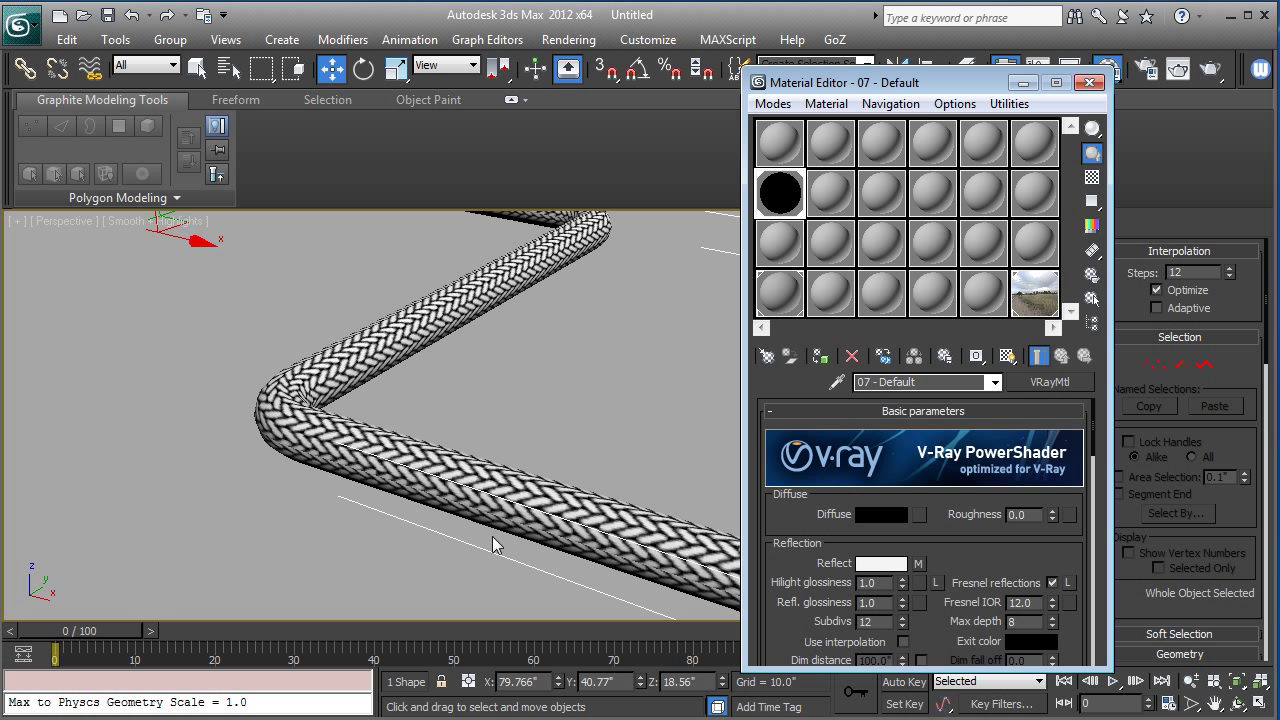
mouse_move(545, 508)
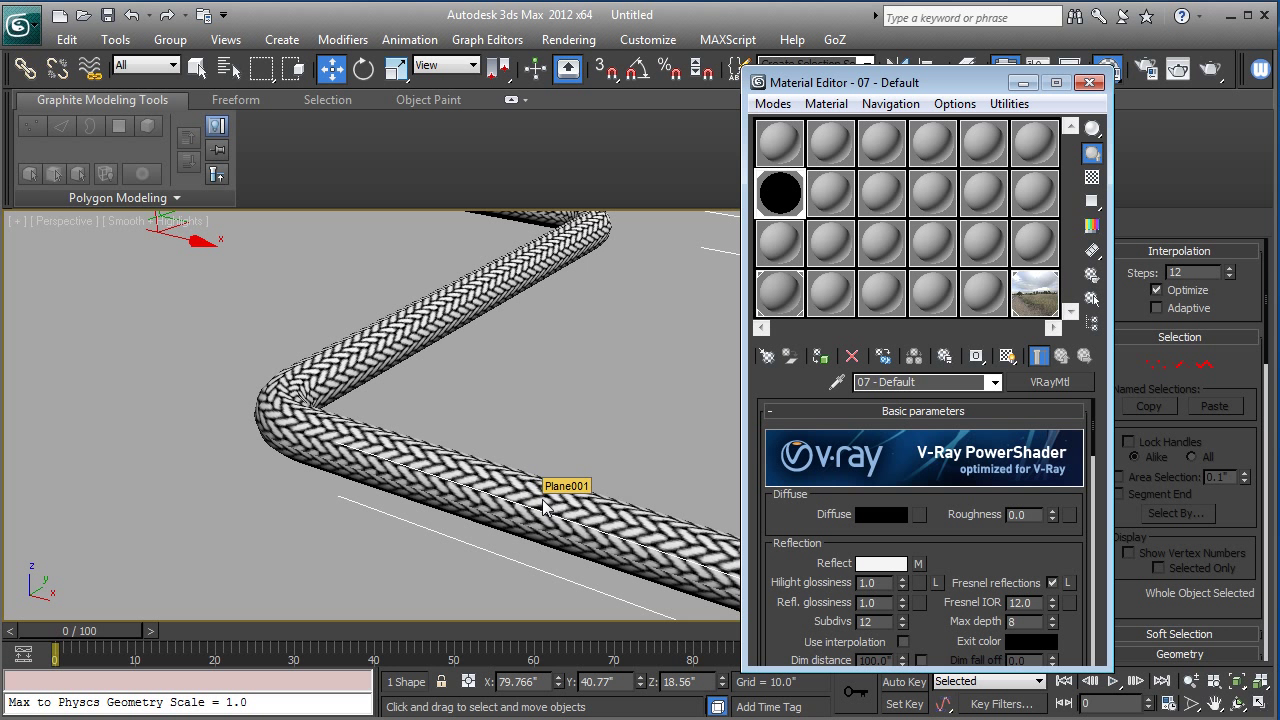
mouse_move(538, 518)
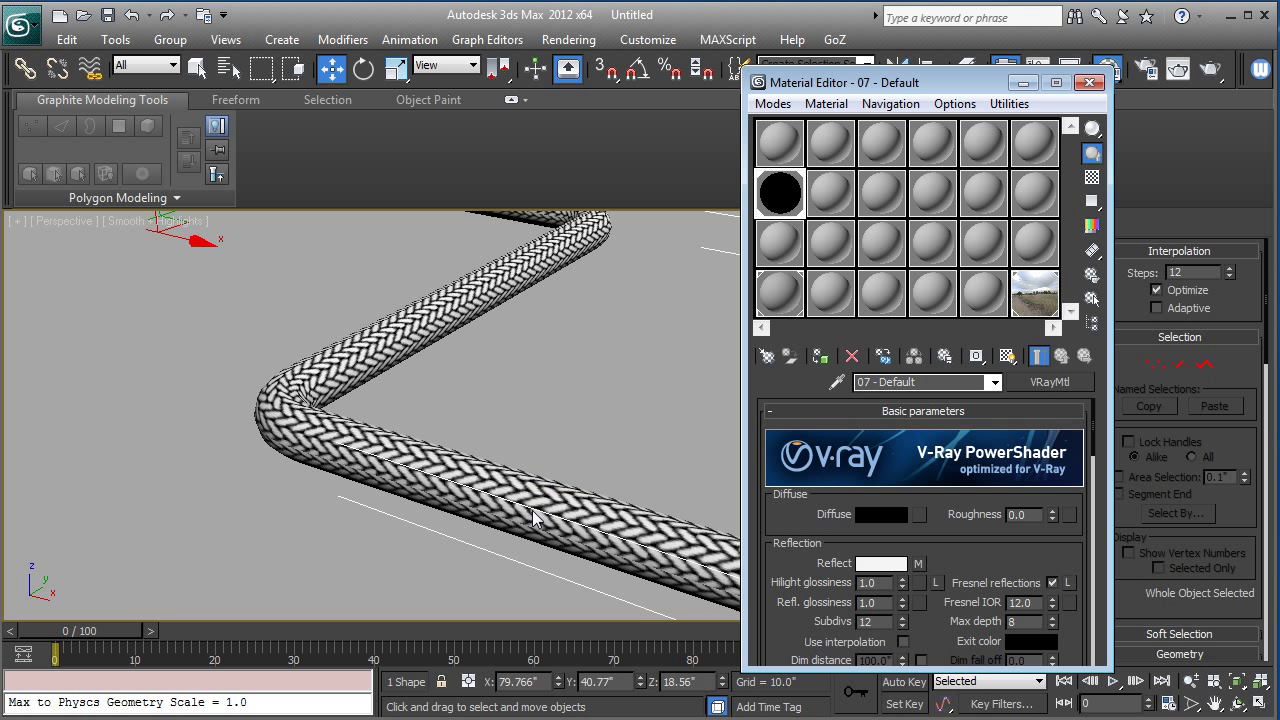
mouse_move(557, 521)
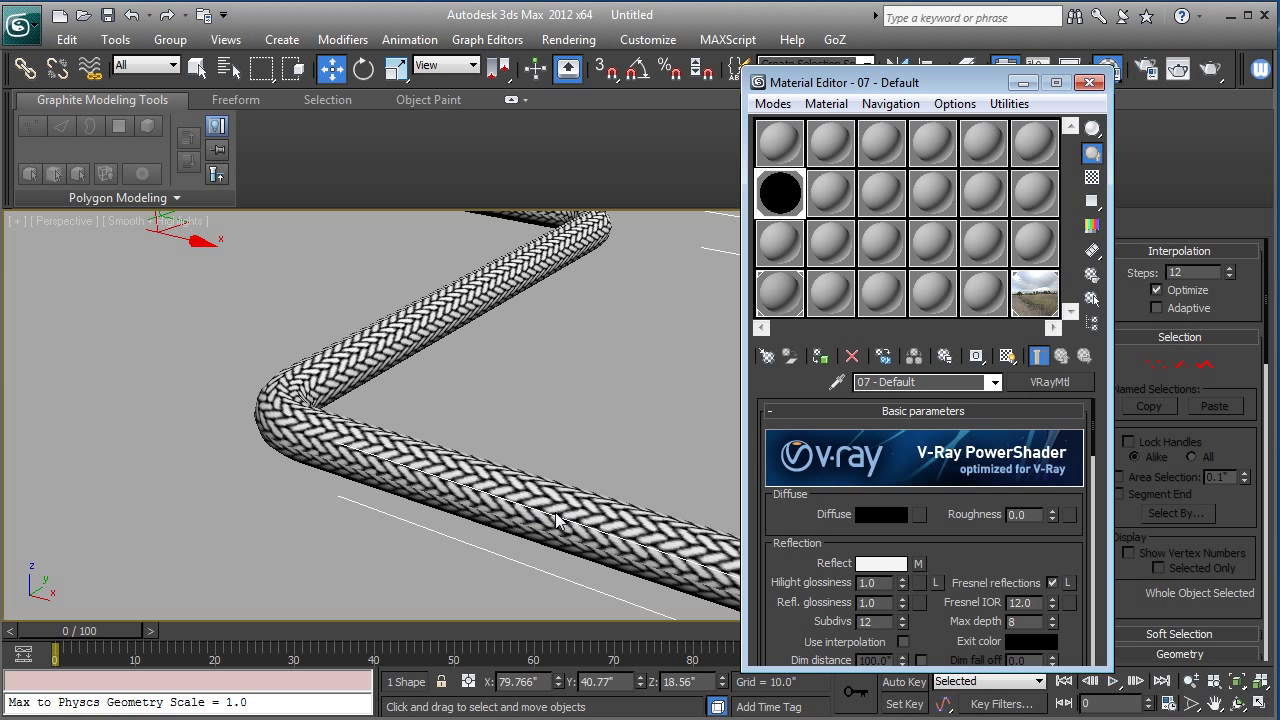
mouse_move(570, 530)
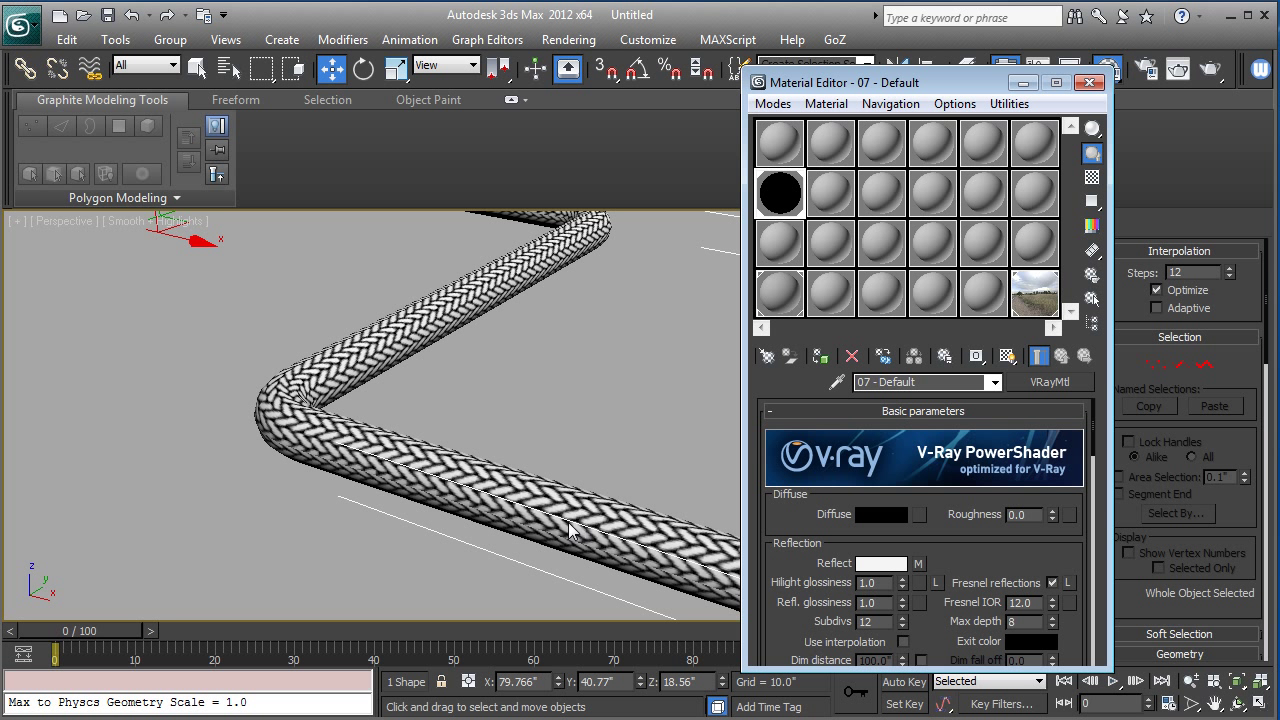
mouse_move(992, 68)
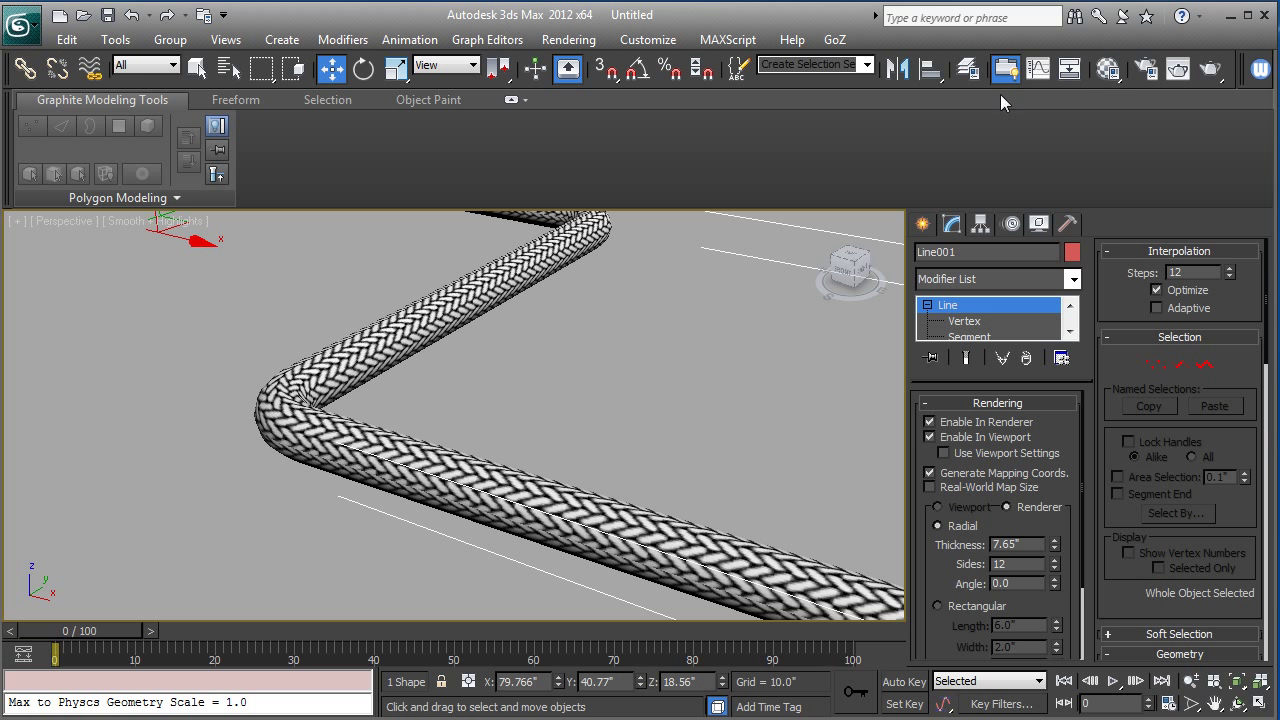
mouse_move(591, 50)
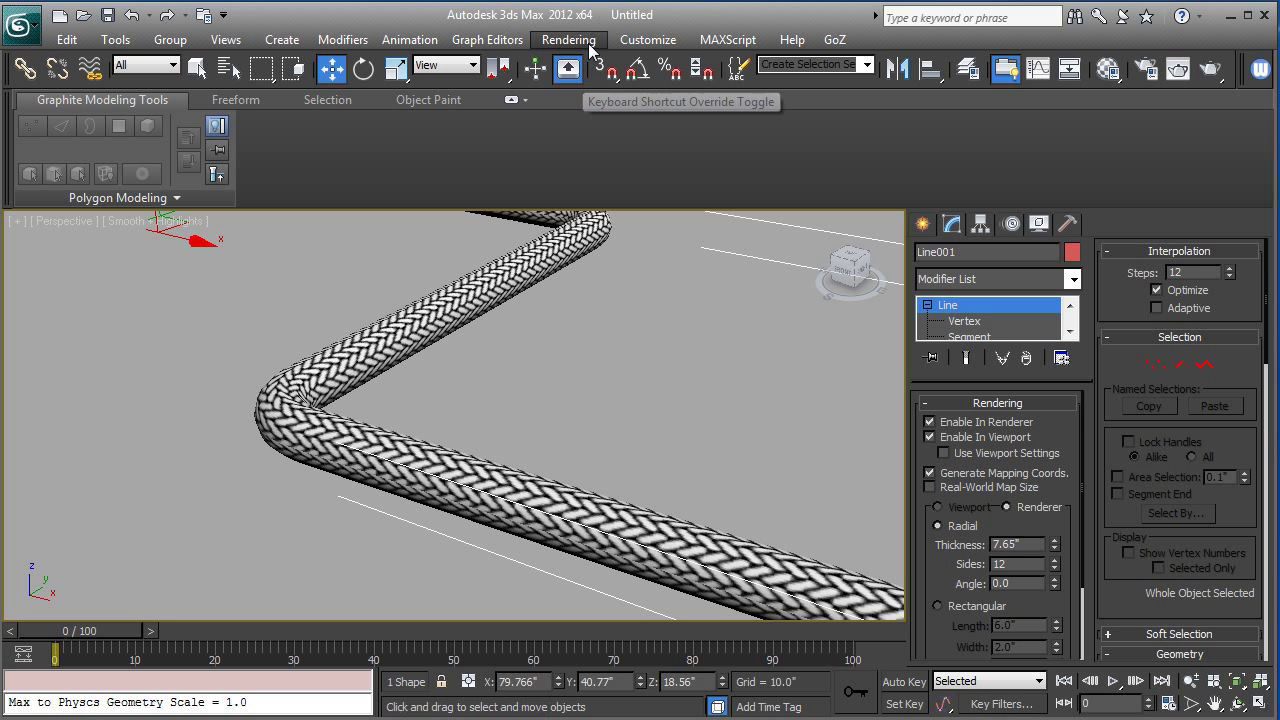
Step: Render the Perspective view of the chrome braided line with V-Ray
left_click(568, 39)
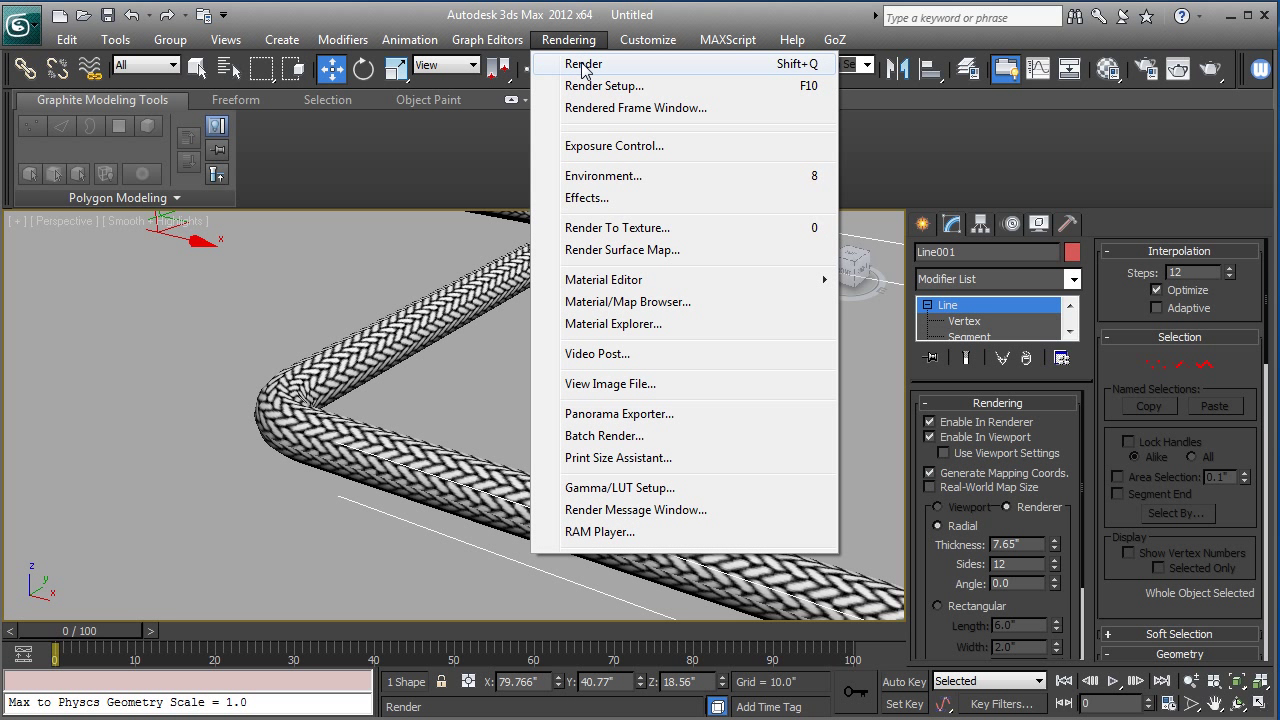
left_click(582, 63)
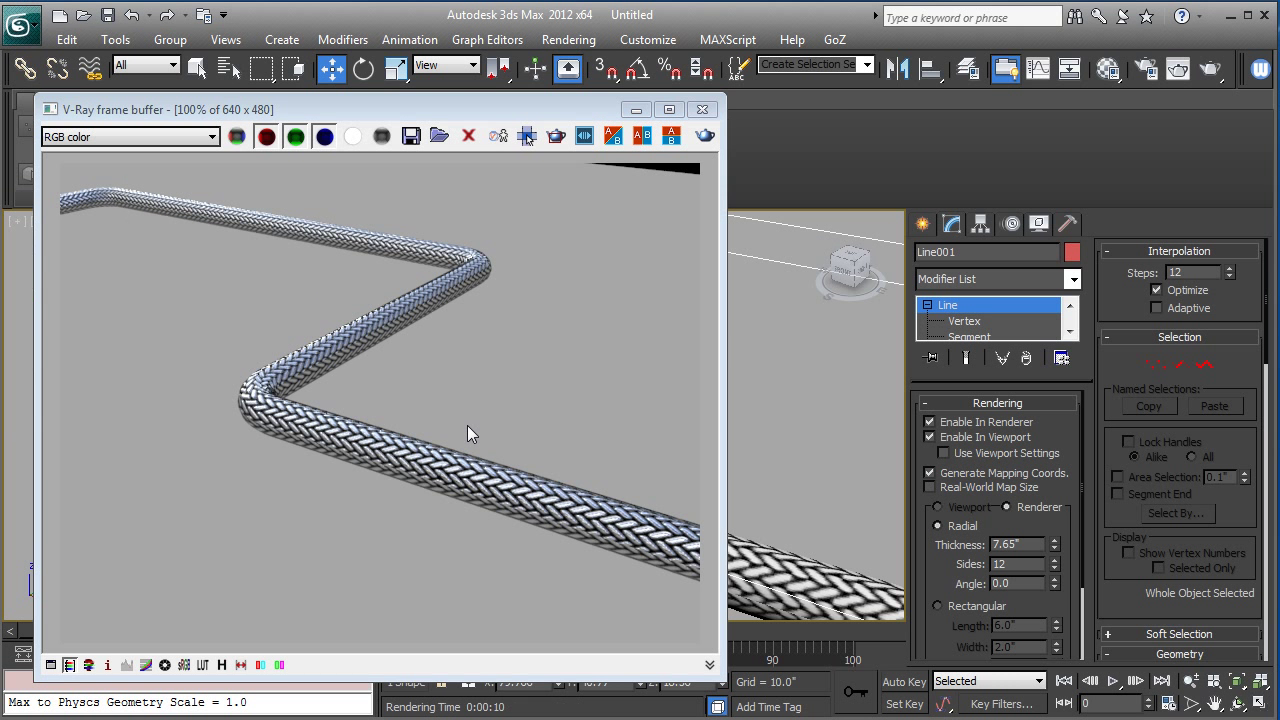
mouse_move(500, 505)
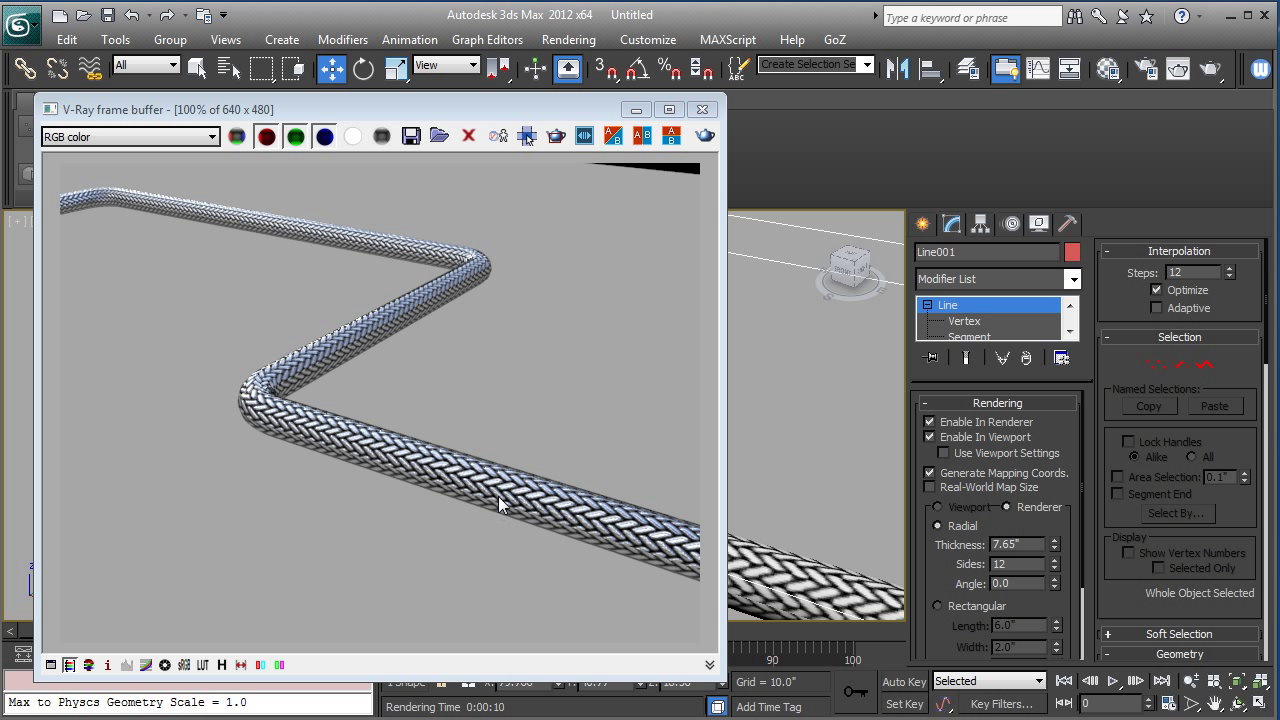
mouse_move(645, 560)
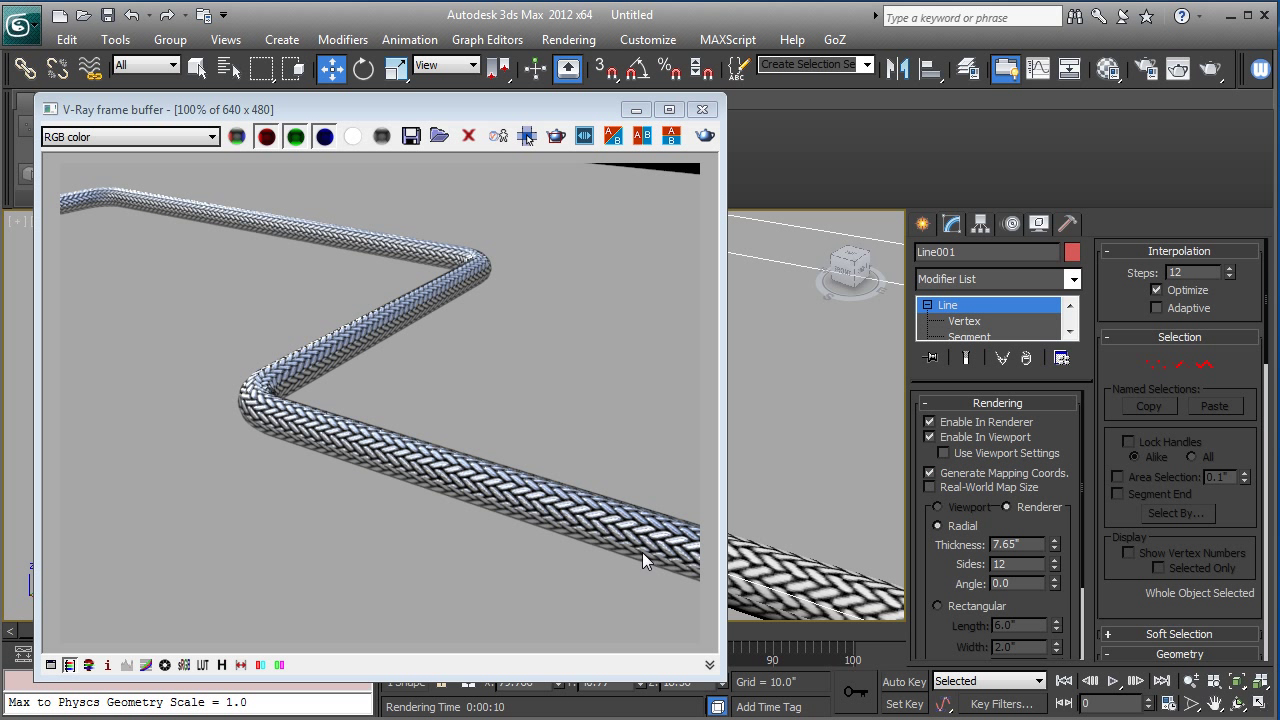
mouse_move(643, 558)
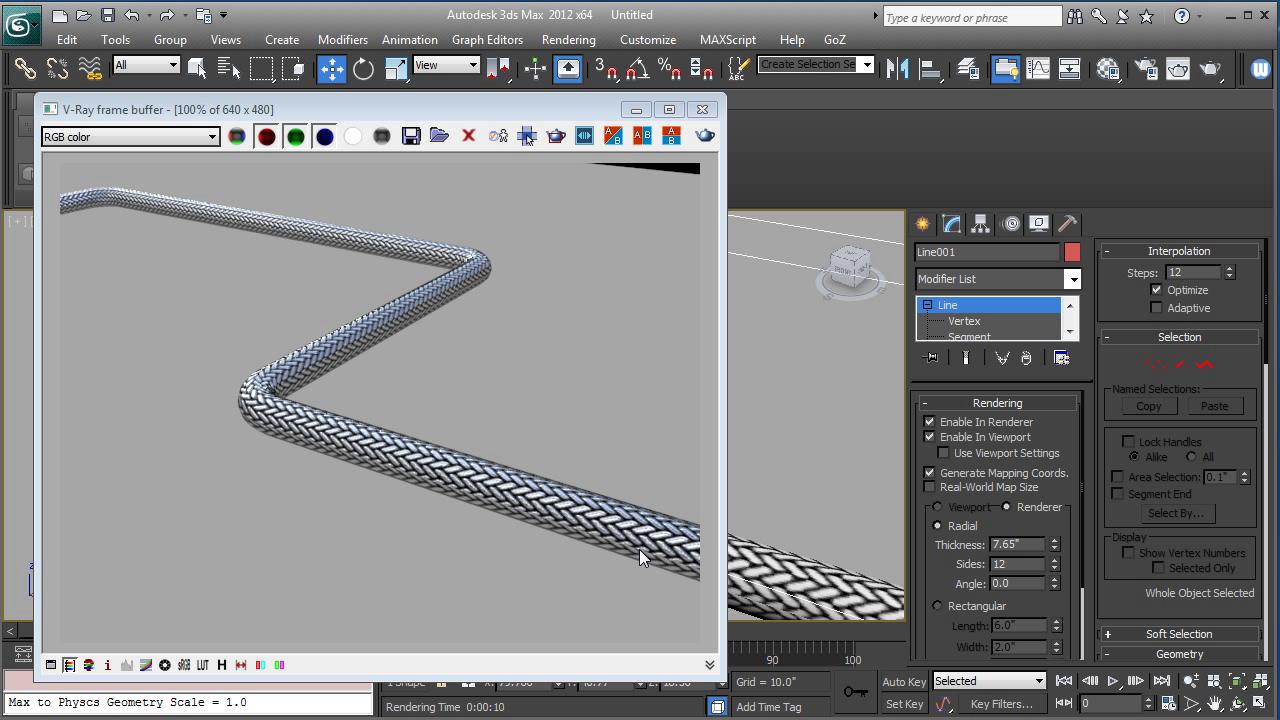
mouse_move(638, 554)
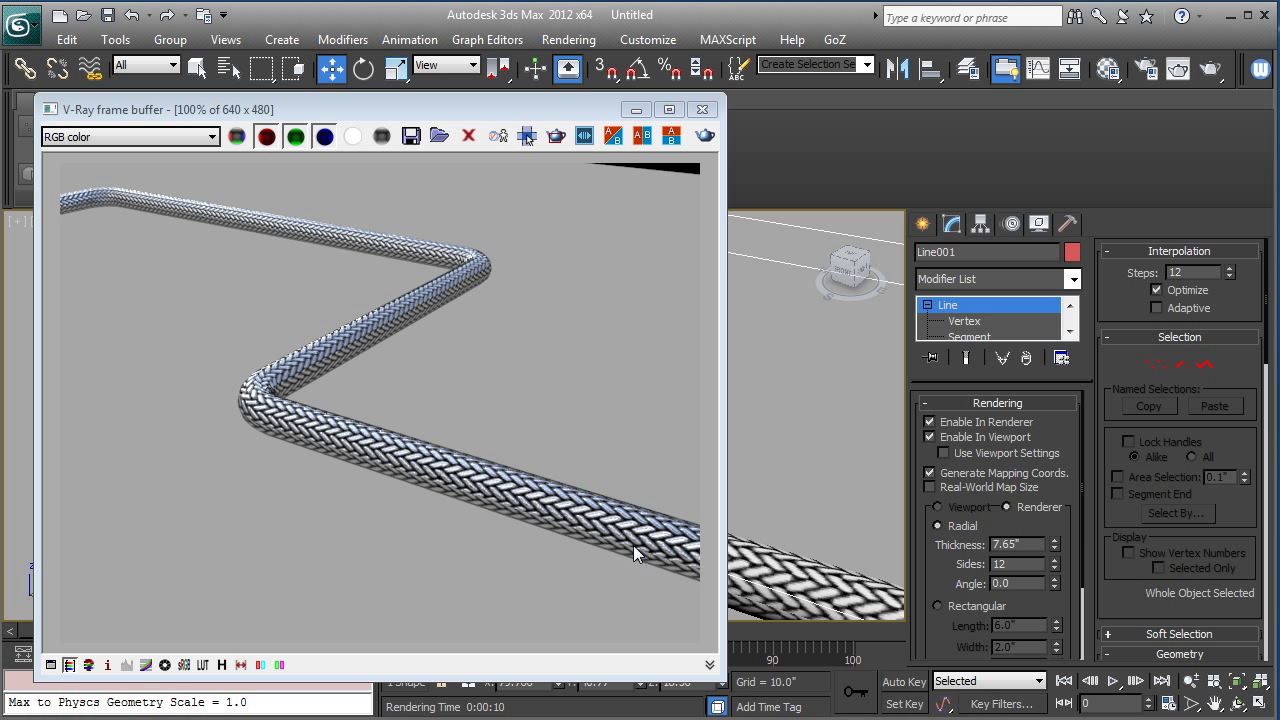
mouse_move(589, 522)
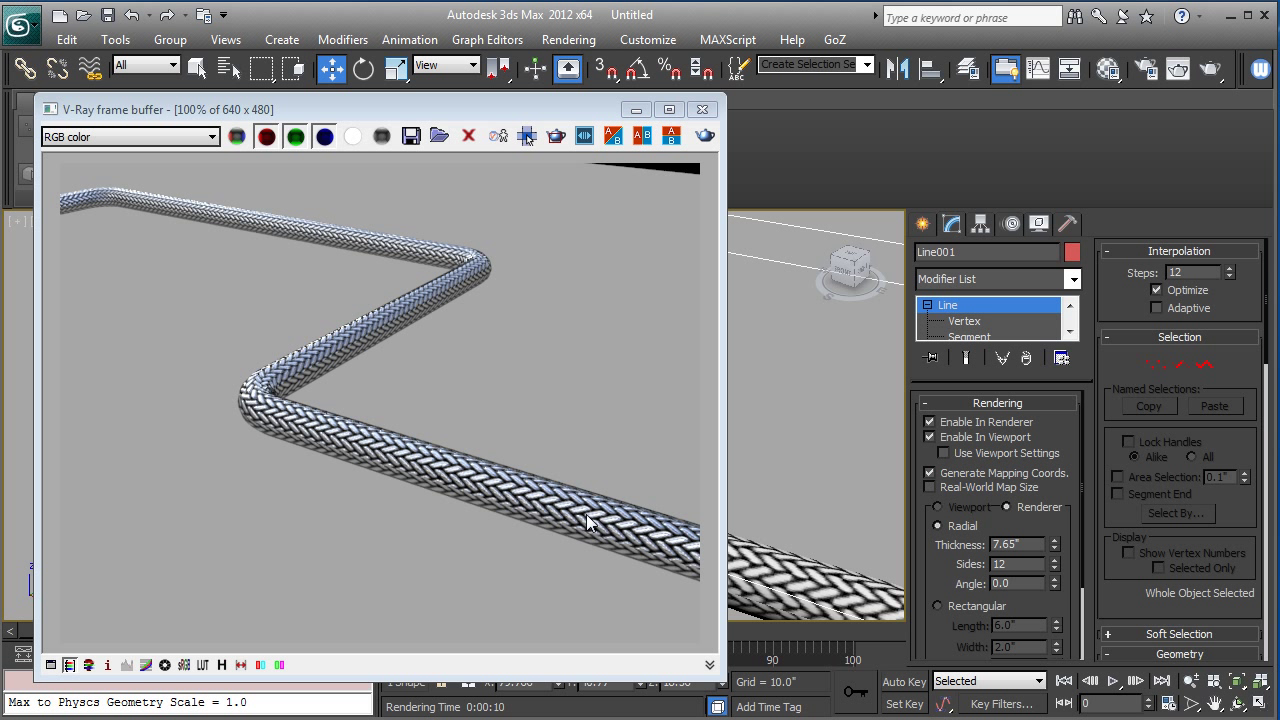
mouse_move(575, 528)
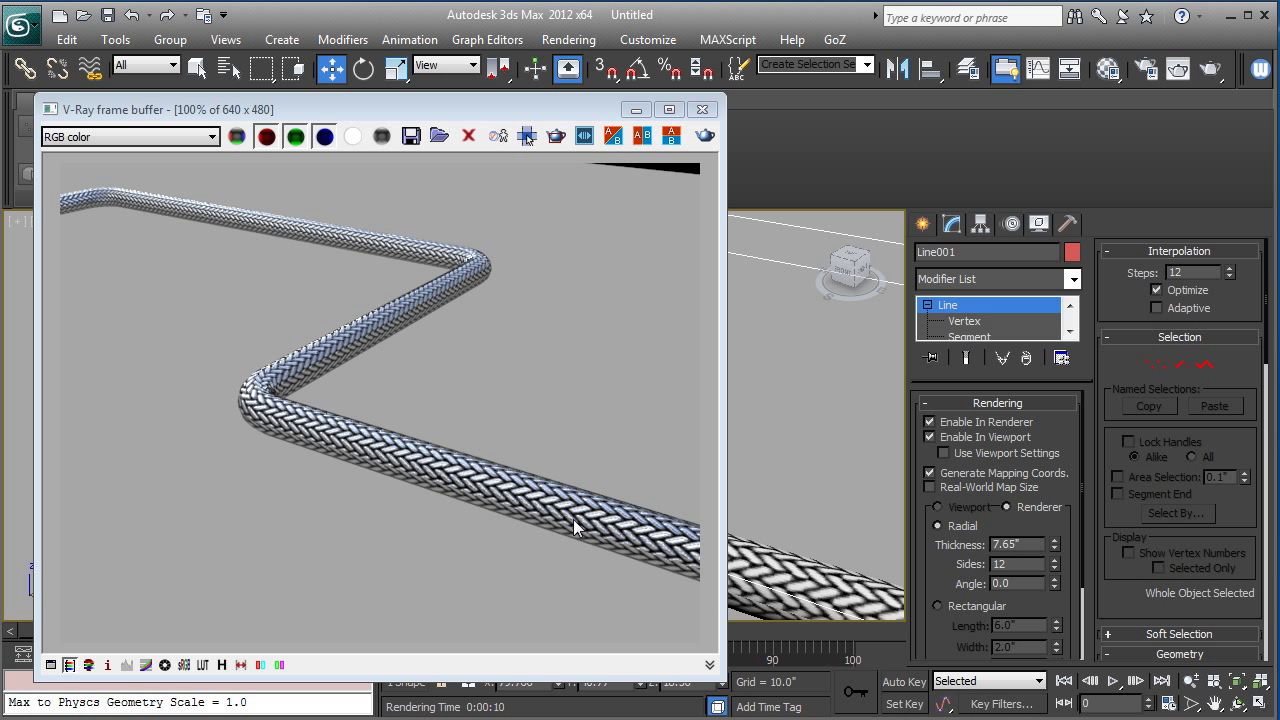
mouse_move(583, 543)
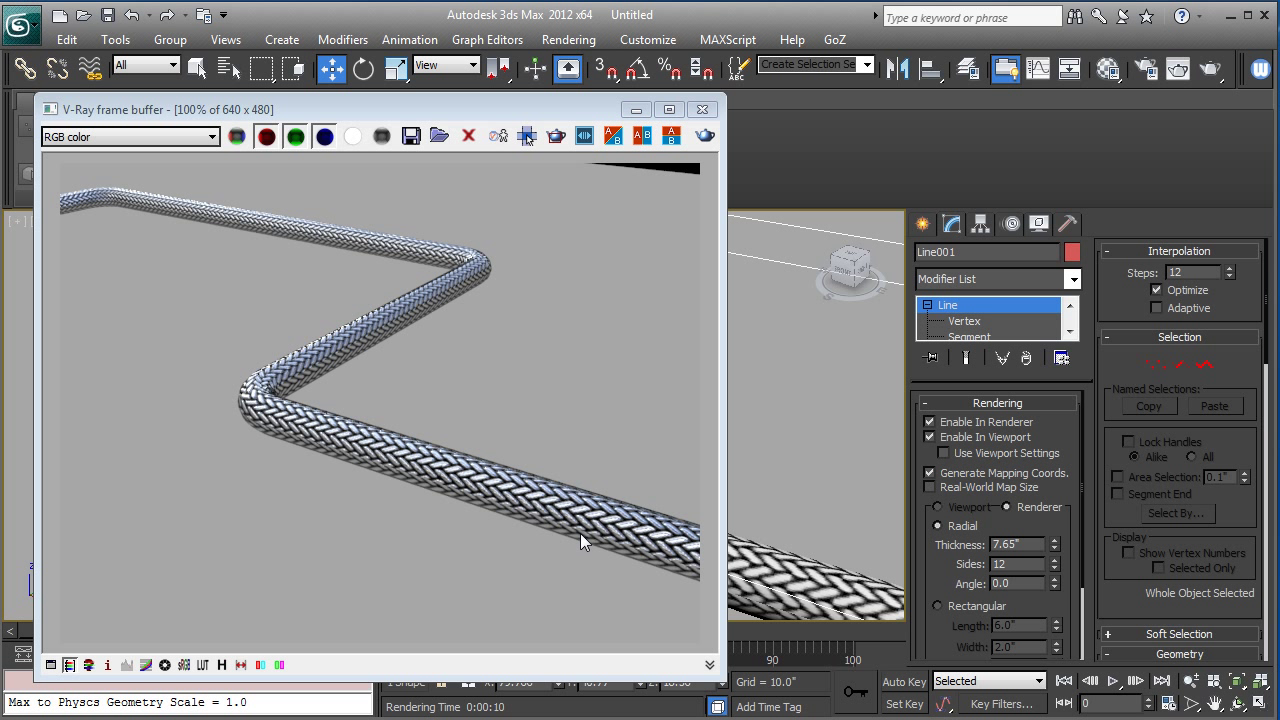
mouse_move(595, 484)
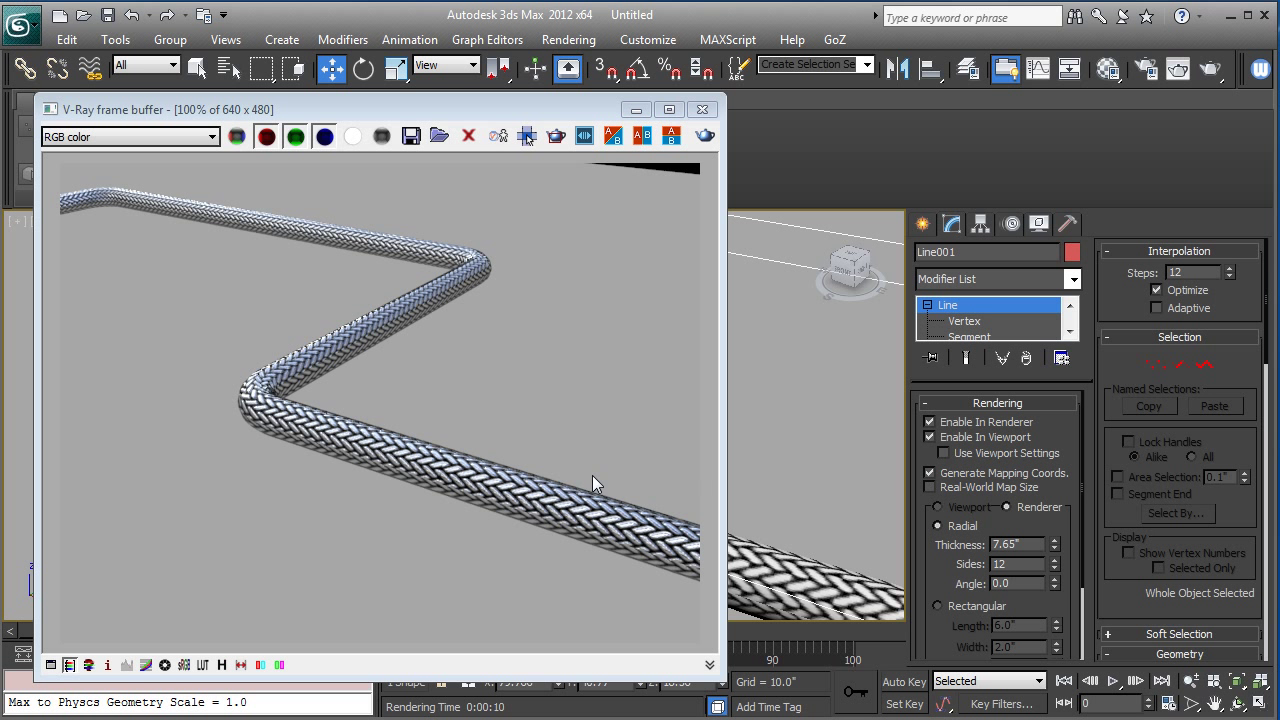
mouse_move(578, 446)
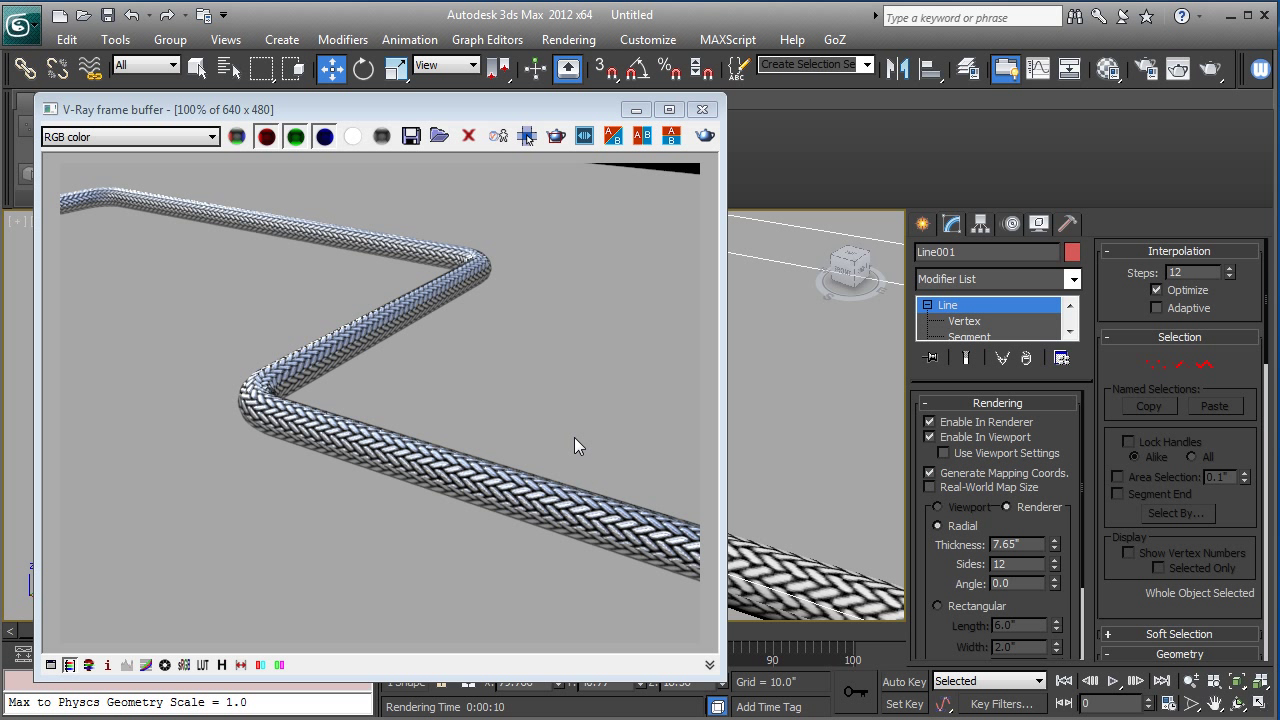